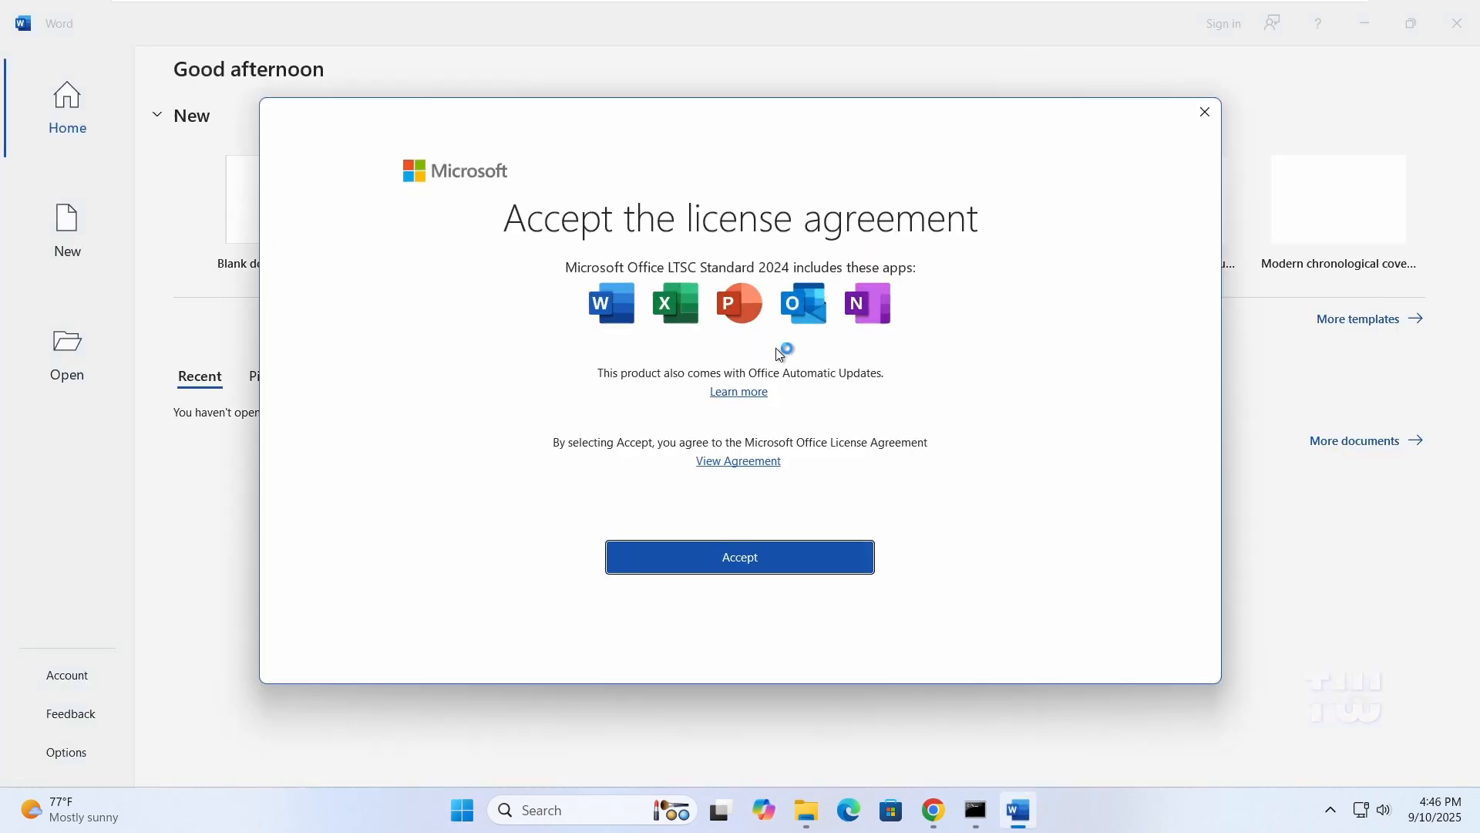
# Accept the Office LTSC Standard 2024 license and start a blank Word document.
pyautogui.click(739, 556)
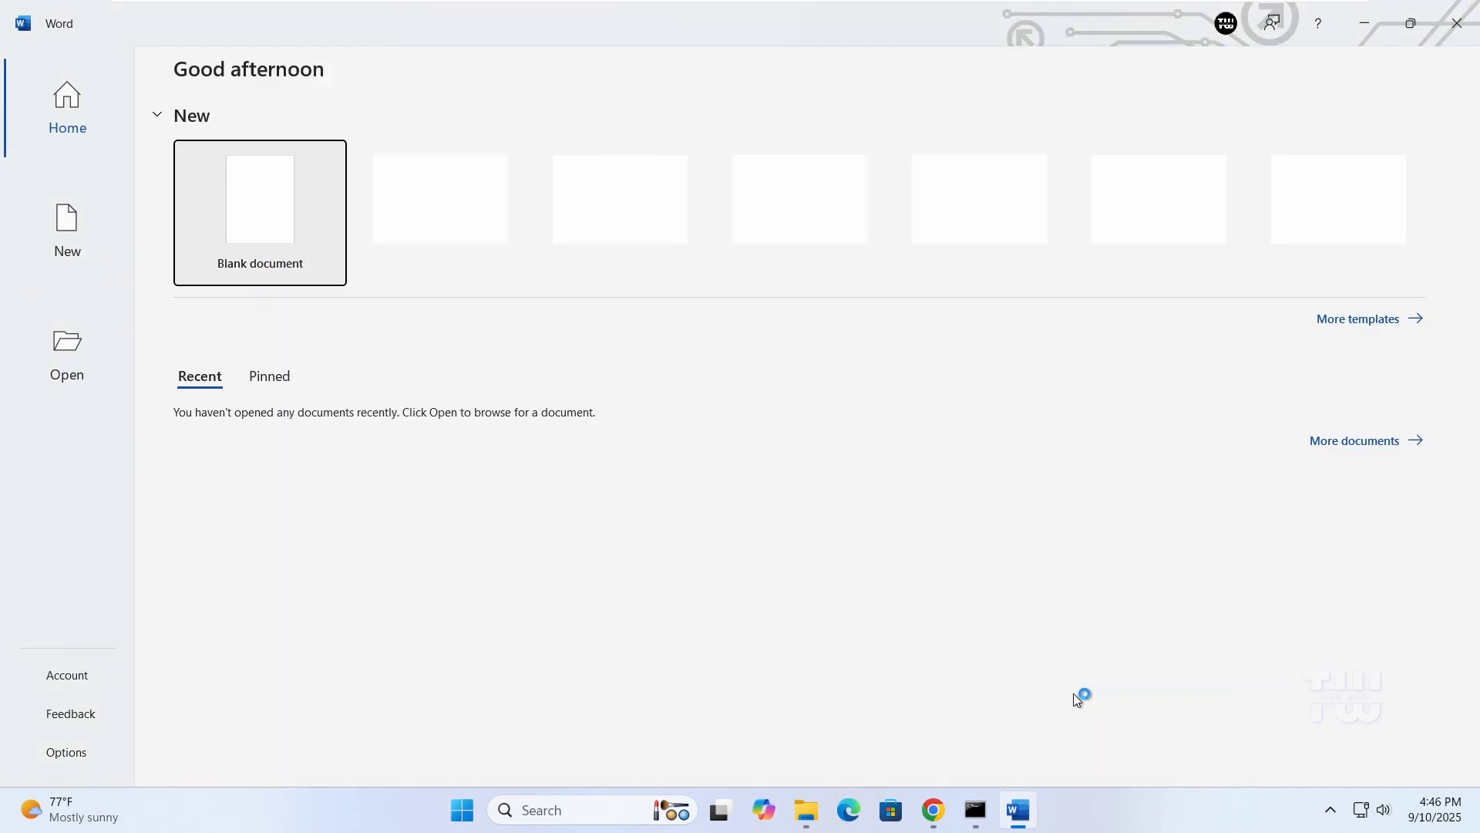
pyautogui.click(67, 752)
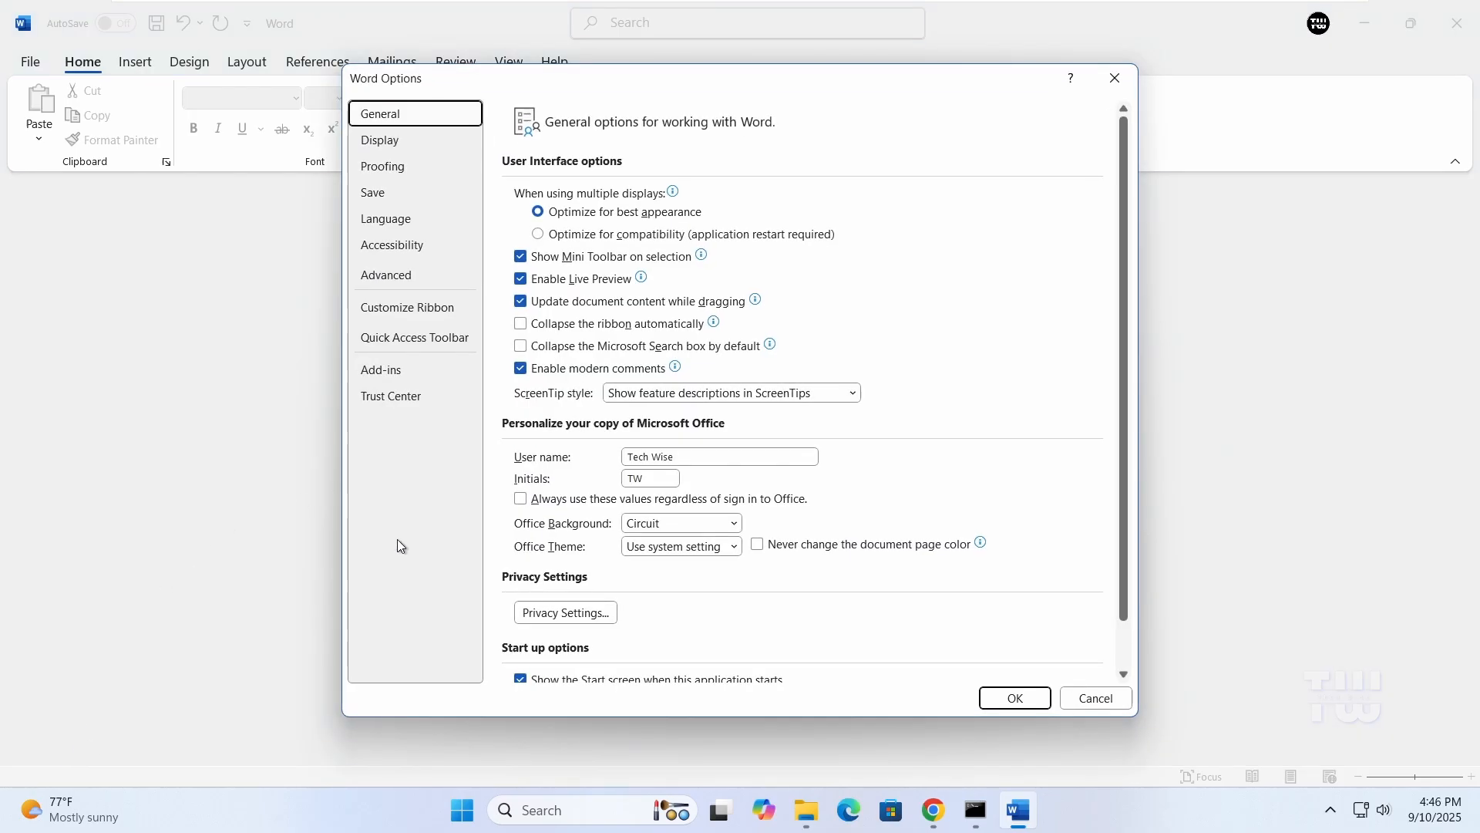
pyautogui.moveTo(401, 401)
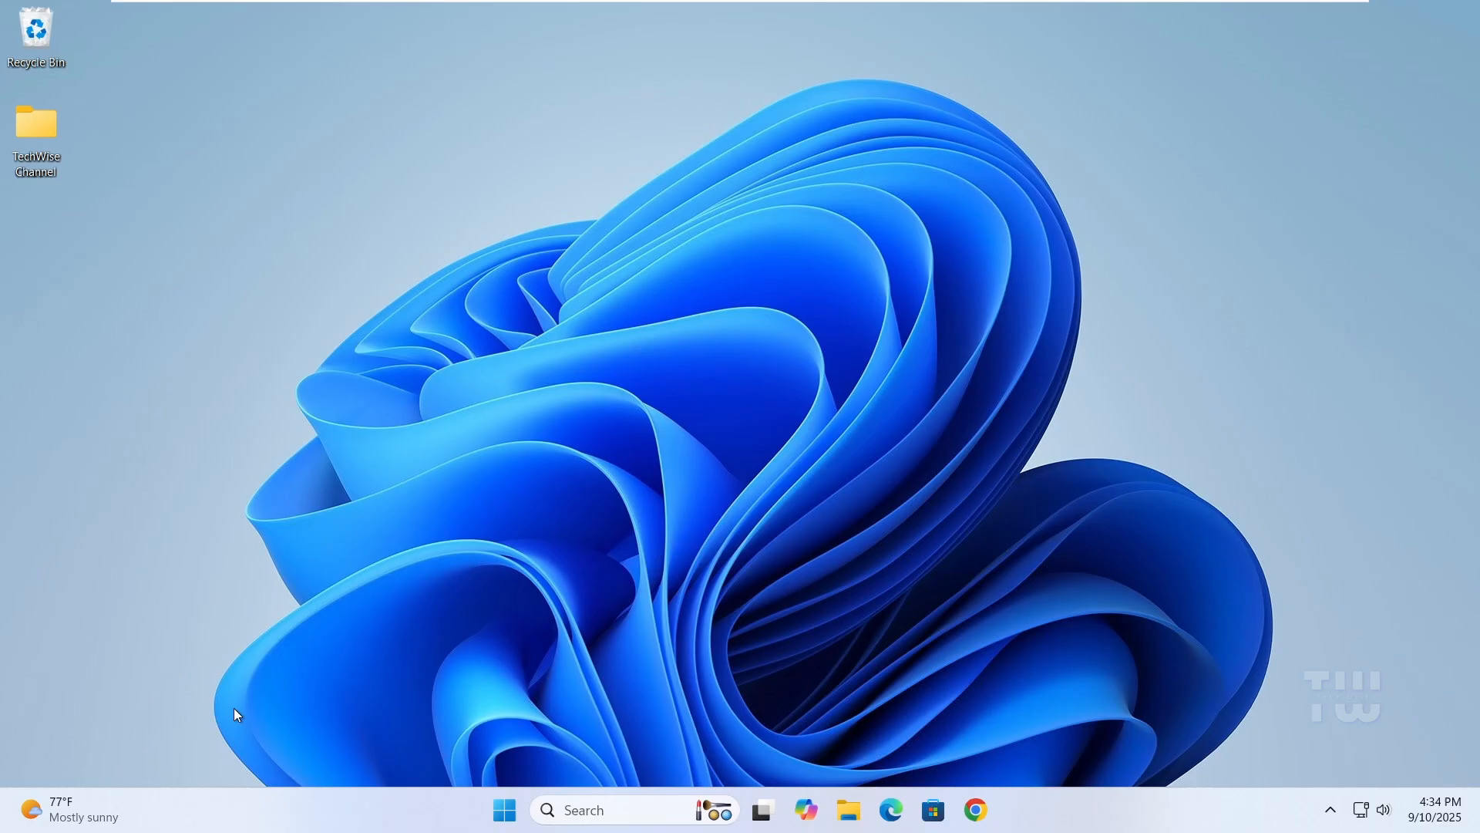
pyautogui.moveTo(470, 670)
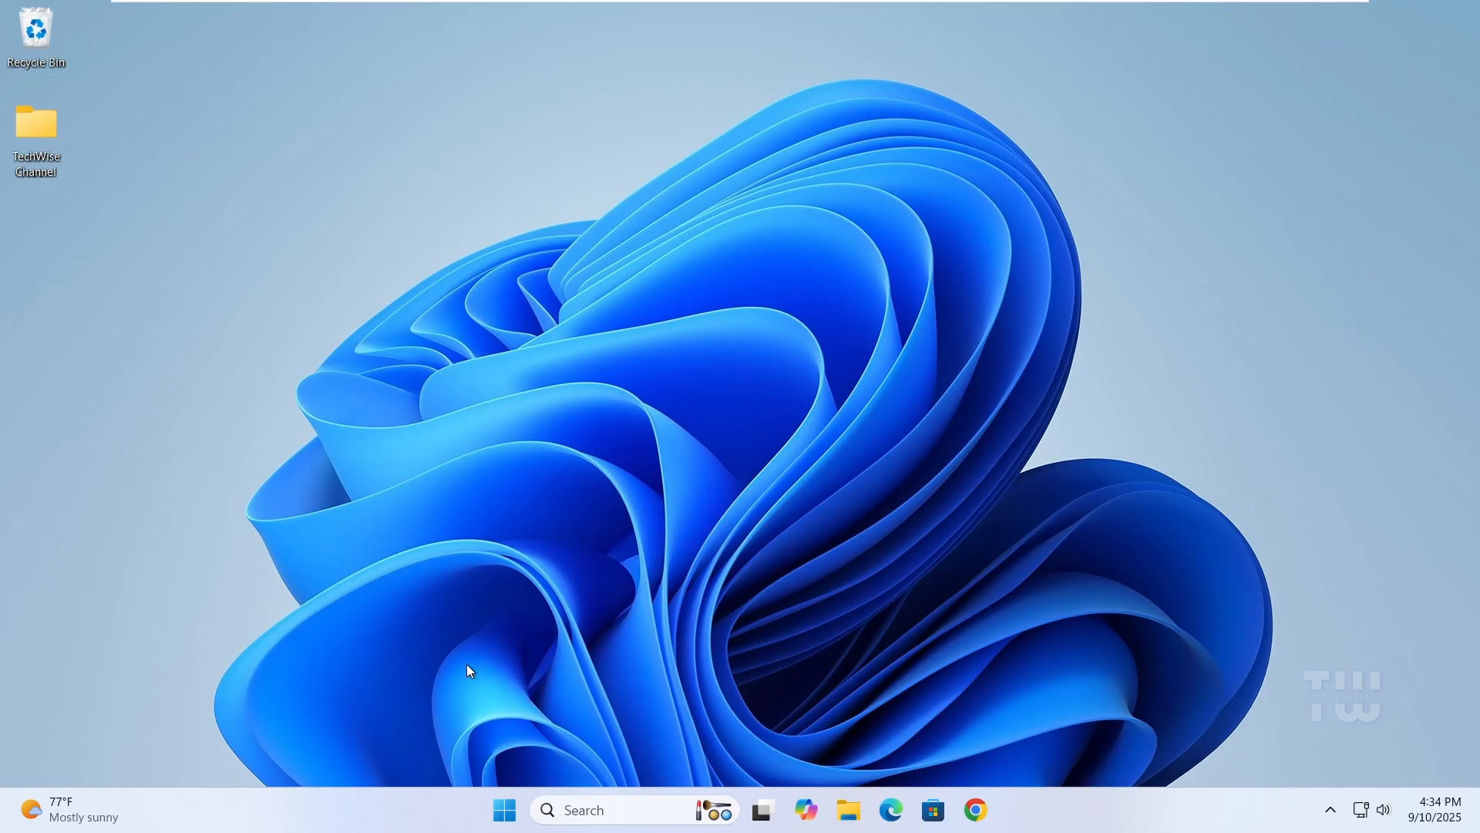
pyautogui.moveTo(829, 690)
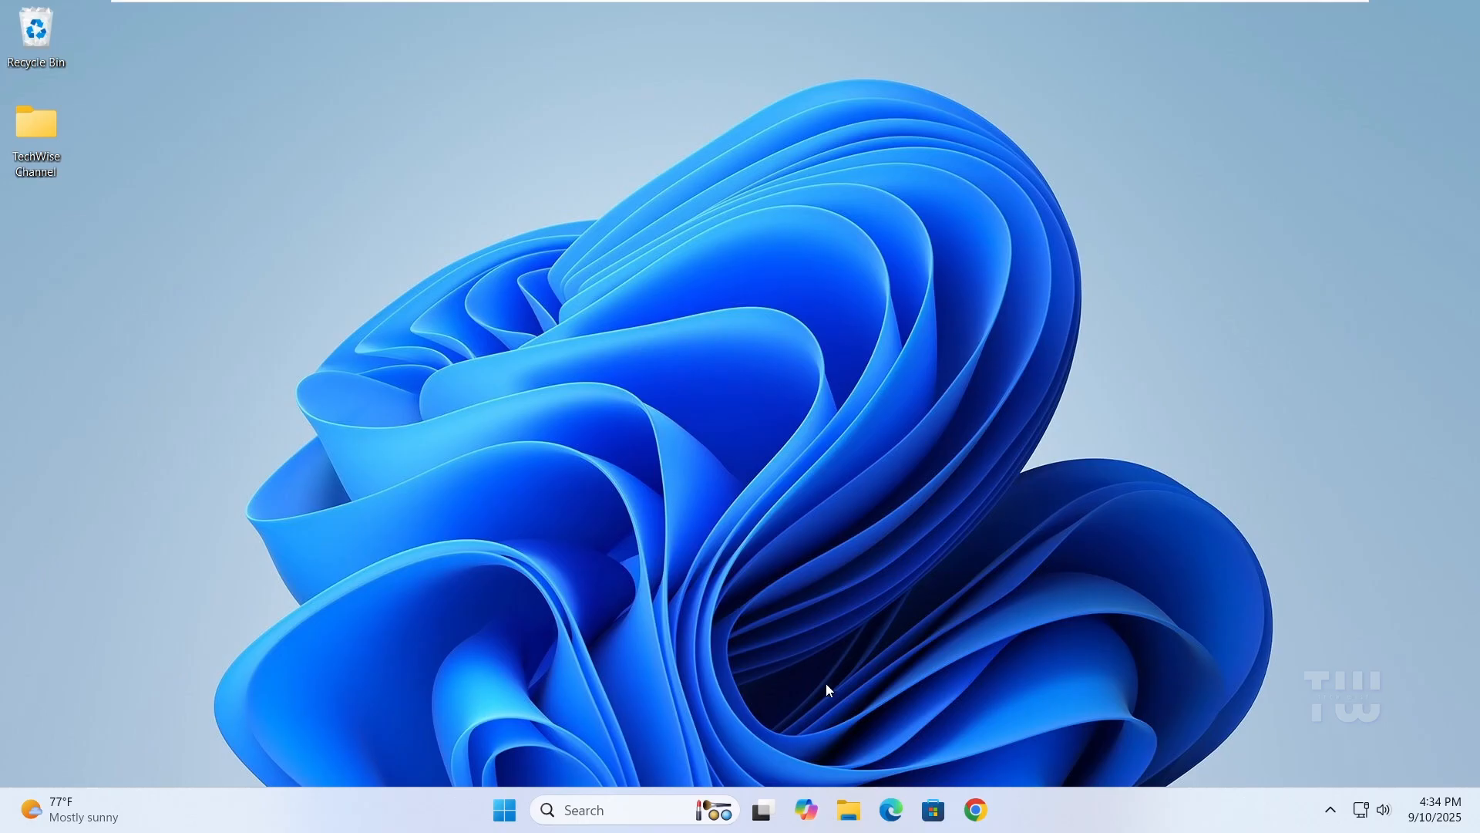
pyautogui.moveTo(815, 715)
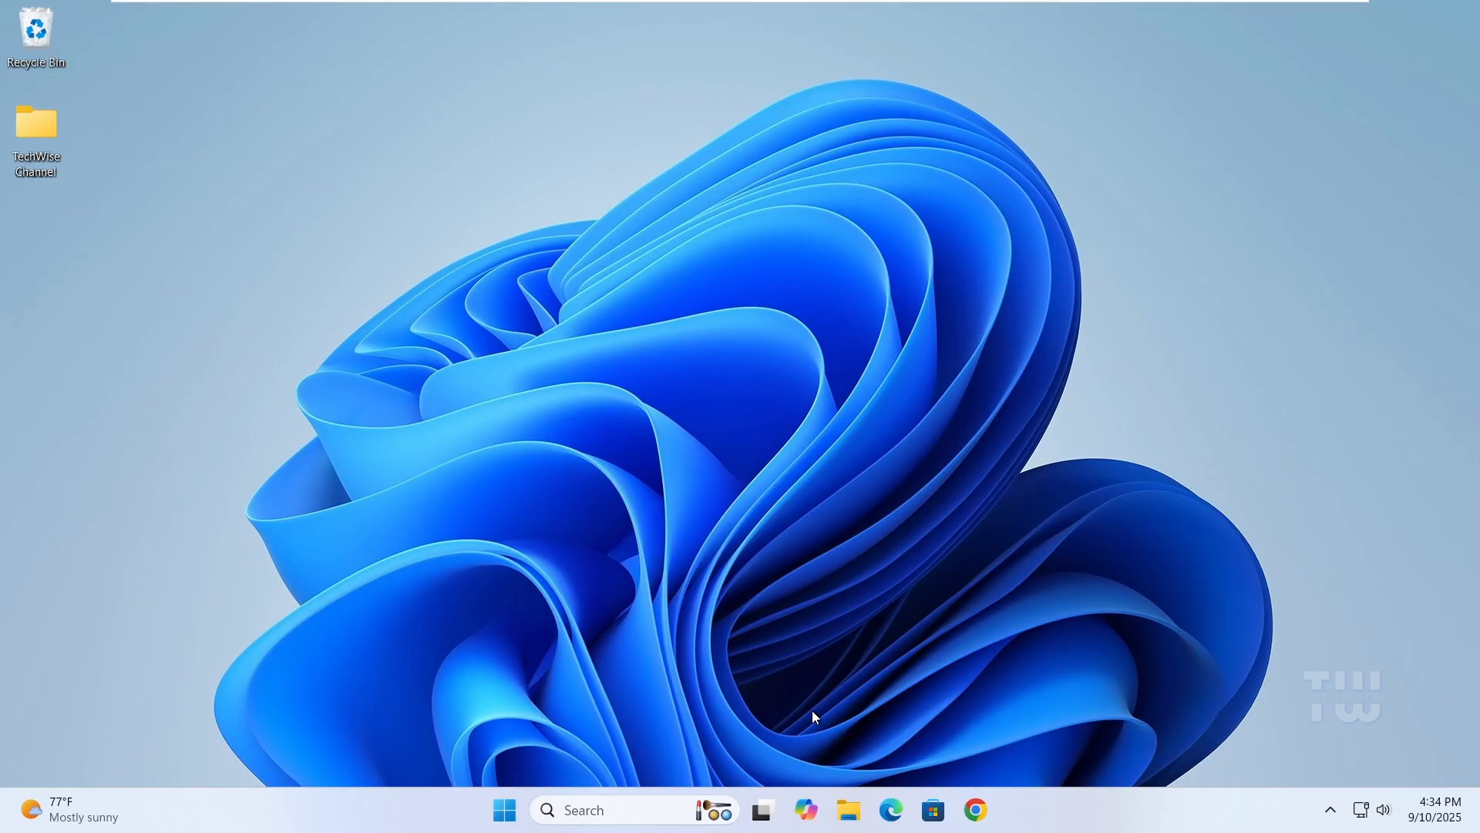
# Launch File Explorer from the taskbar.
pyautogui.click(848, 810)
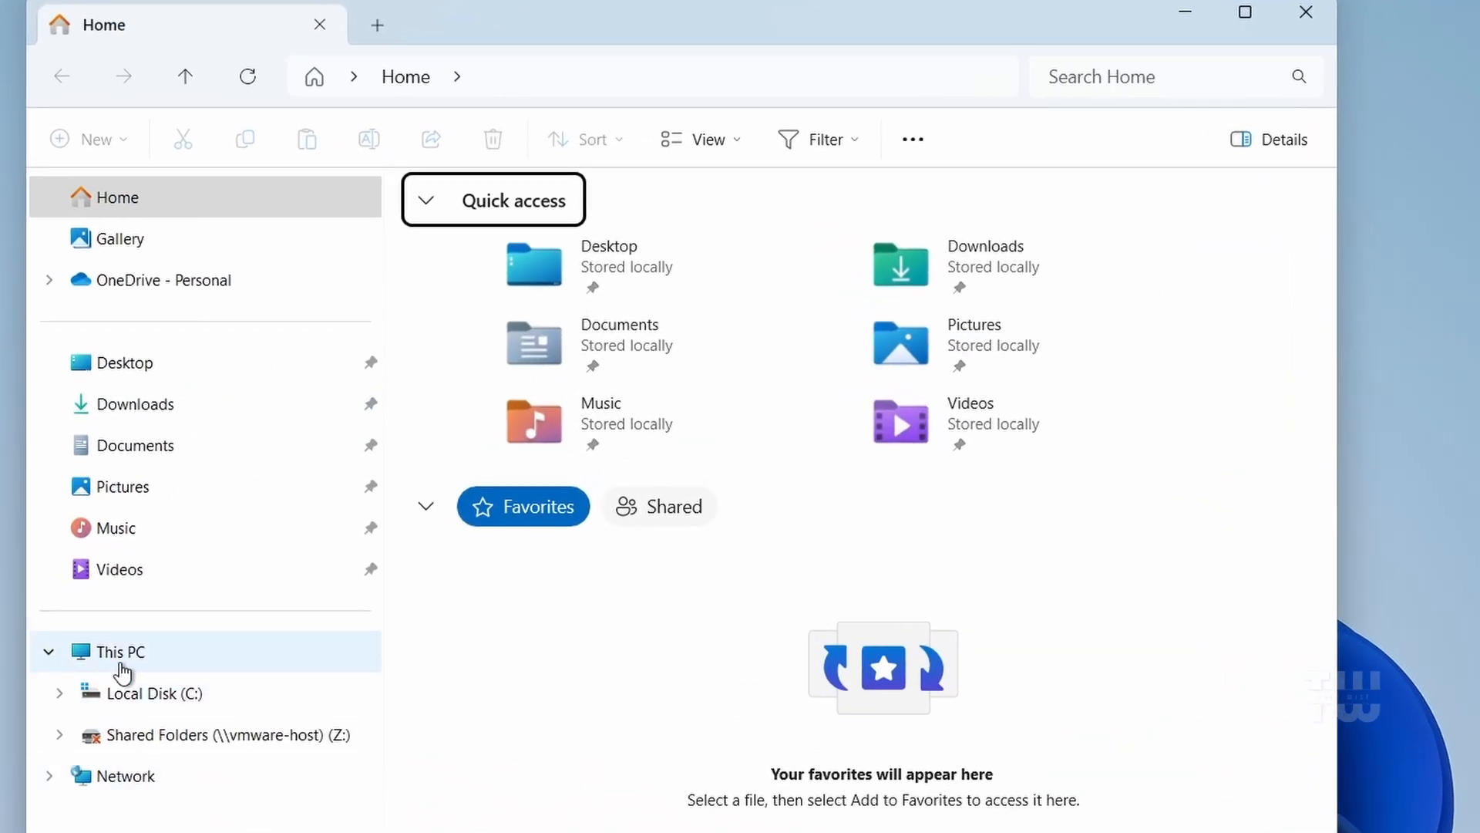
# Create a new folder named Office2024 at the root of Local Disk (C:).
pyautogui.click(151, 694)
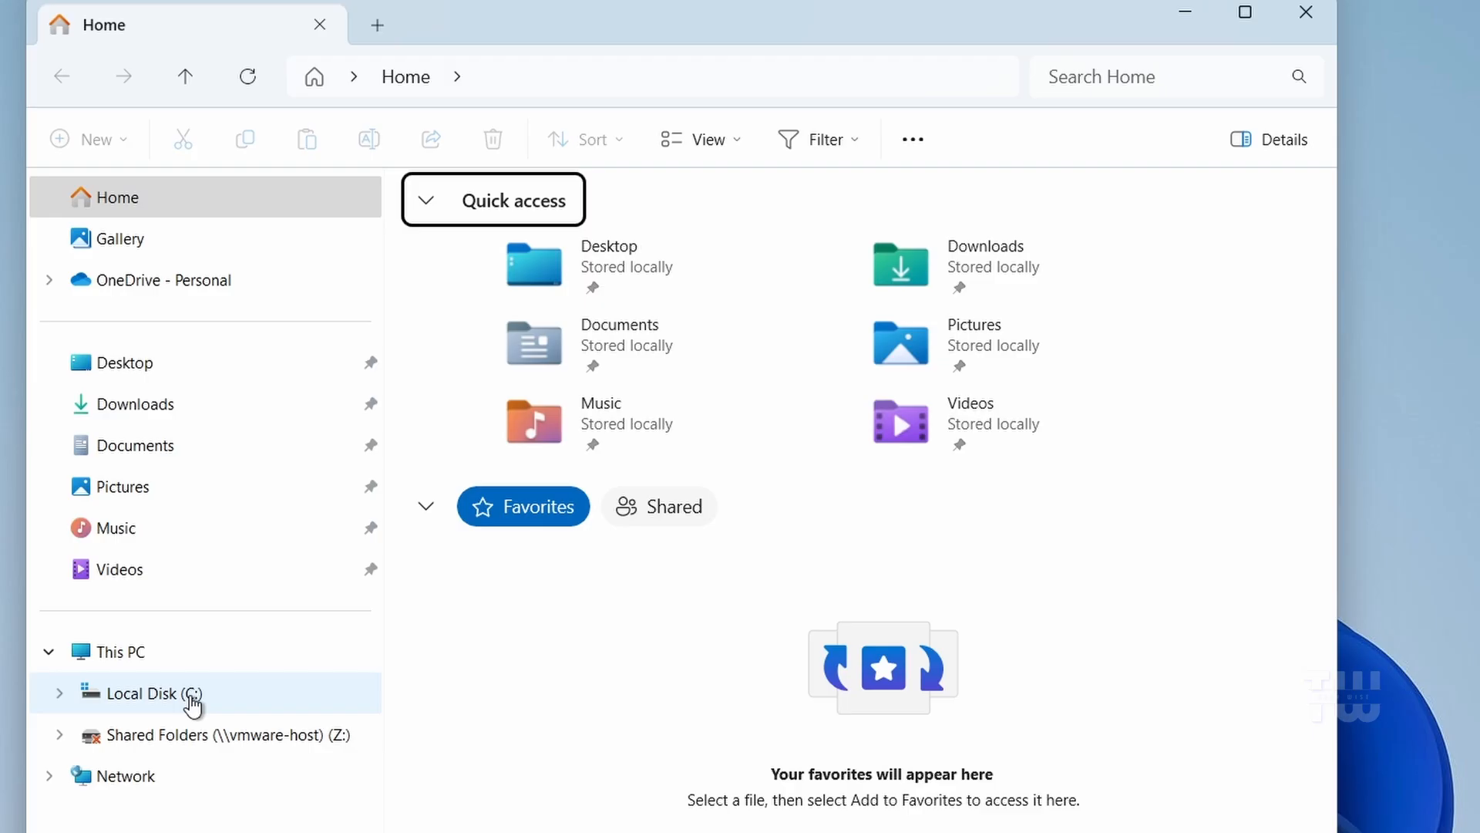
pyautogui.rightClick(543, 642)
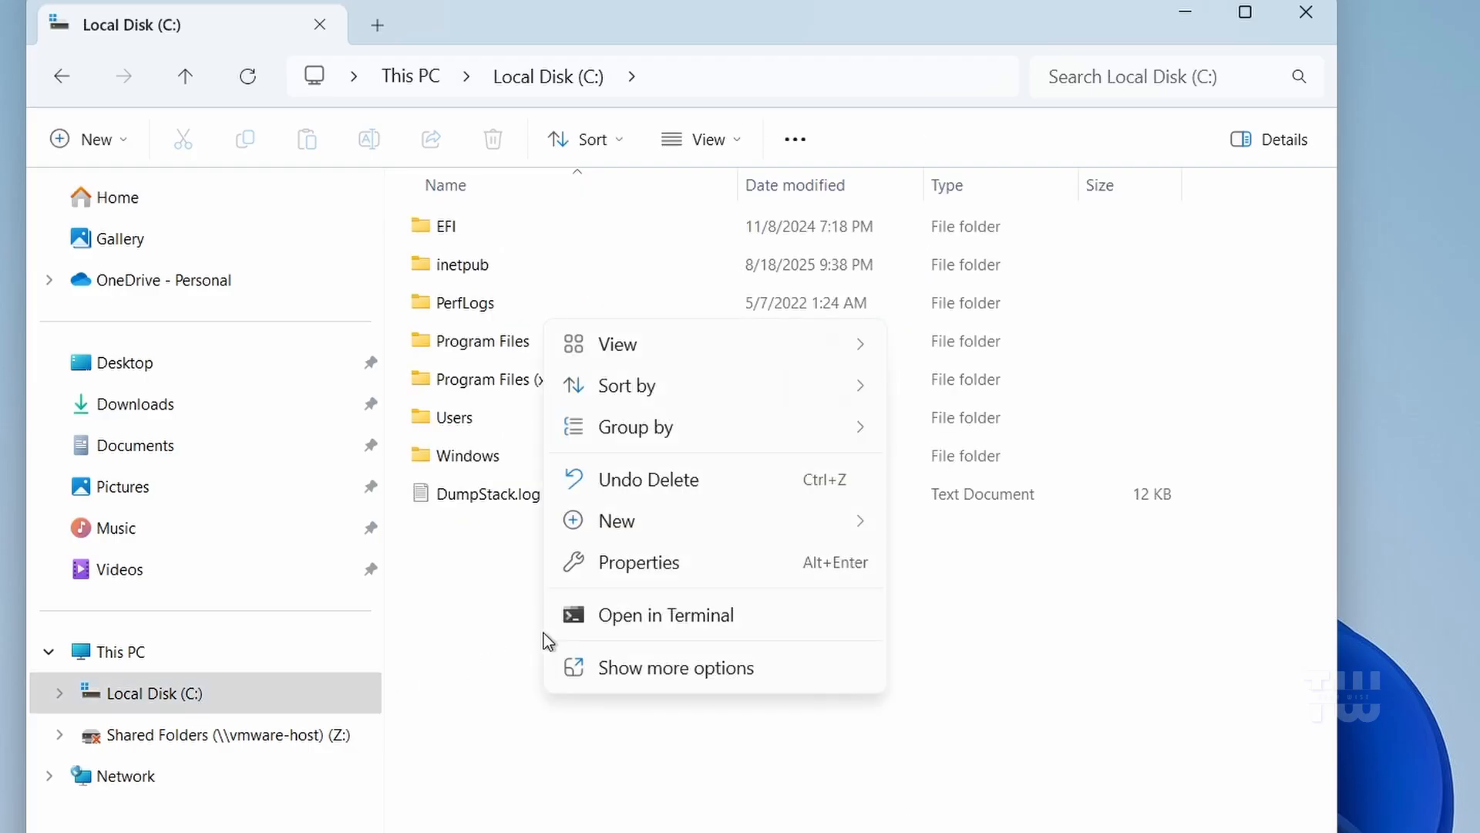
pyautogui.moveTo(677, 562)
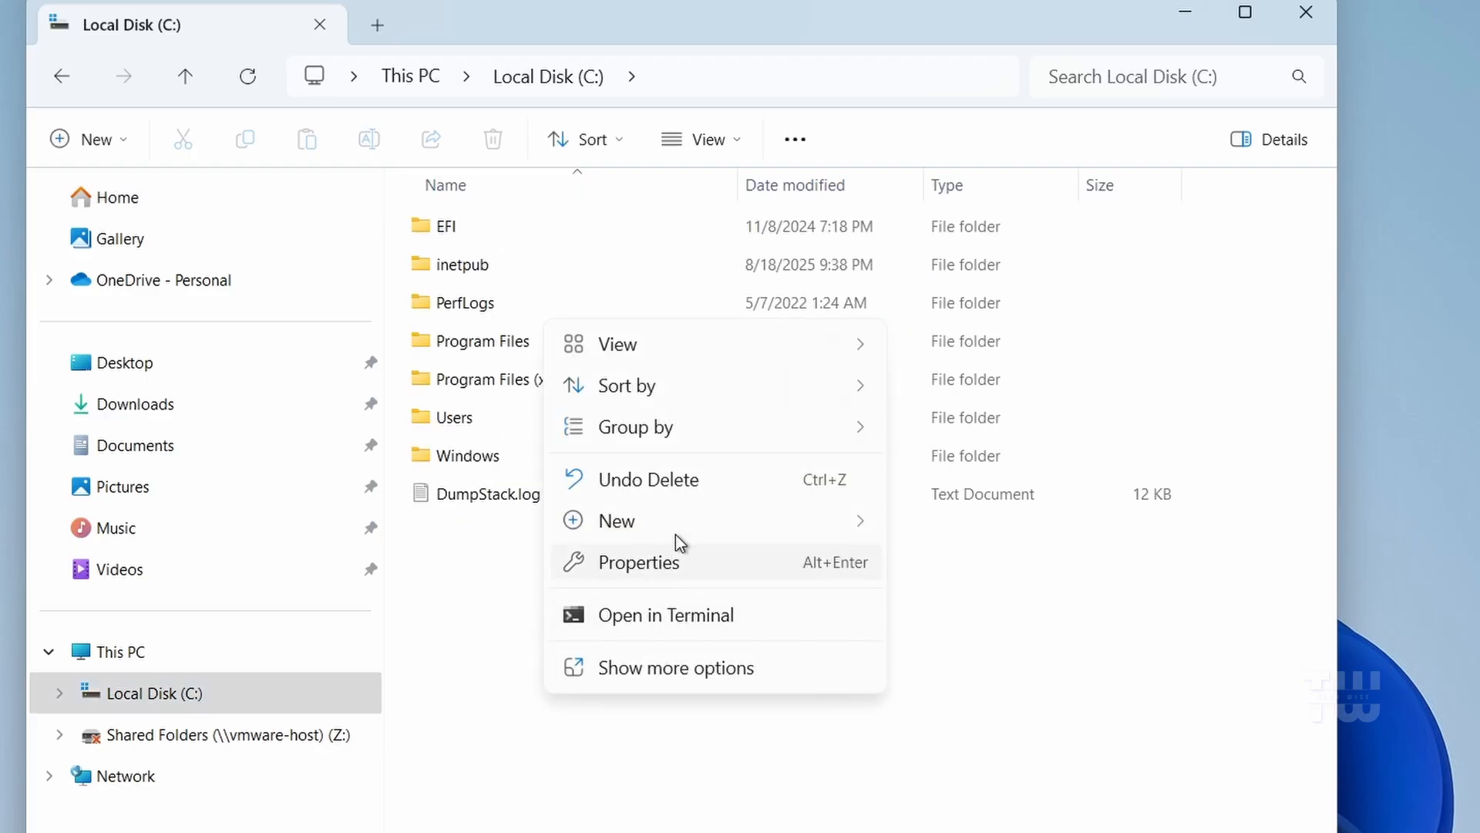
pyautogui.click(618, 521)
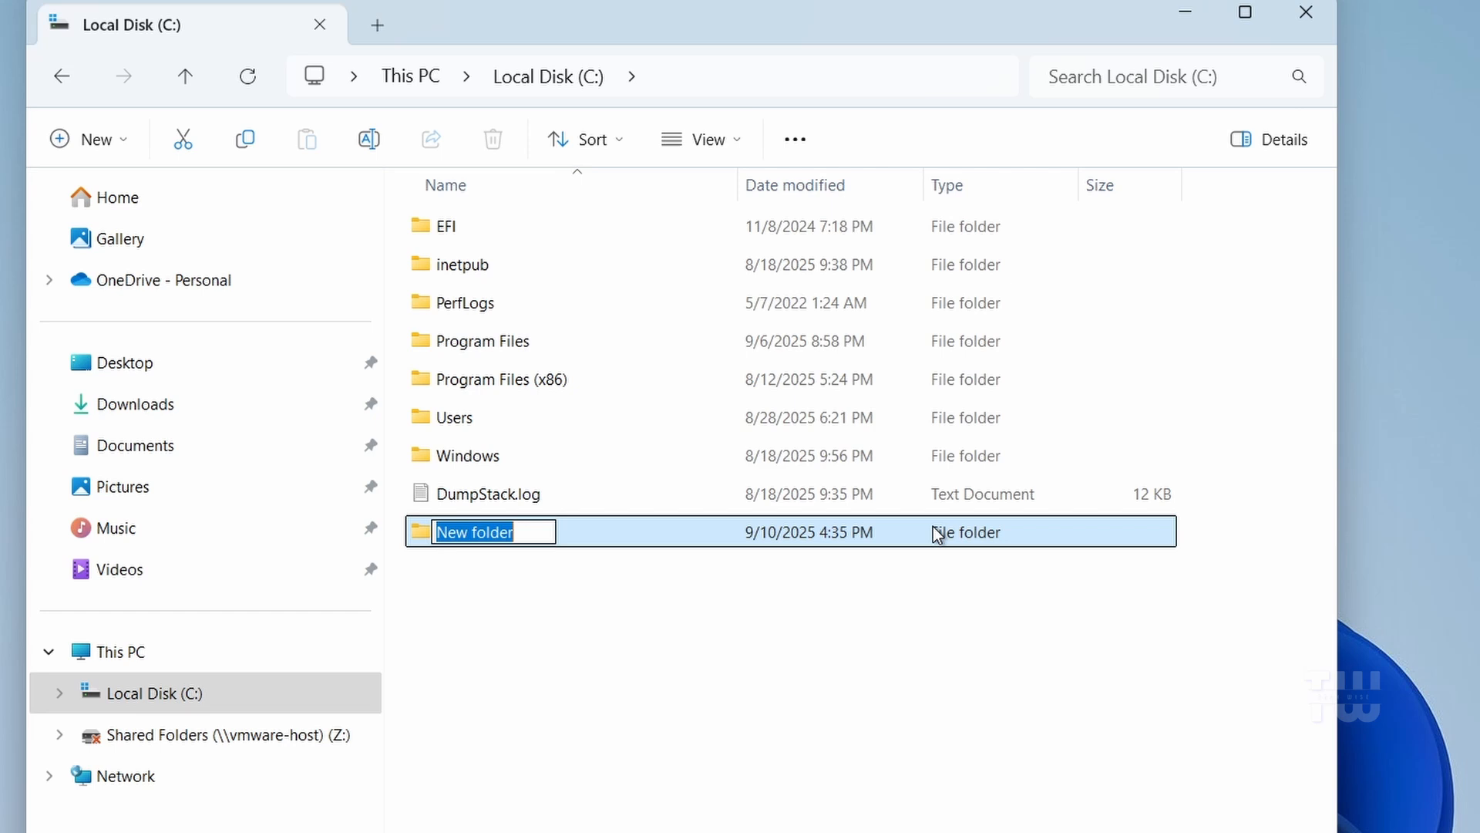
pyautogui.write('Office2024')
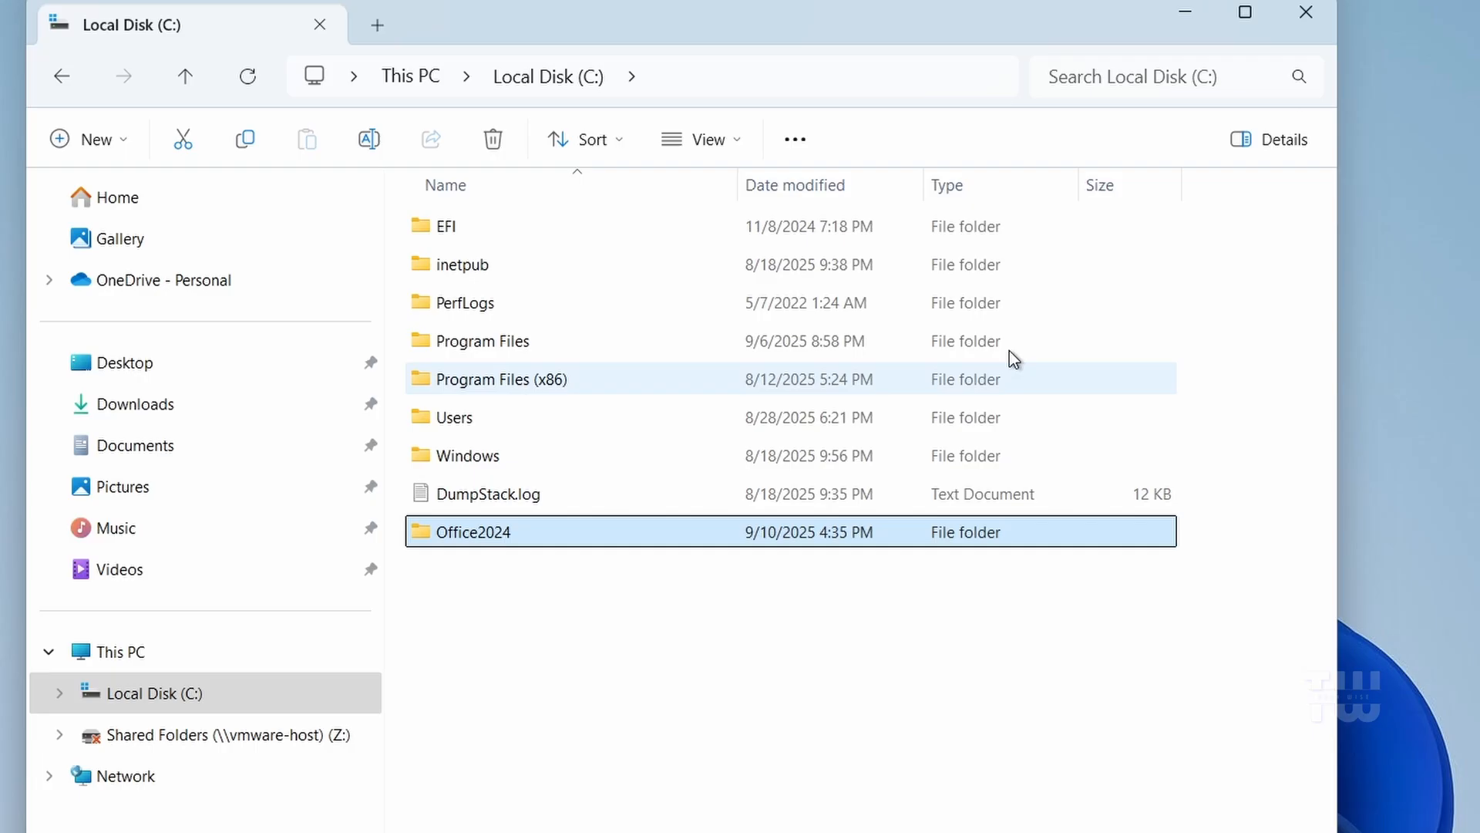
pyautogui.click(972, 805)
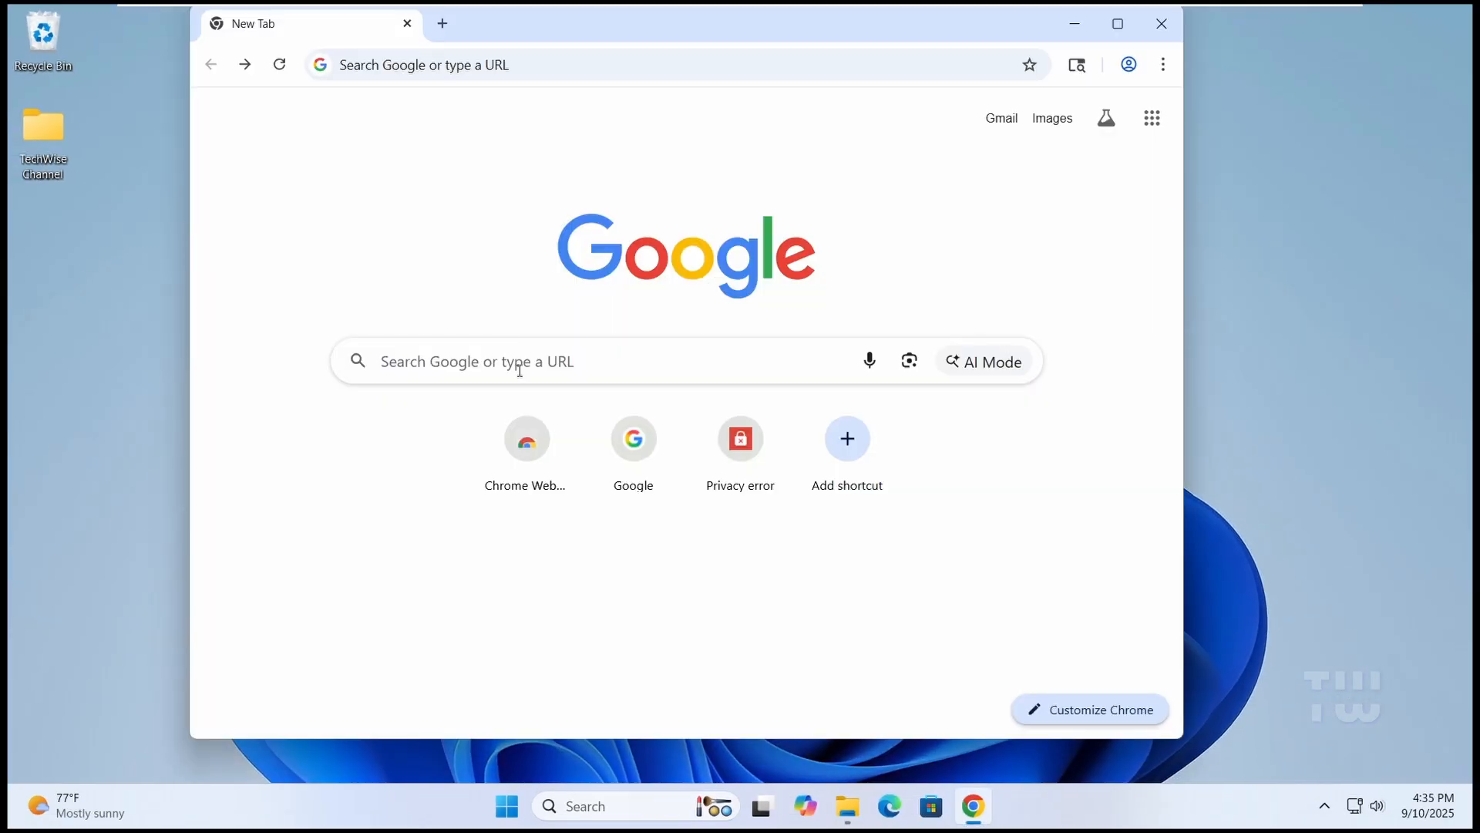
# Search 'office deployment tool' and download it from Microsoft's Download Center.
pyautogui.write('office deployment tool')
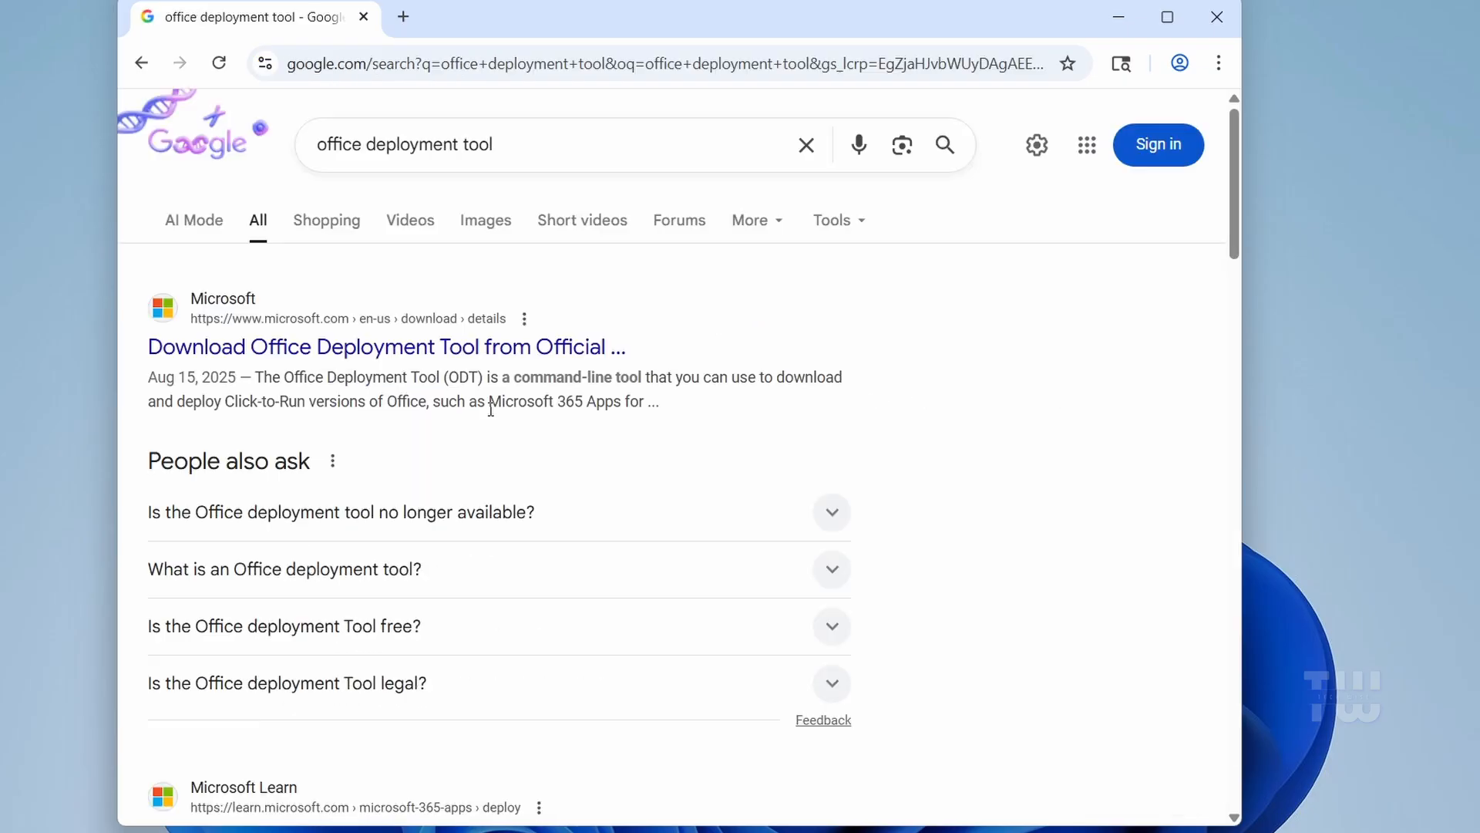
pyautogui.moveTo(384, 346)
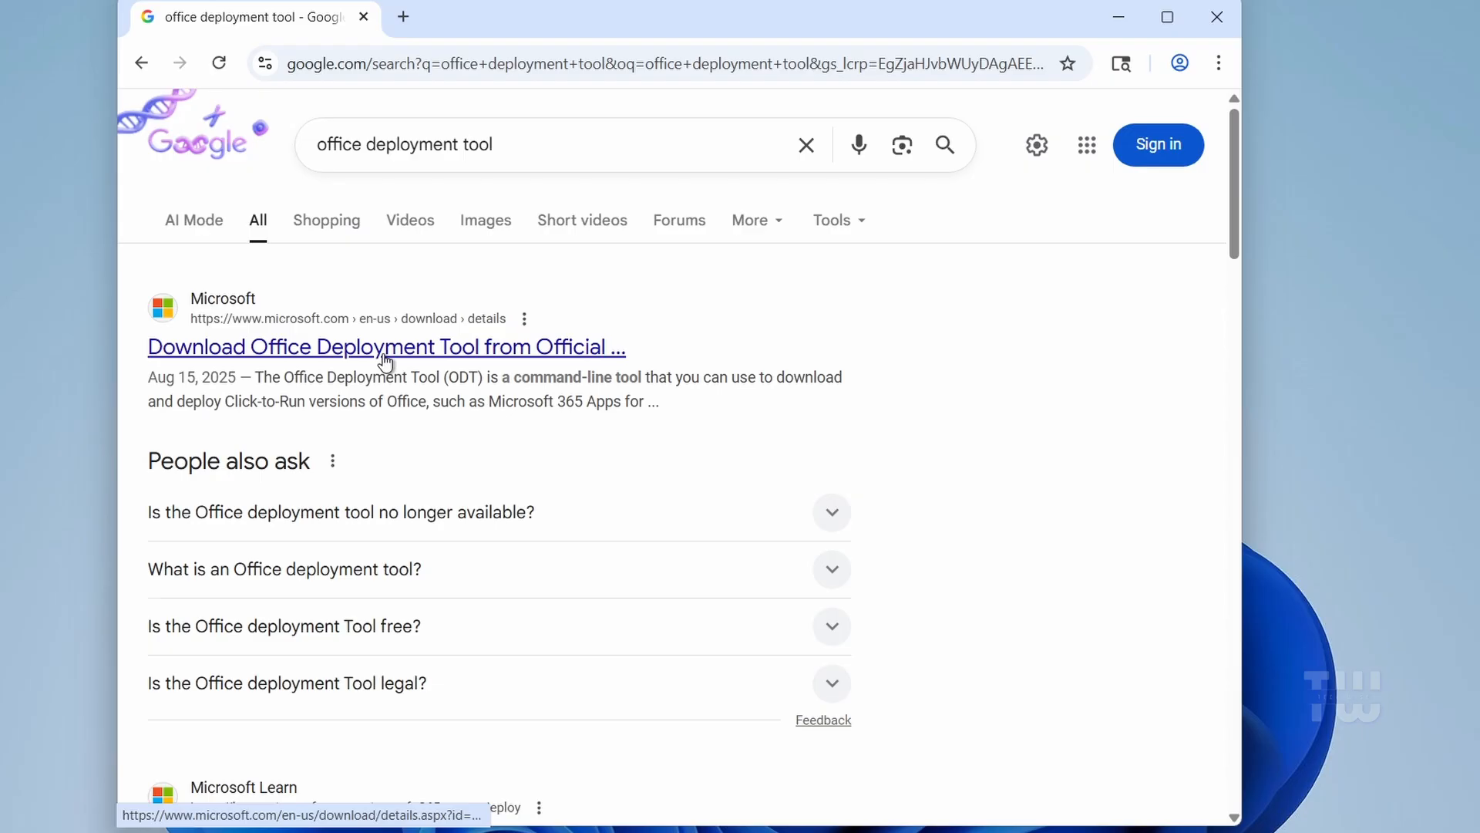
pyautogui.click(385, 346)
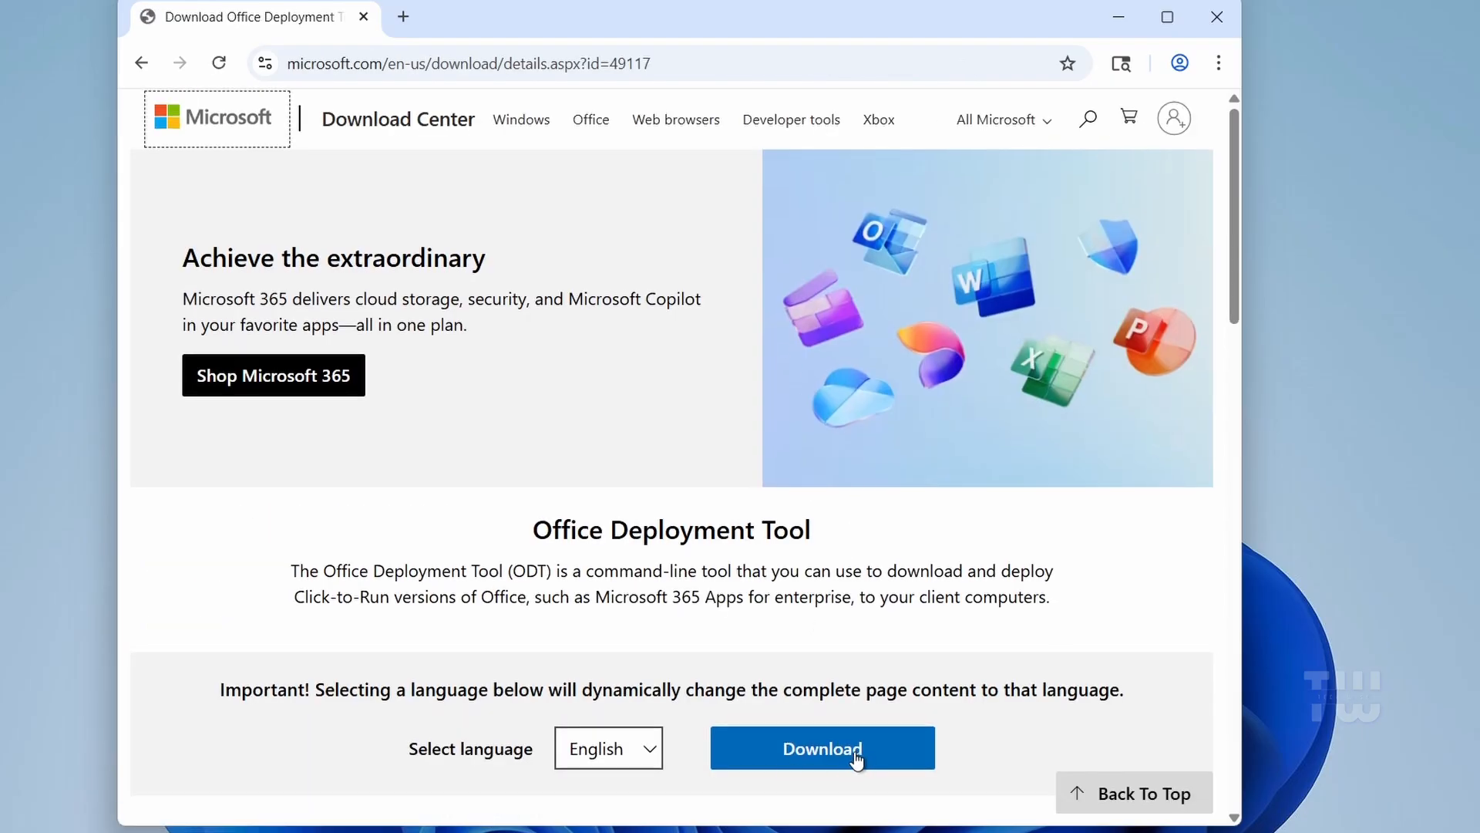
pyautogui.click(821, 748)
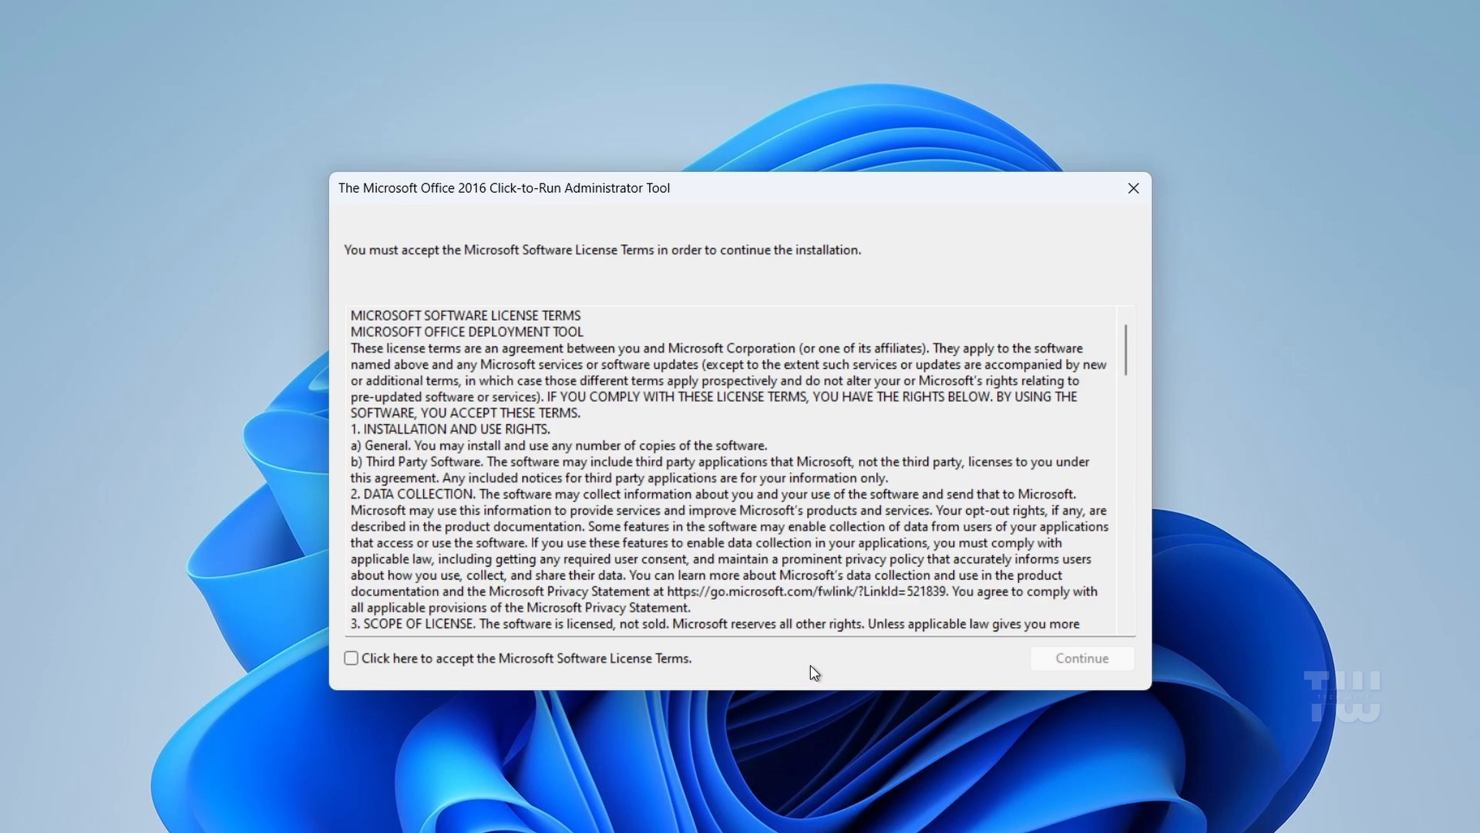
# Accept the Deployment Tool license and extract its files into C:\Office2024.
pyautogui.click(352, 658)
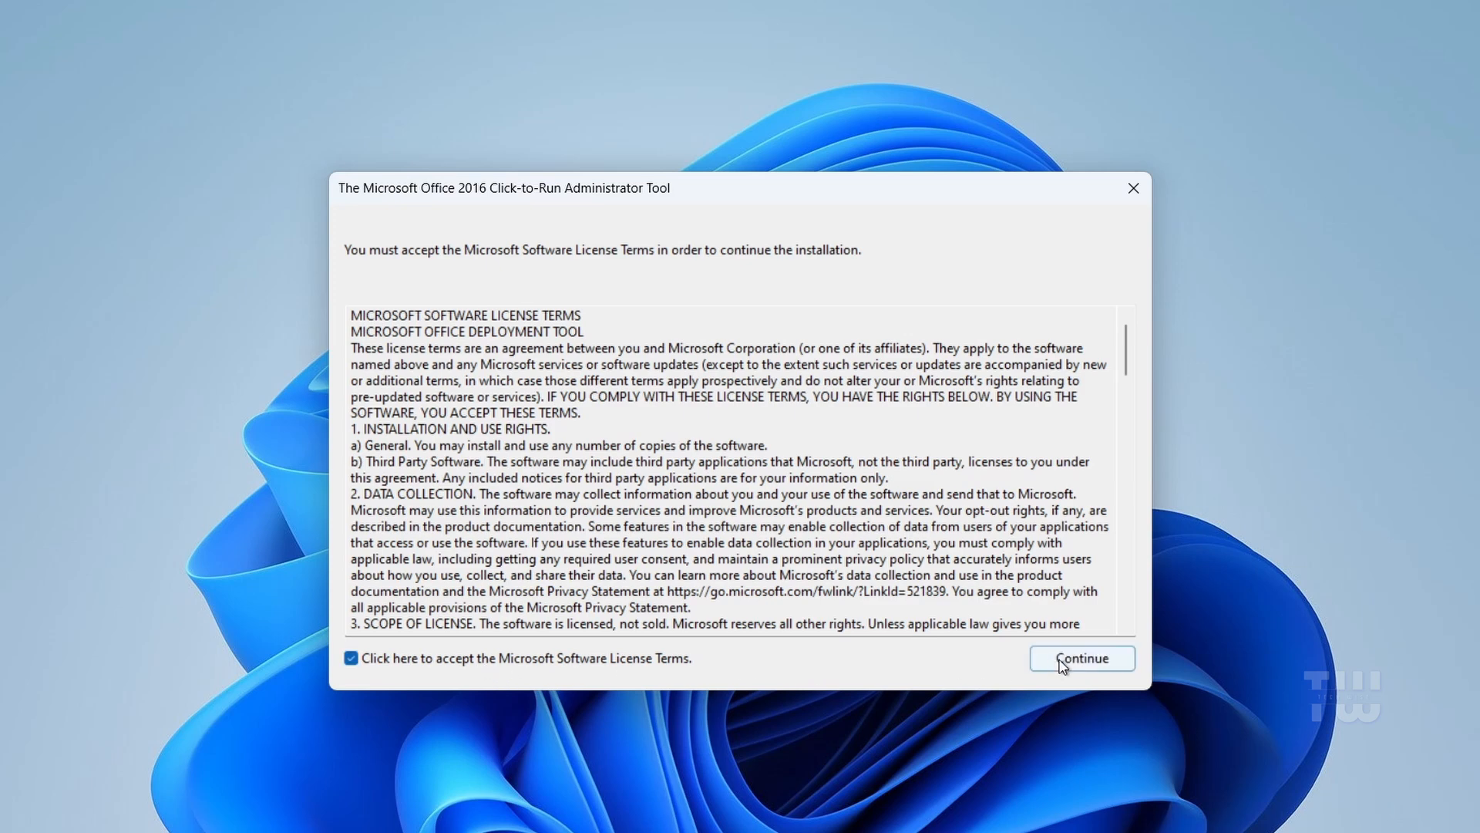
pyautogui.click(1080, 658)
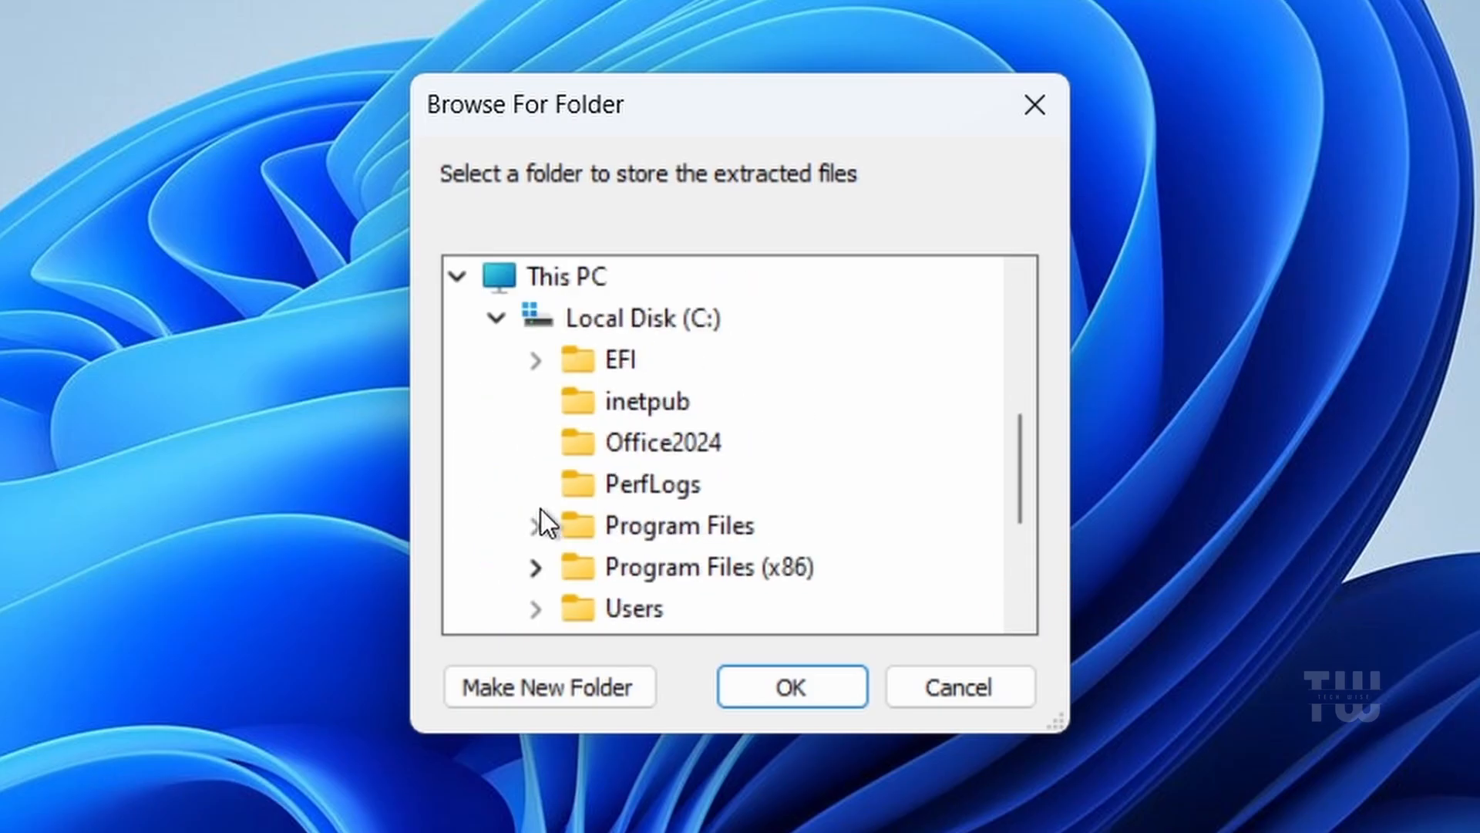
pyautogui.click(663, 442)
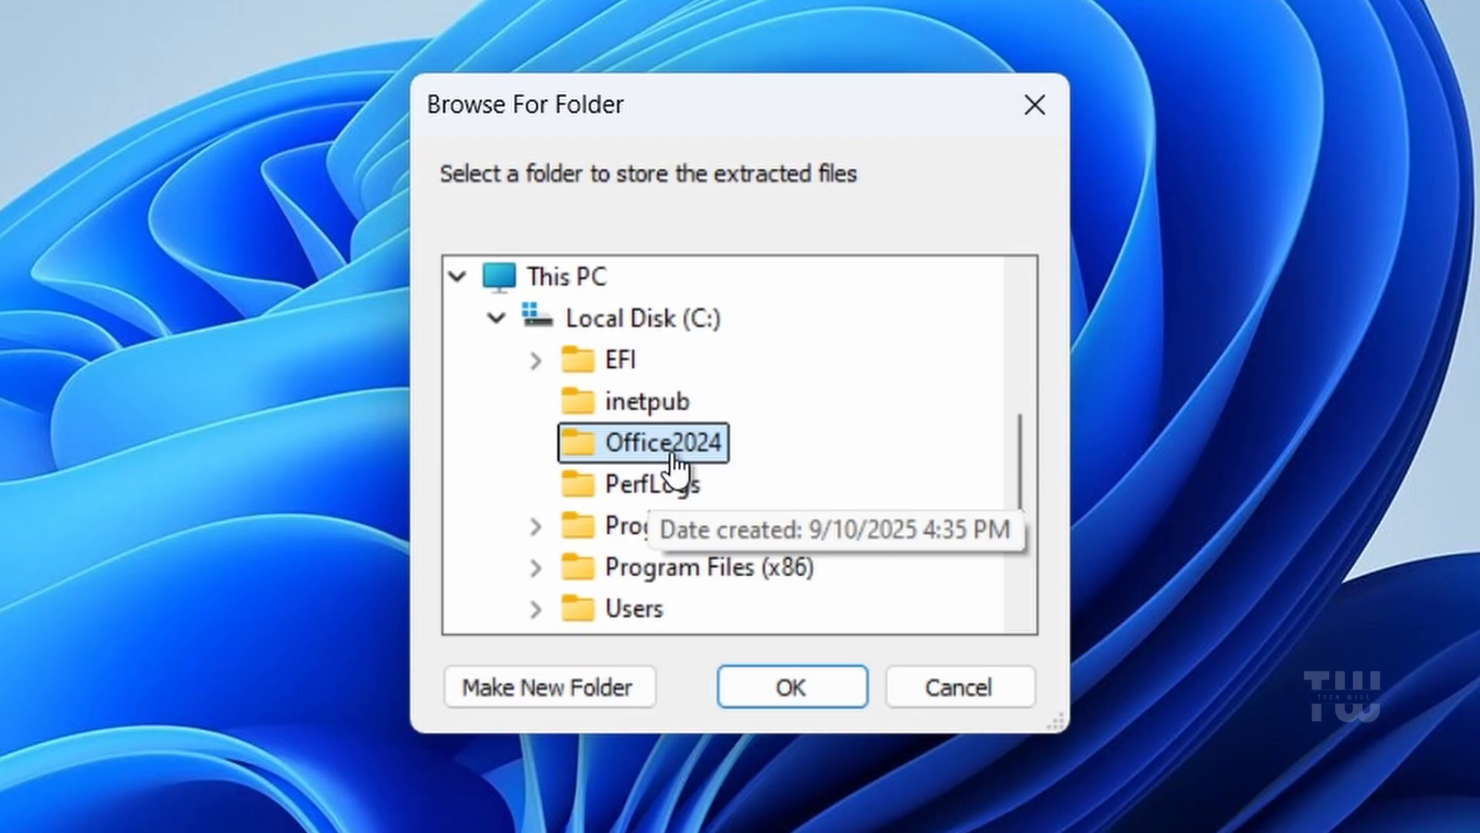
pyautogui.click(791, 685)
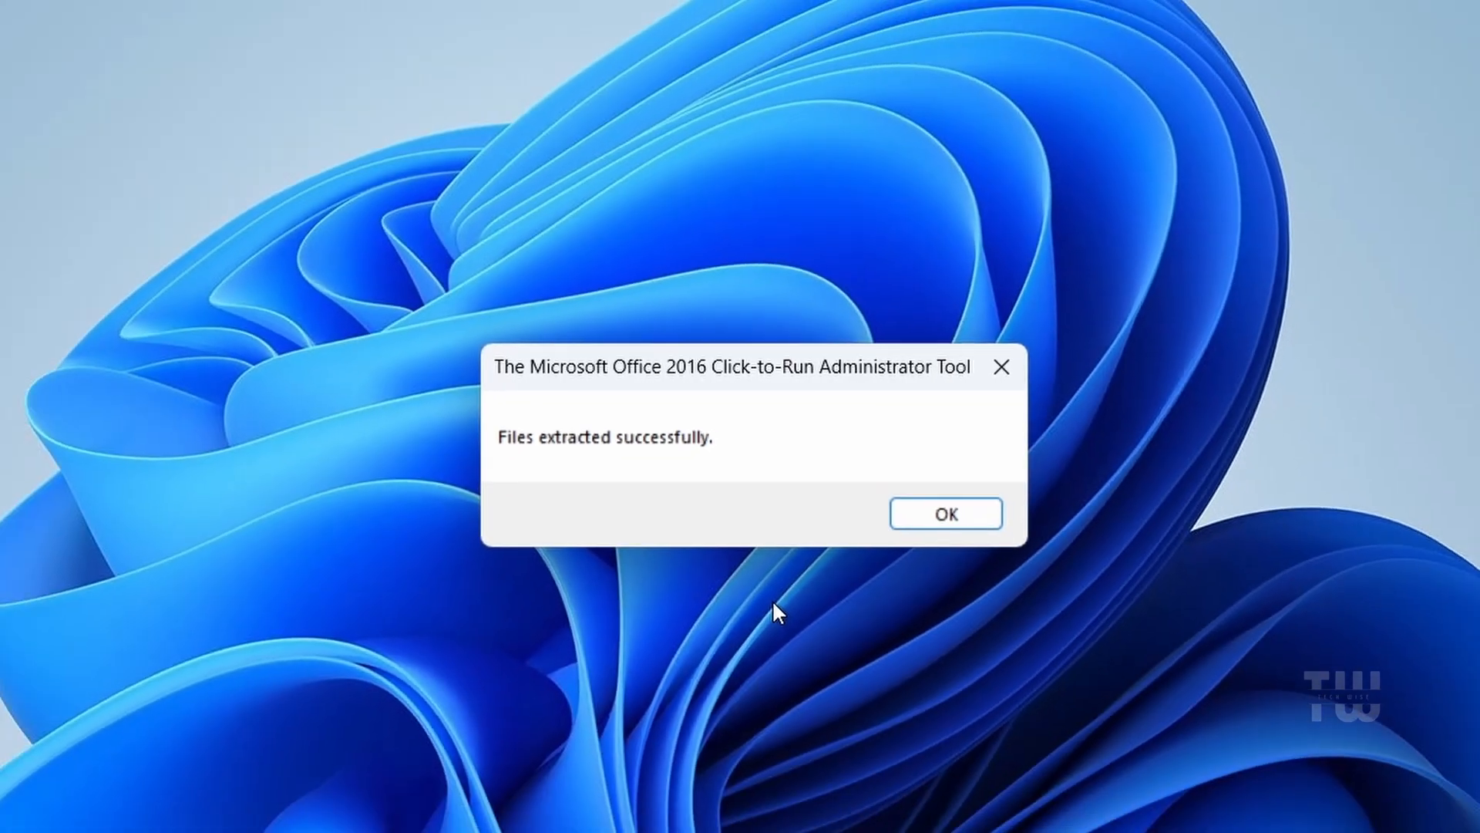
pyautogui.click(945, 512)
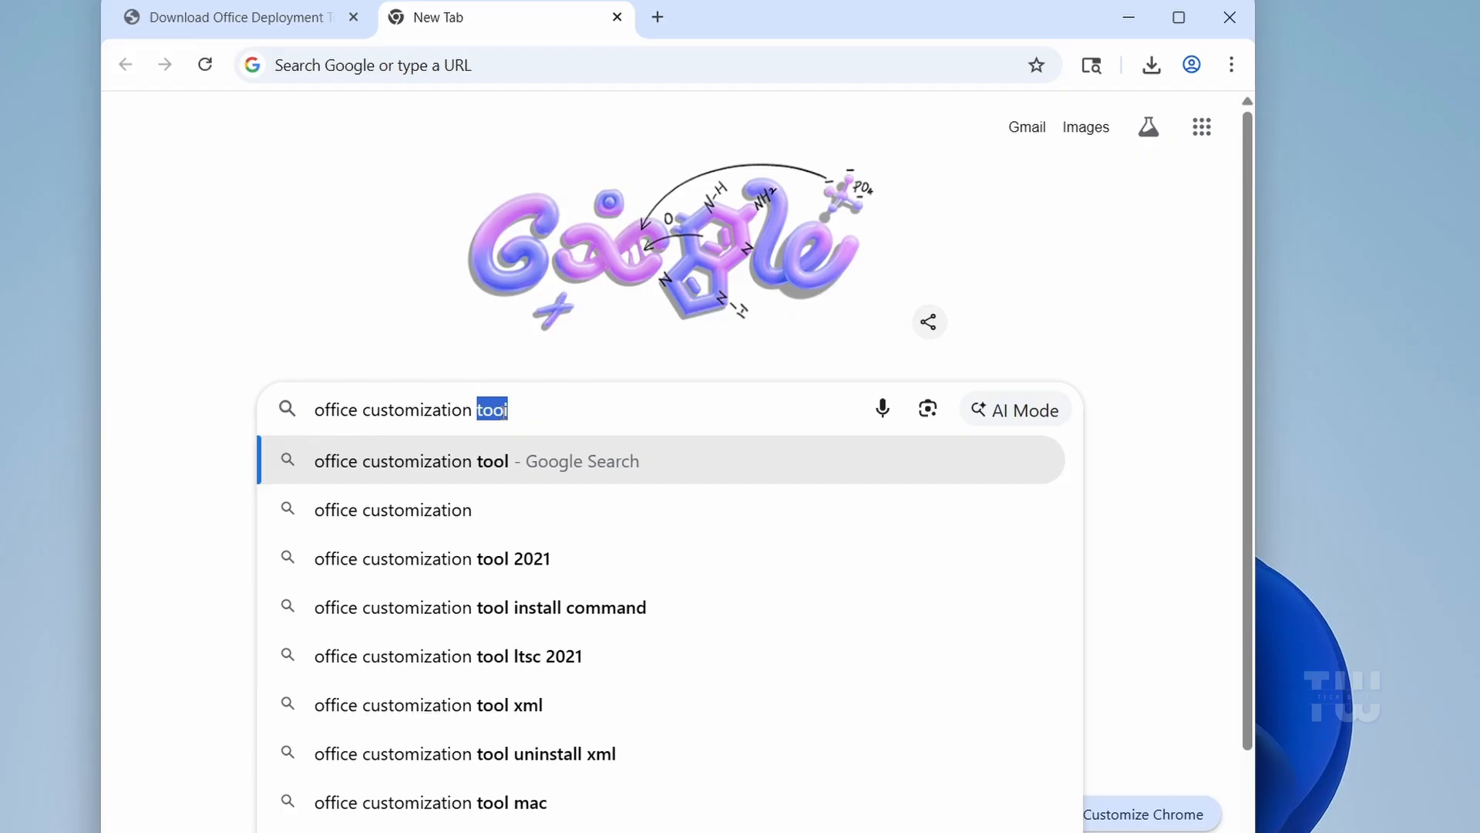
# Open the config.office.com Office Customization Tool search result.
pyautogui.click(477, 461)
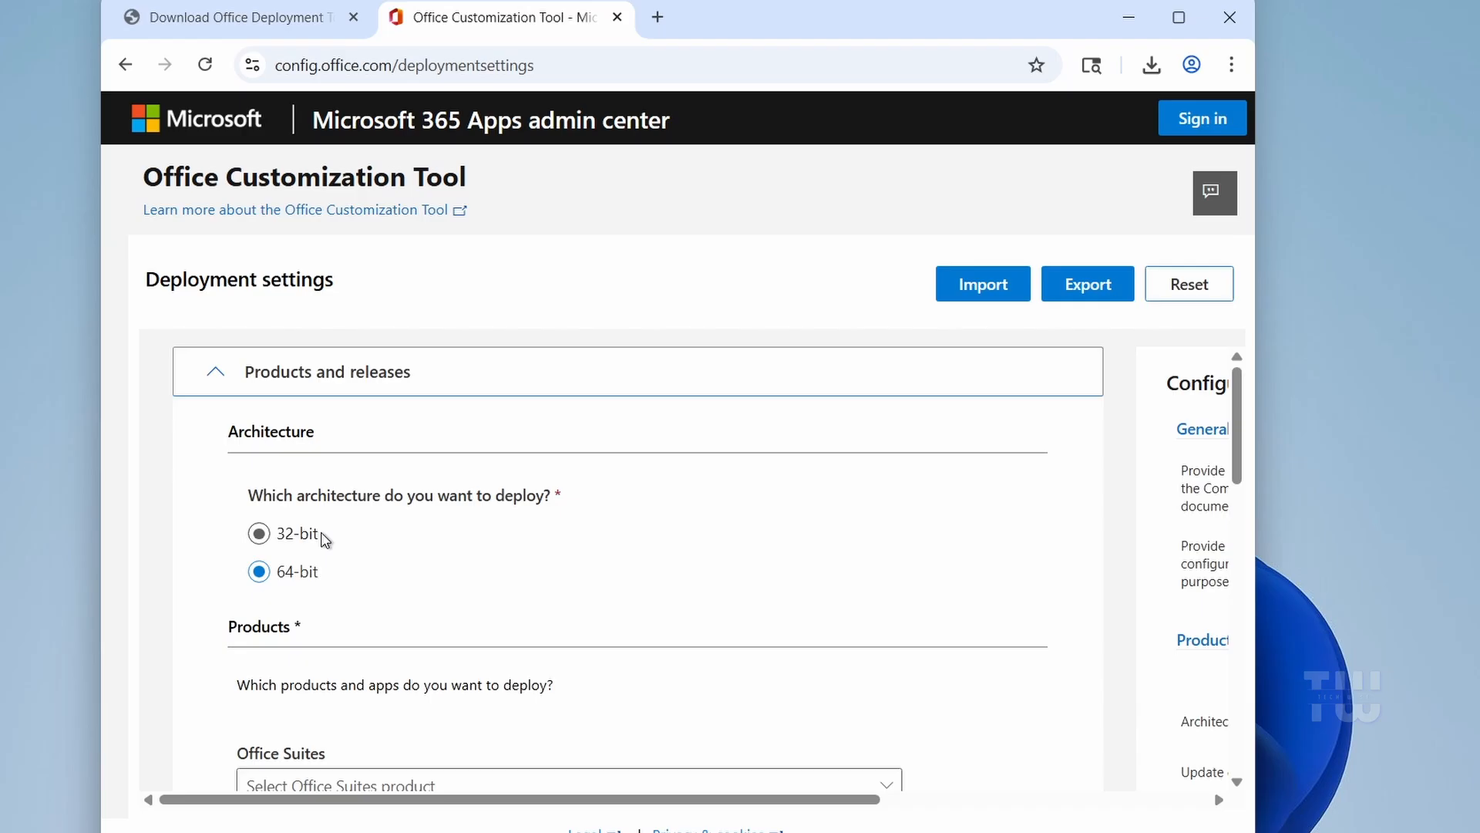
# Choose Office LTSC Standard 2024 - Volume License, version 2409 17932.20084.
pyautogui.scroll(-3)
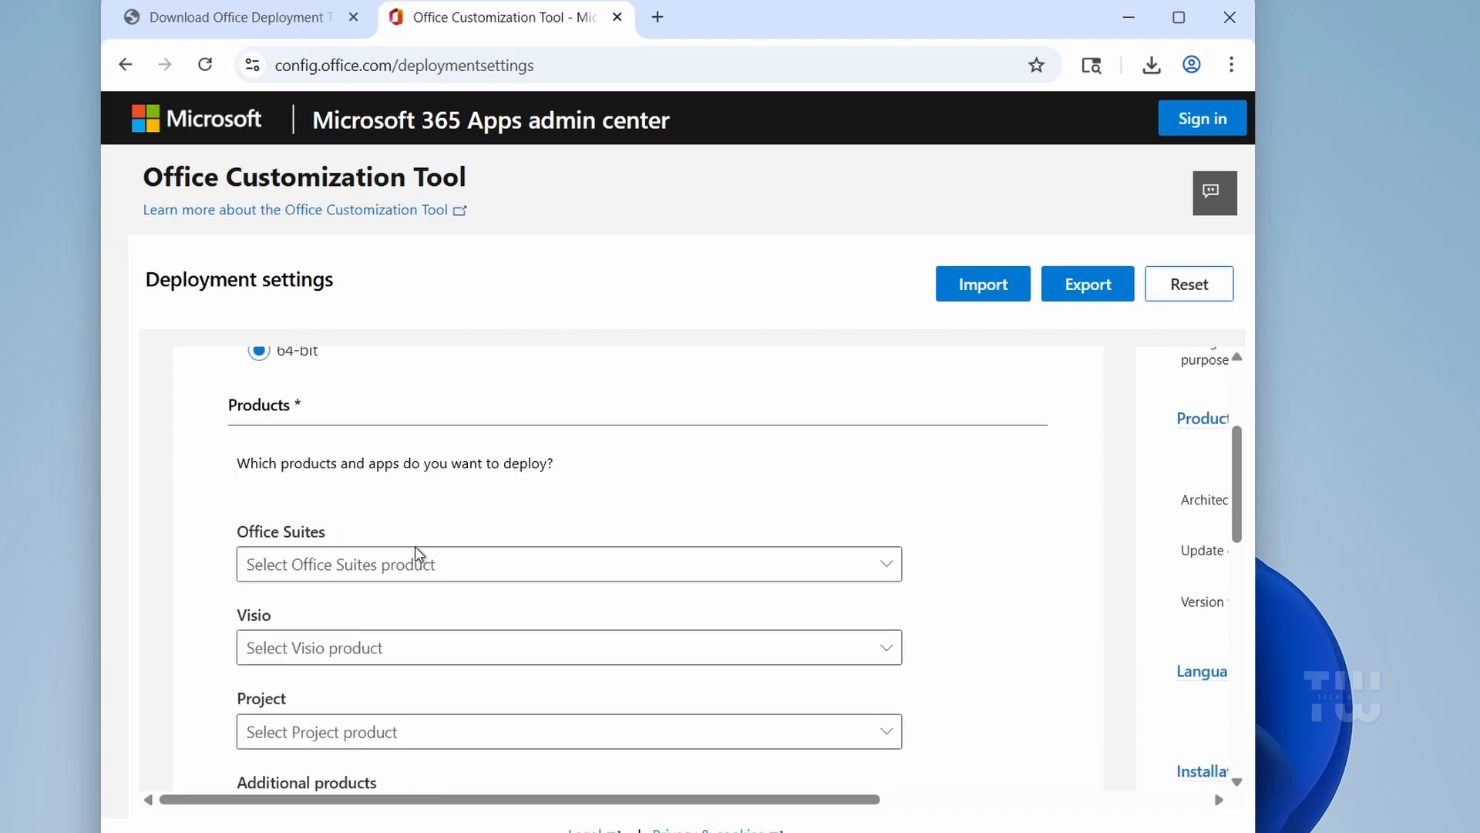
pyautogui.click(566, 564)
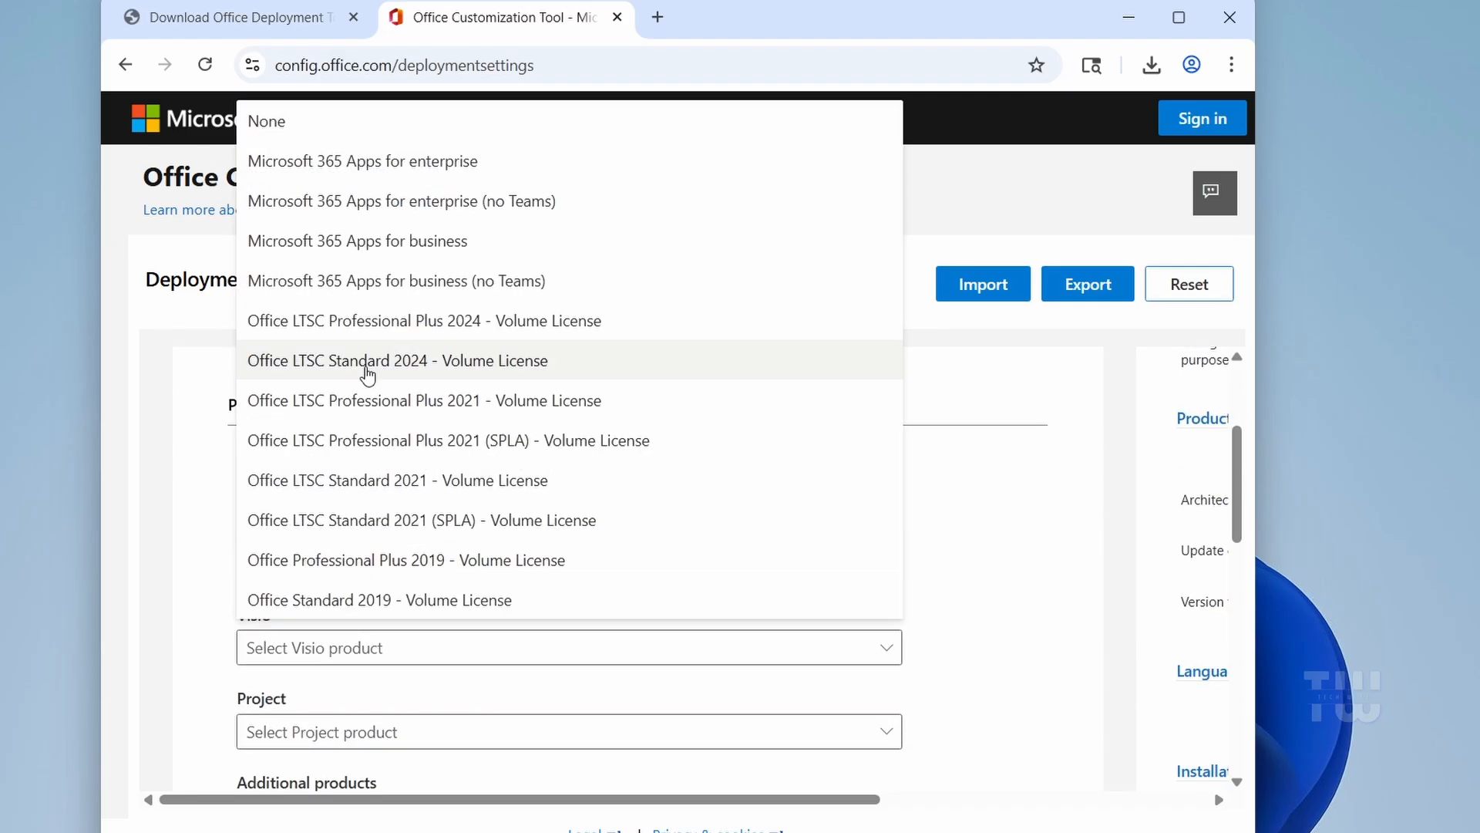
pyautogui.click(397, 360)
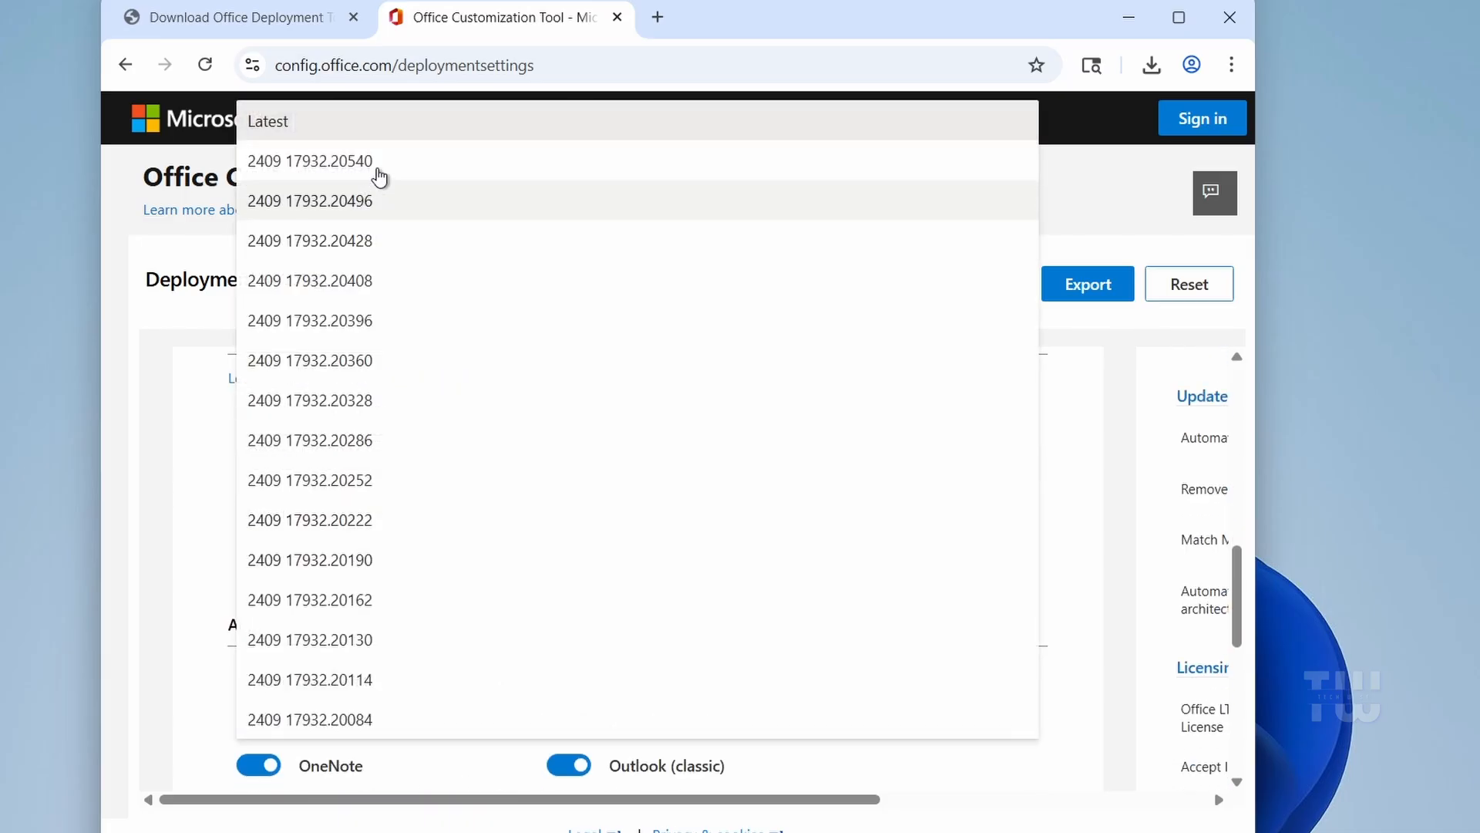
pyautogui.click(310, 719)
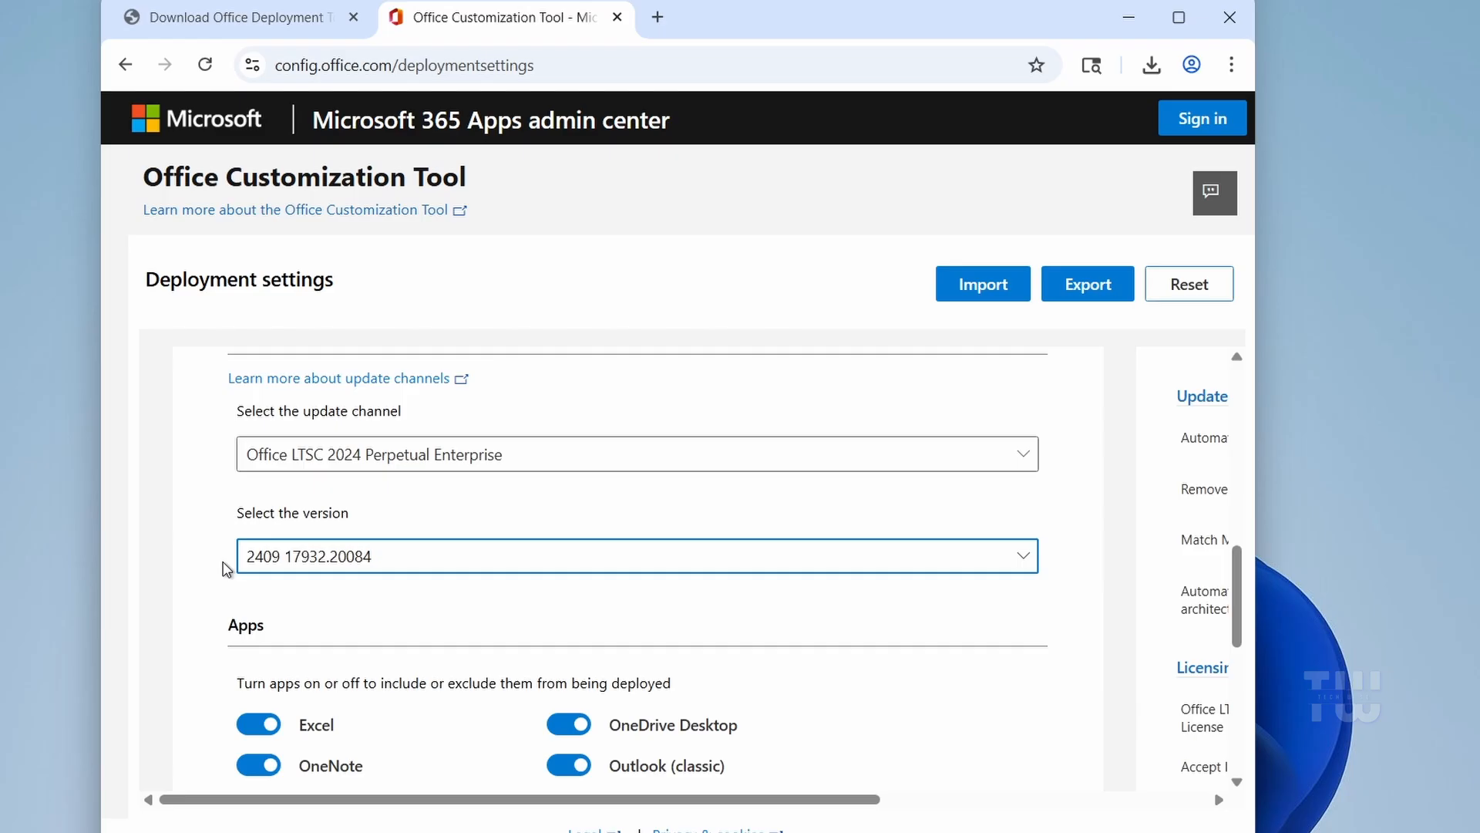
# Exclude OneNote, OneDrive Desktop and Outlook (classic), then continue to language settings.
pyautogui.scroll(-3)
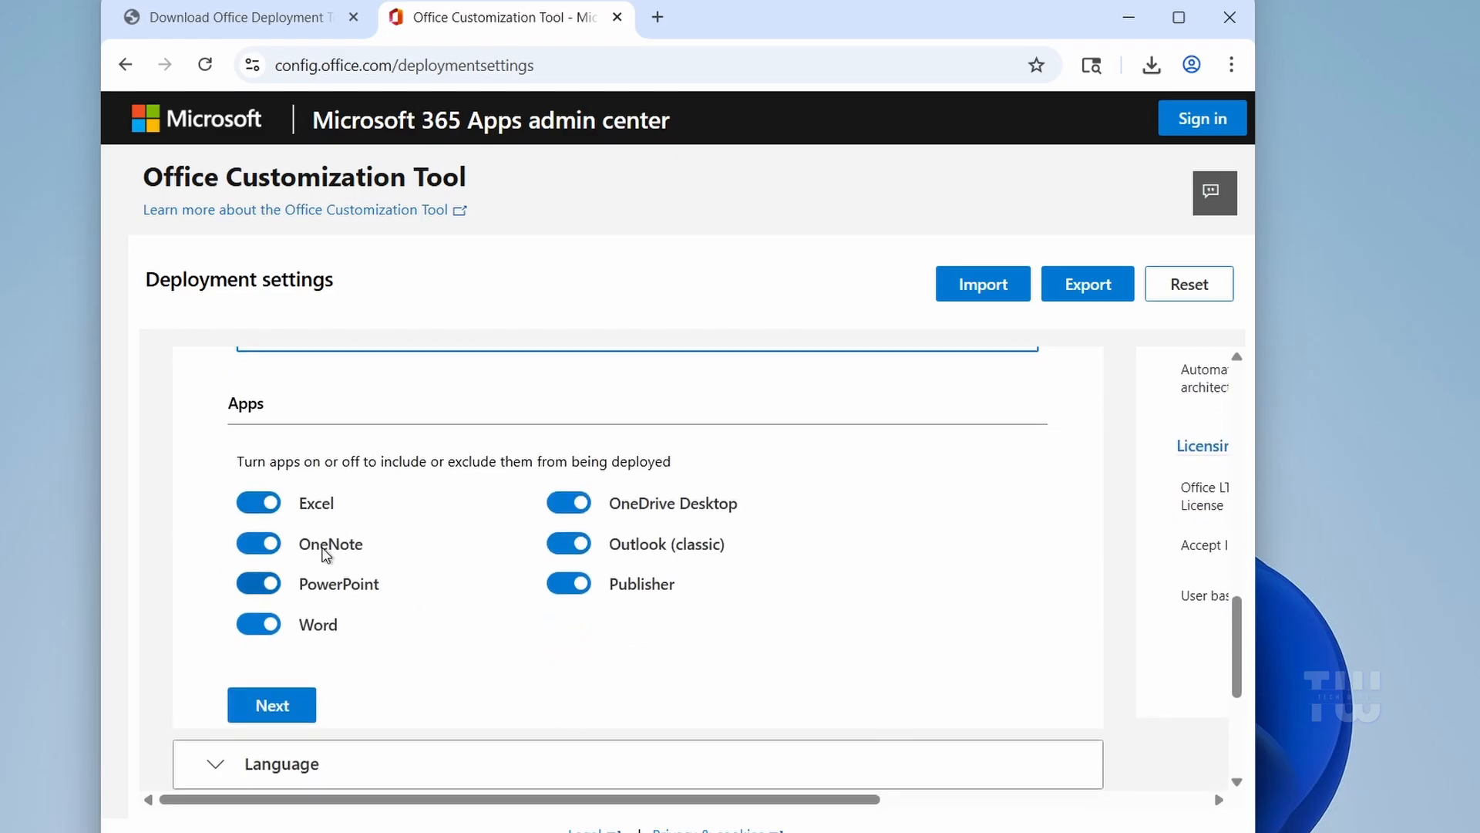
pyautogui.click(257, 542)
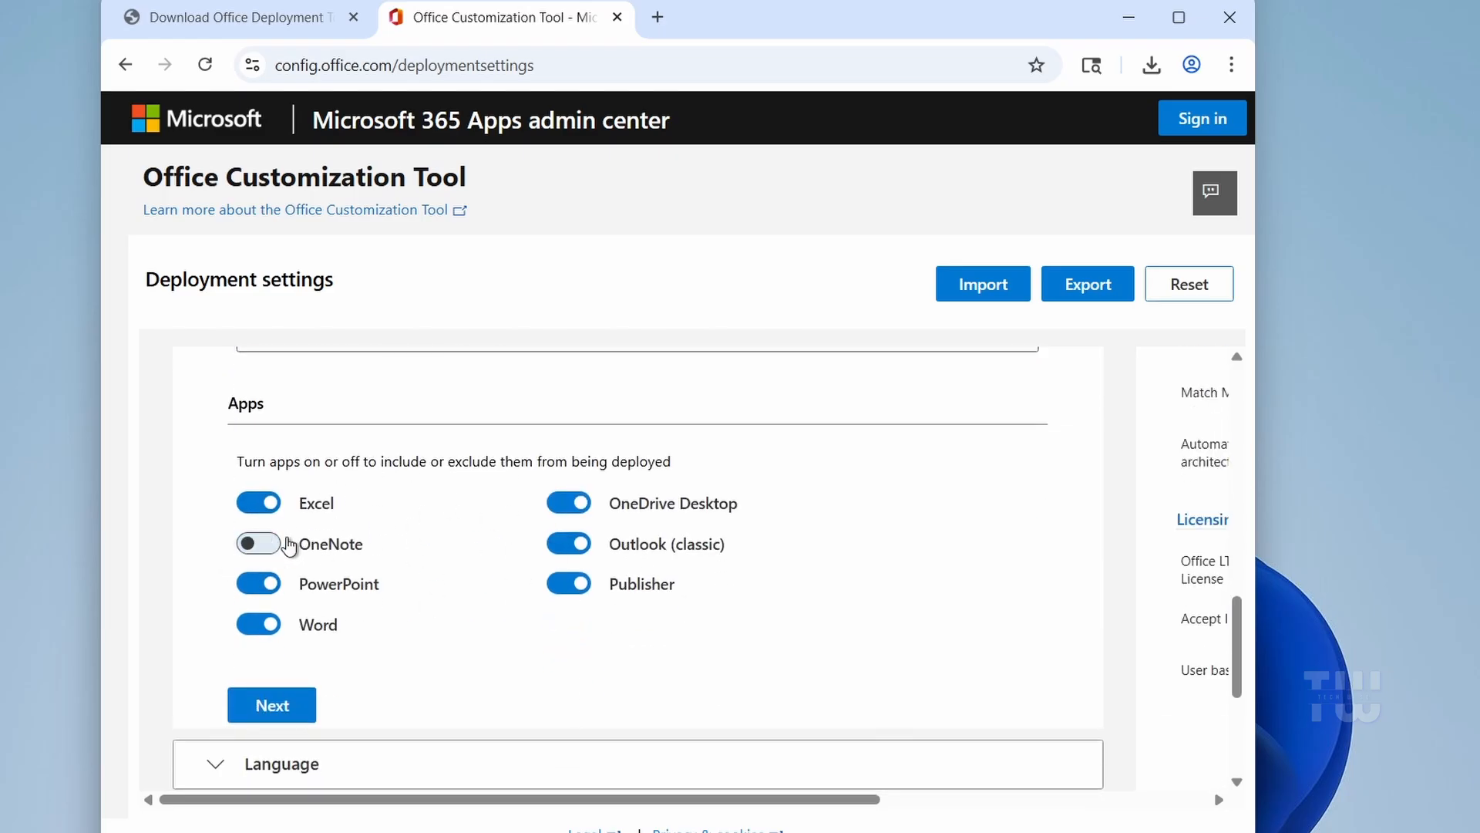
pyautogui.click(568, 501)
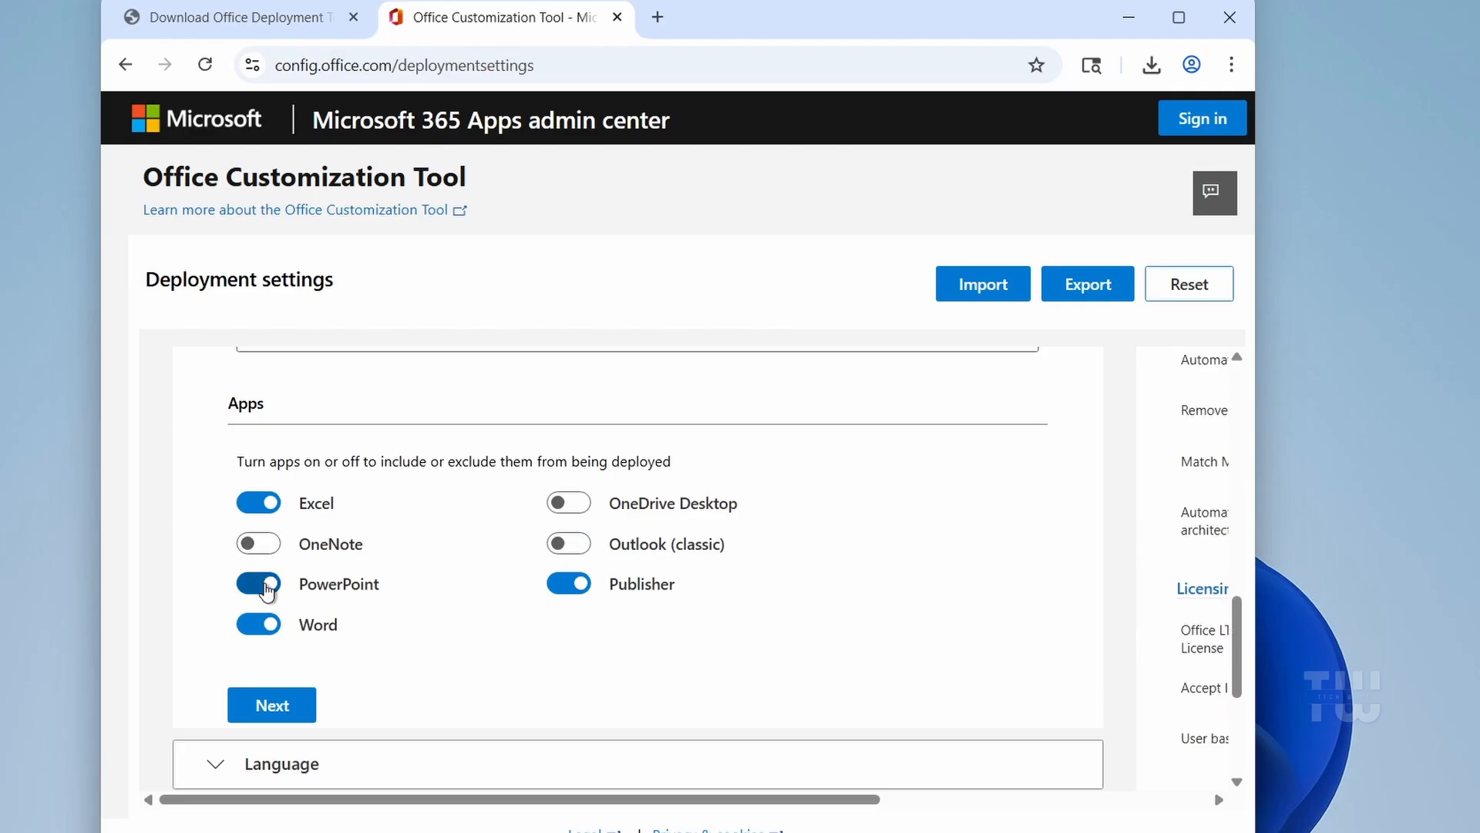
pyautogui.click(257, 584)
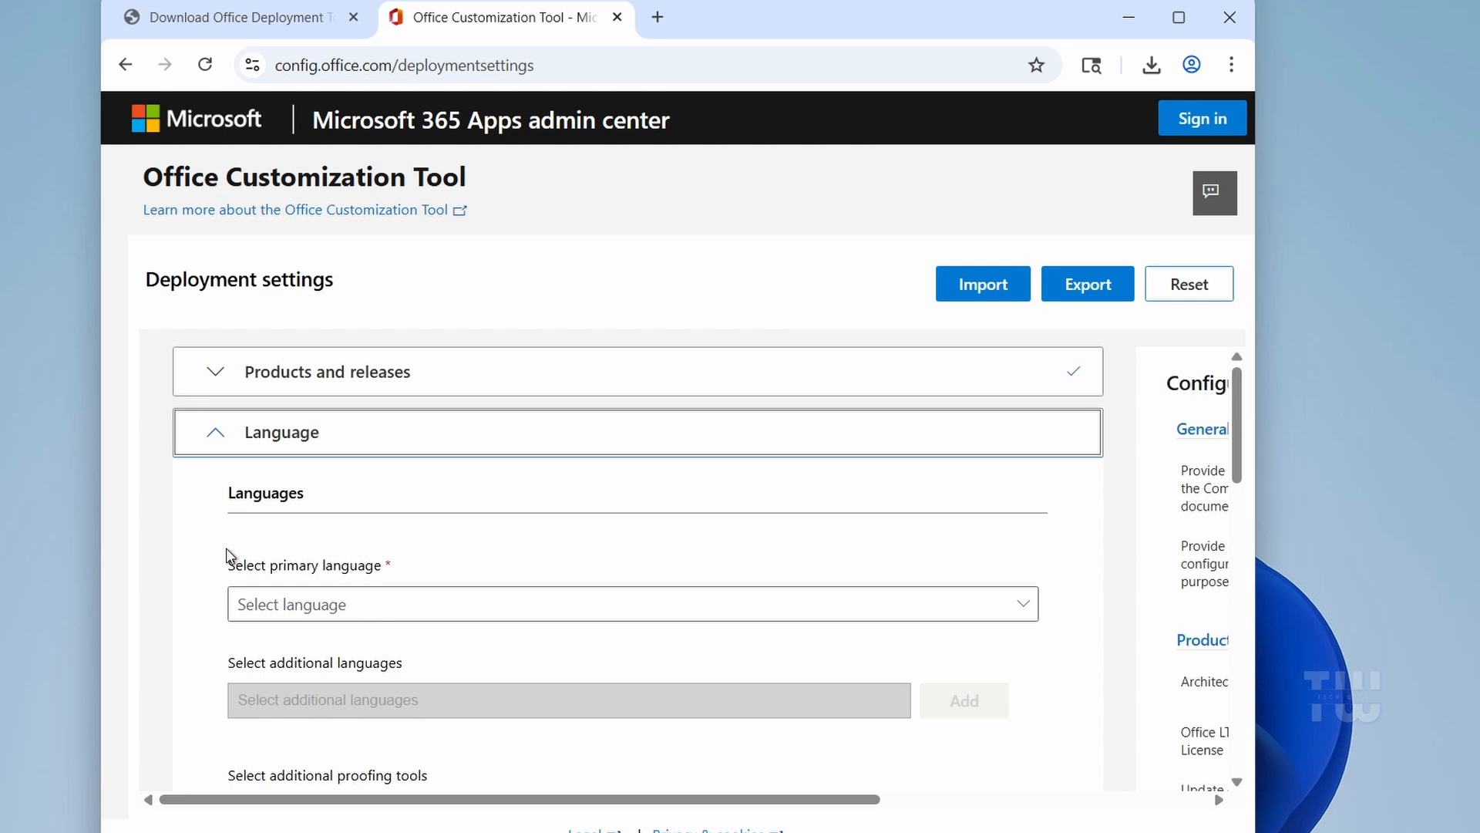
# Choose English (United States) as the primary language.
pyautogui.click(632, 603)
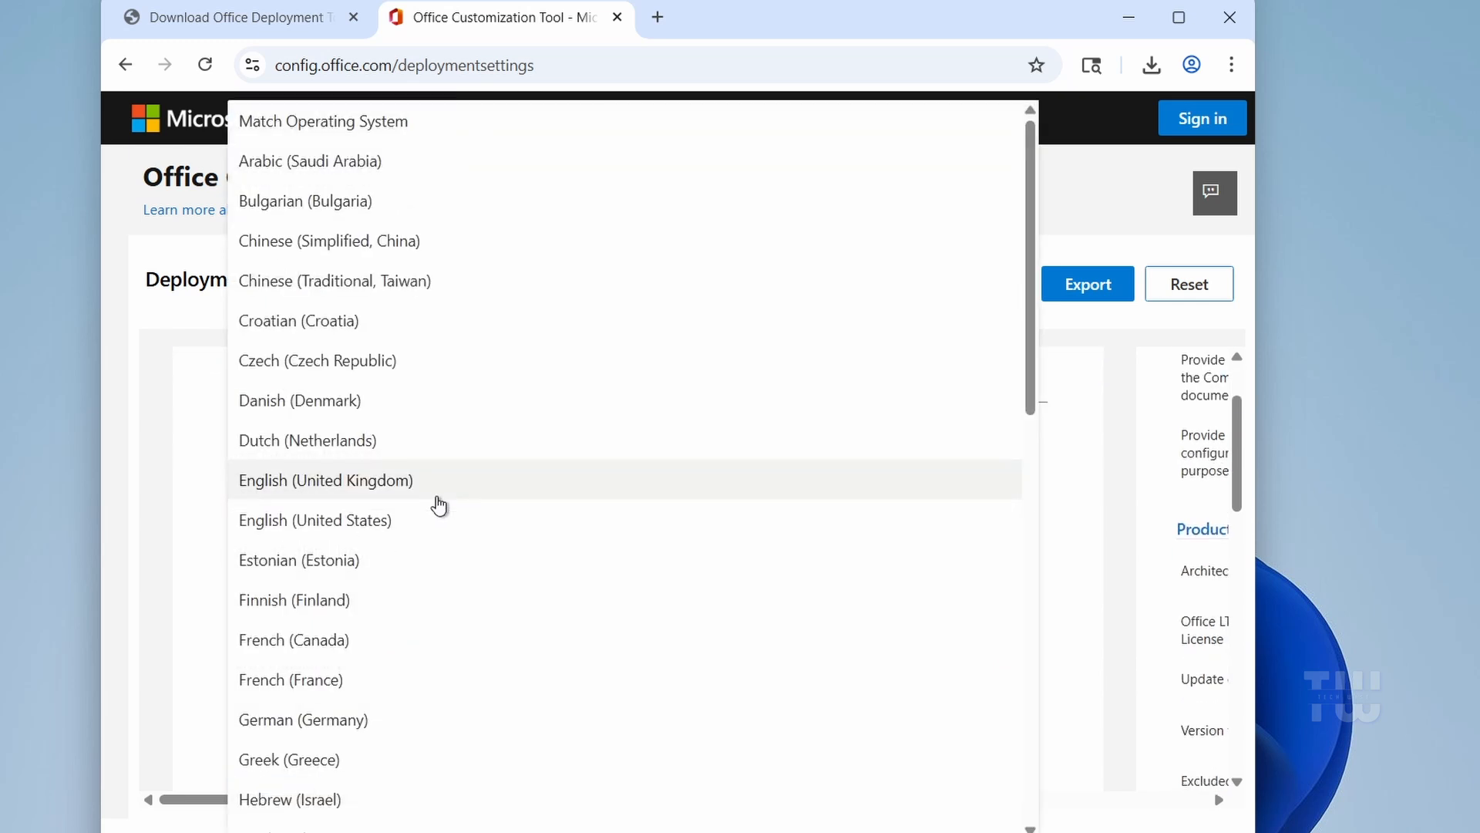
pyautogui.click(315, 521)
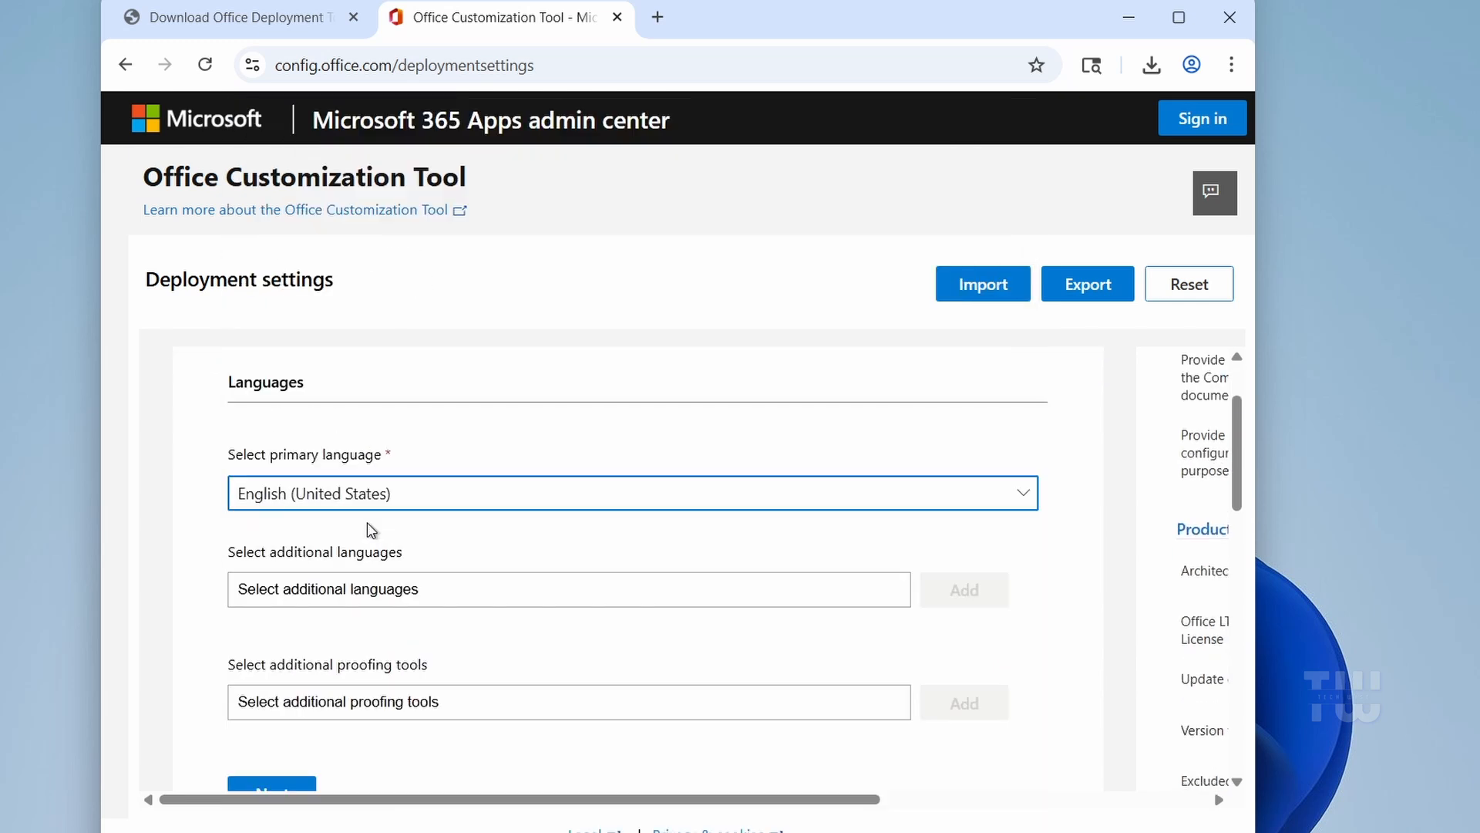
pyautogui.scroll(-3)
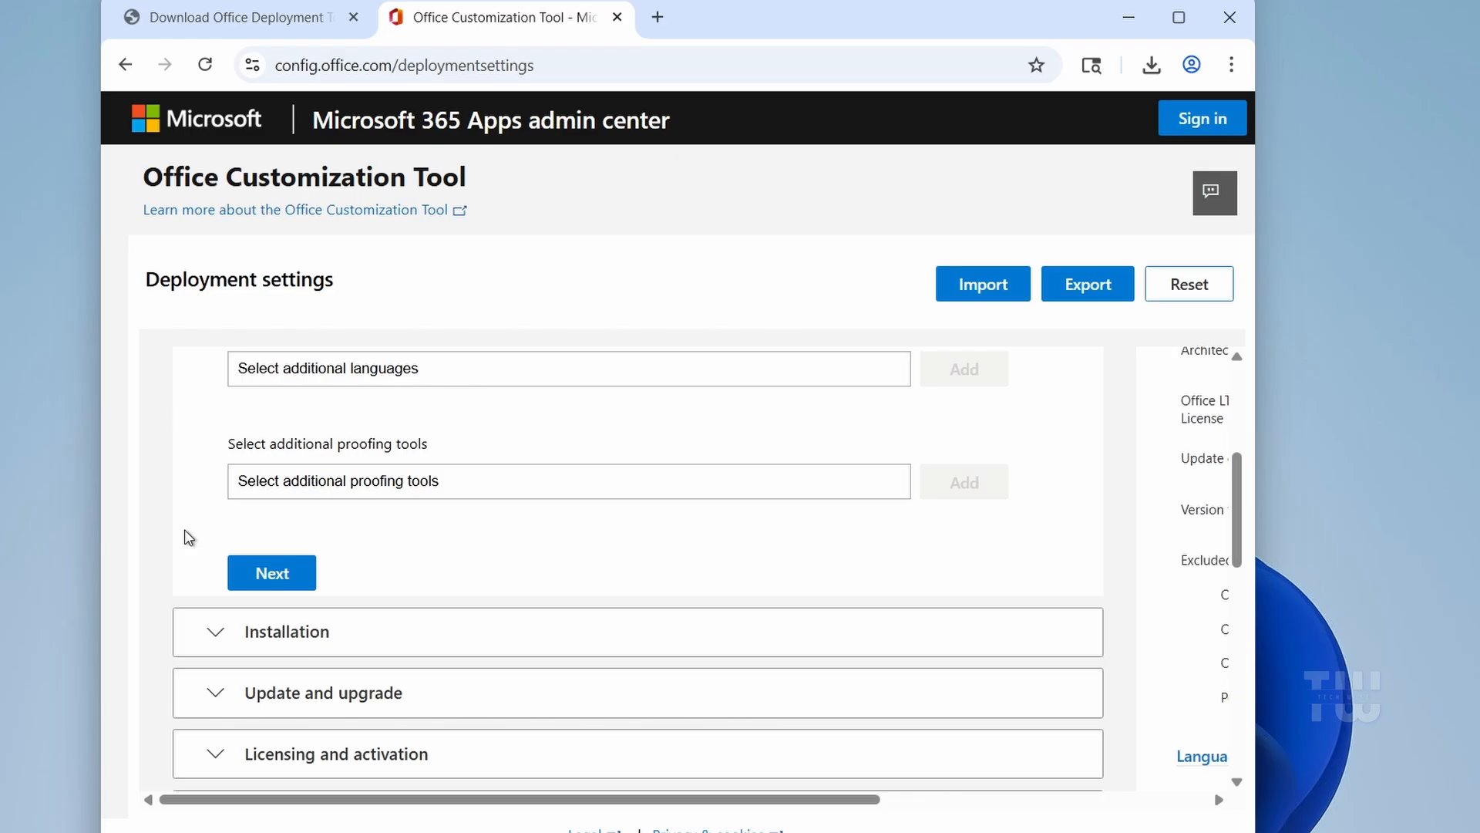
pyautogui.moveTo(1087, 283)
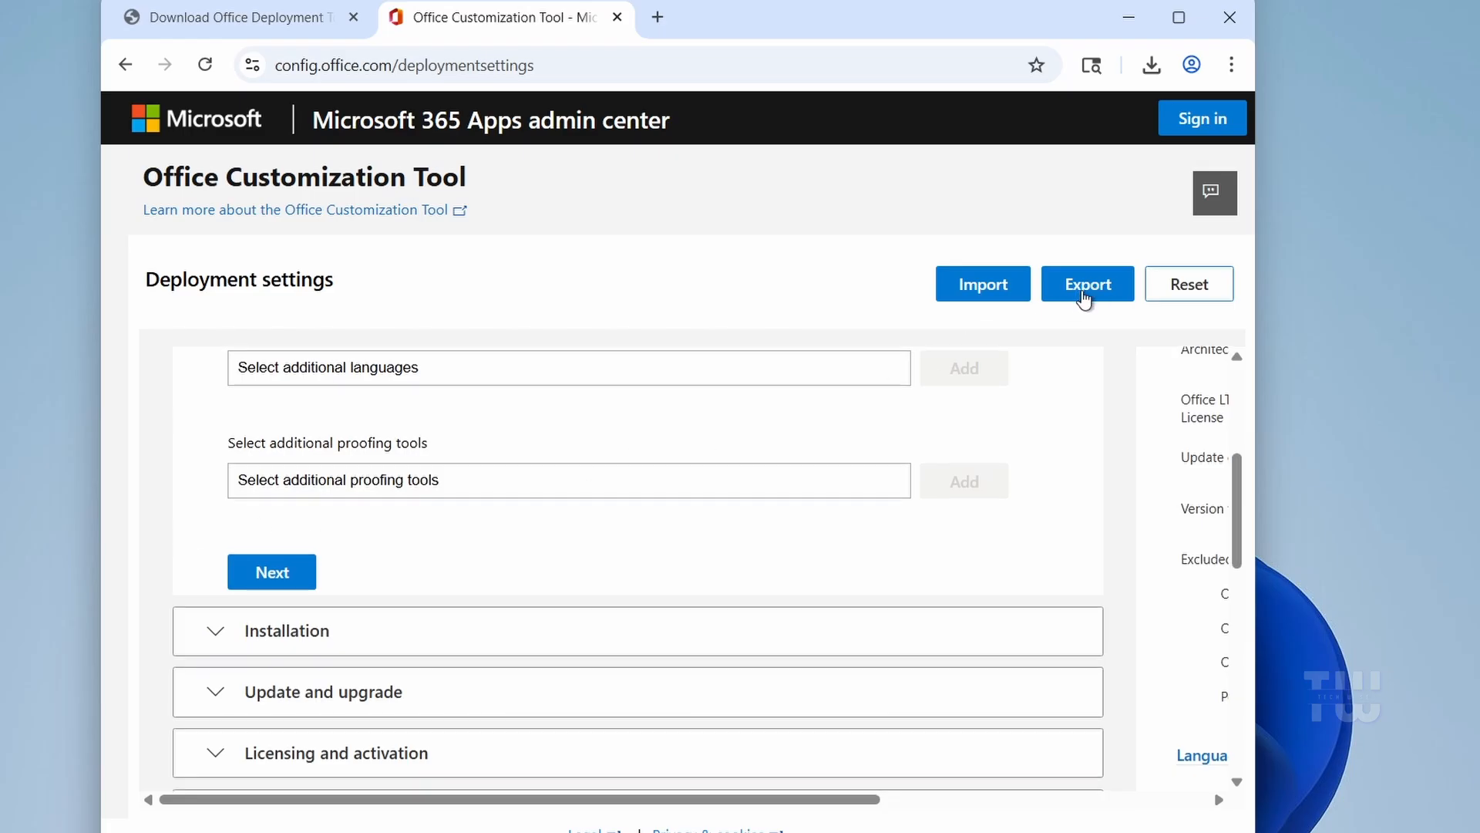
# Export the settings as Configuration.xml with Office Open XML default formats, accepting the license.
pyautogui.click(1086, 283)
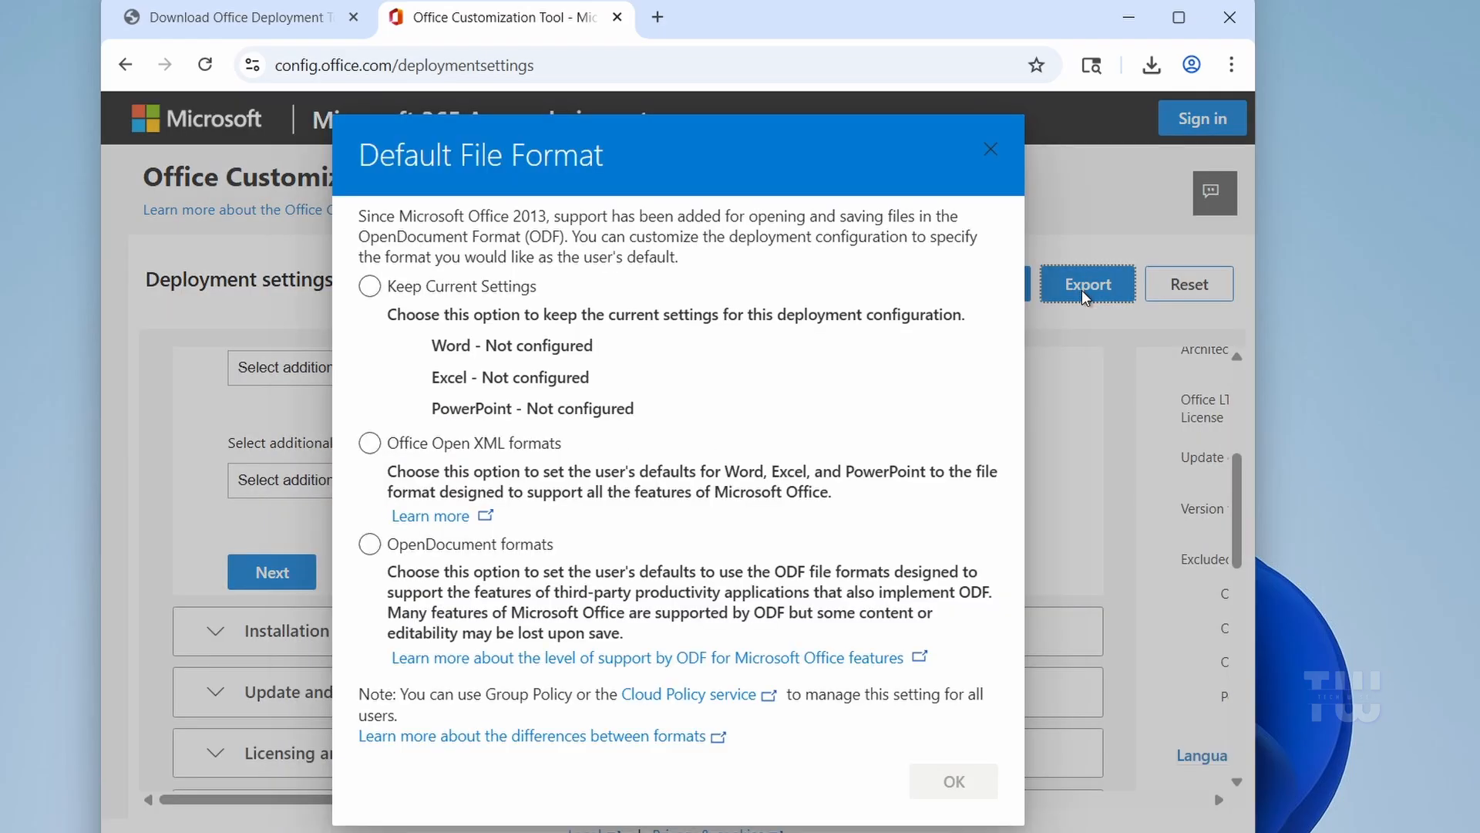
pyautogui.click(369, 442)
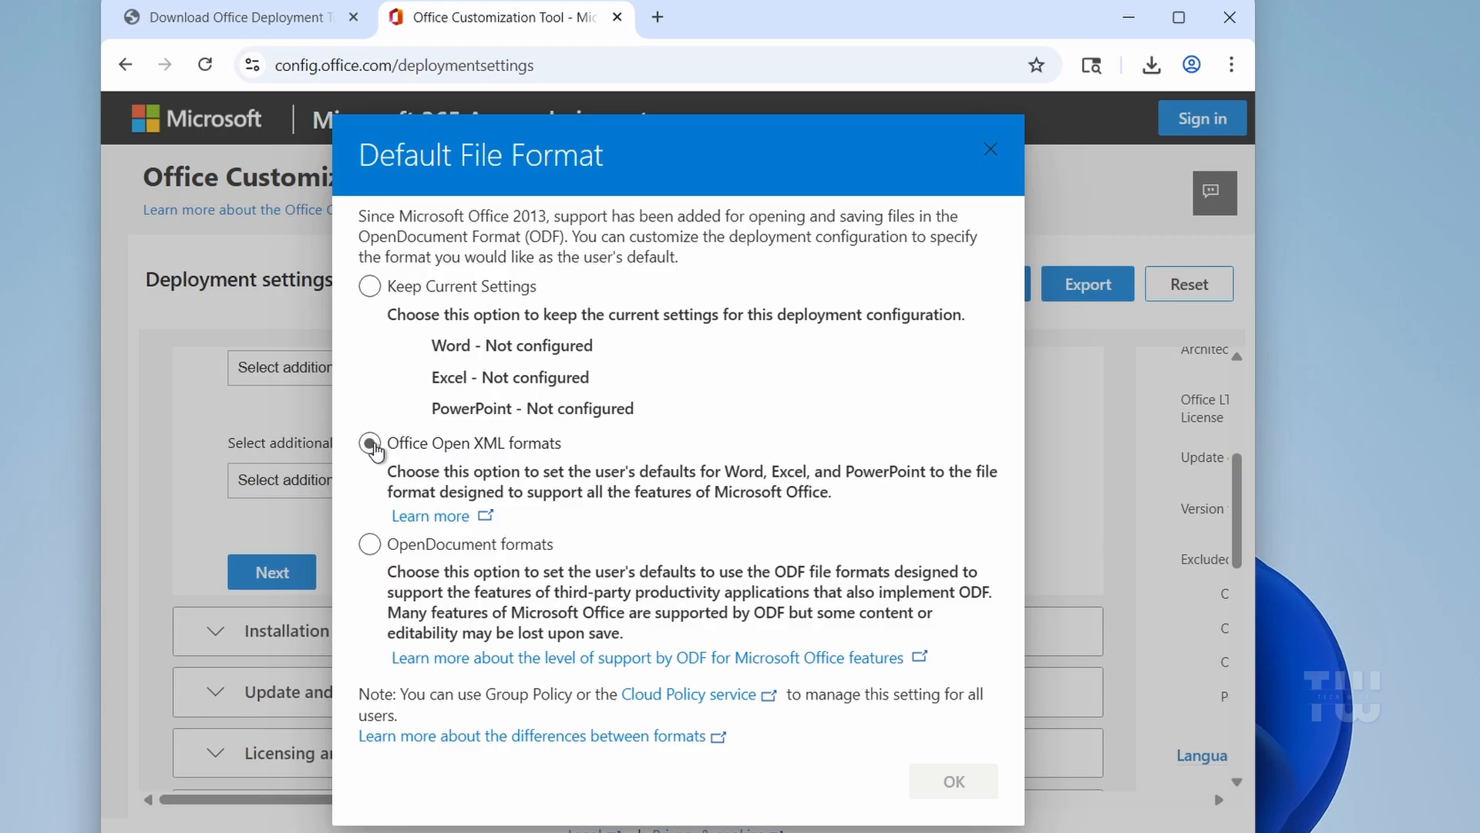
pyautogui.click(369, 442)
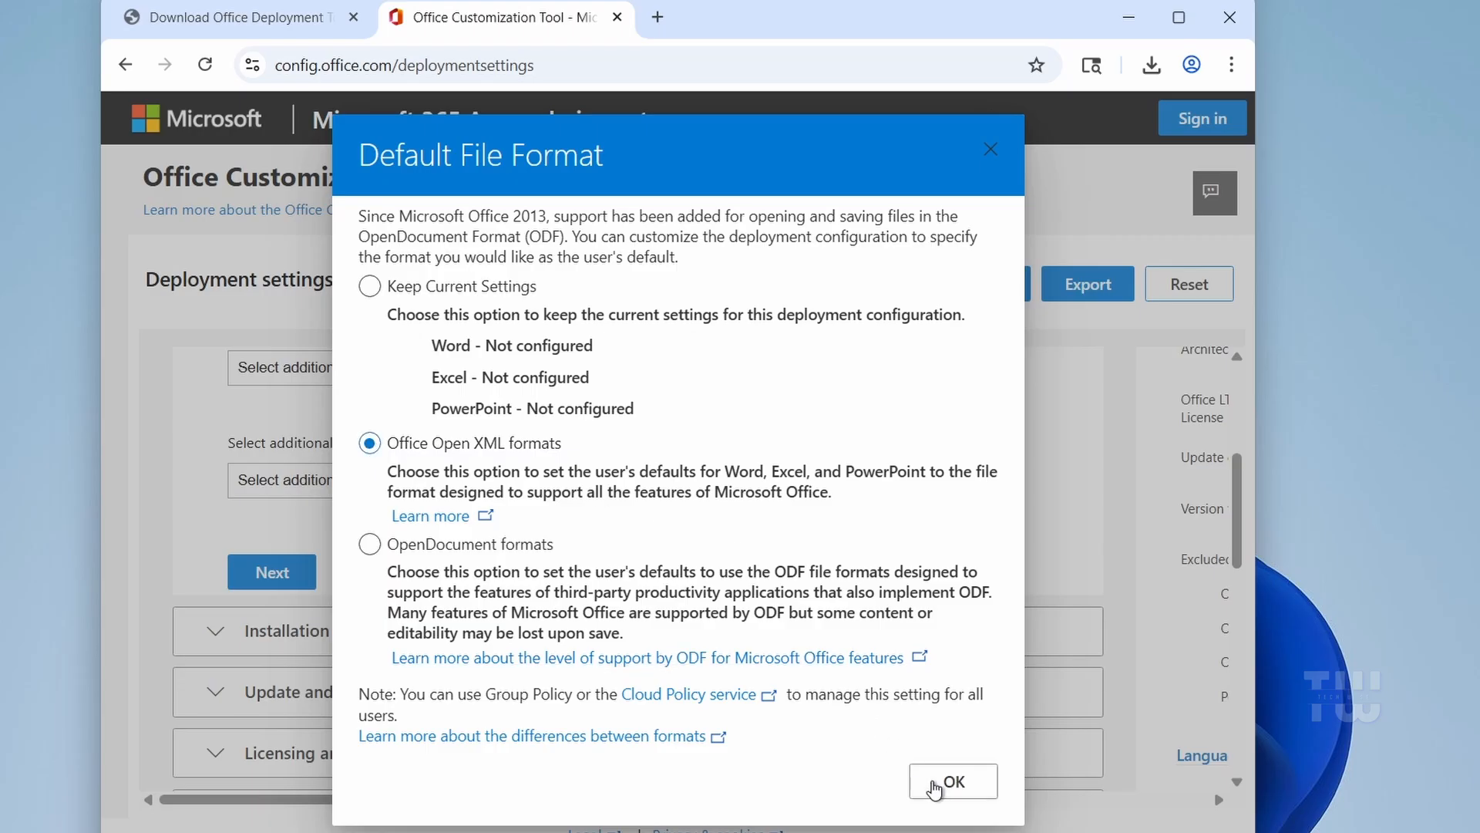
pyautogui.click(951, 782)
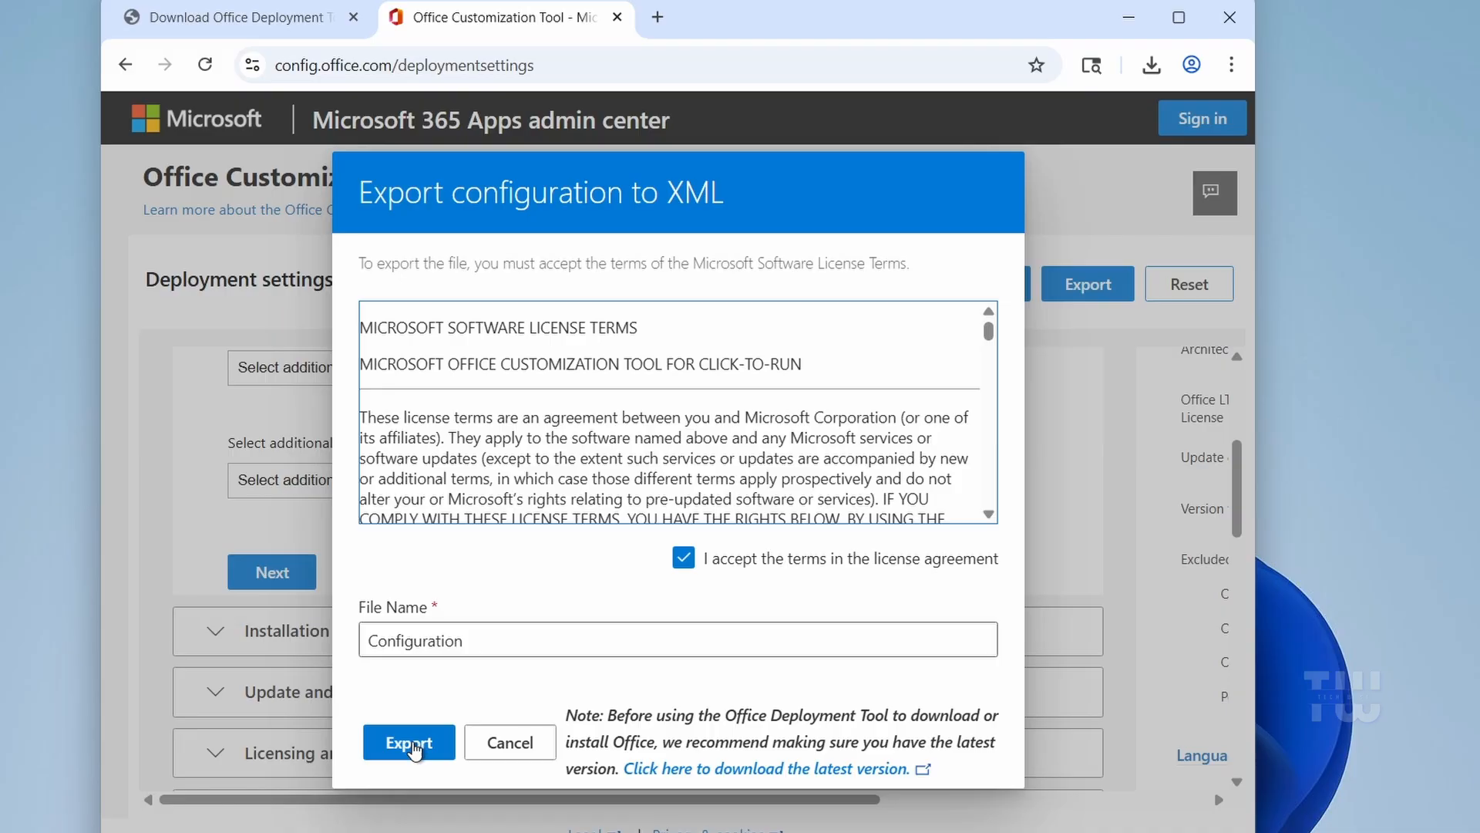
pyautogui.click(407, 742)
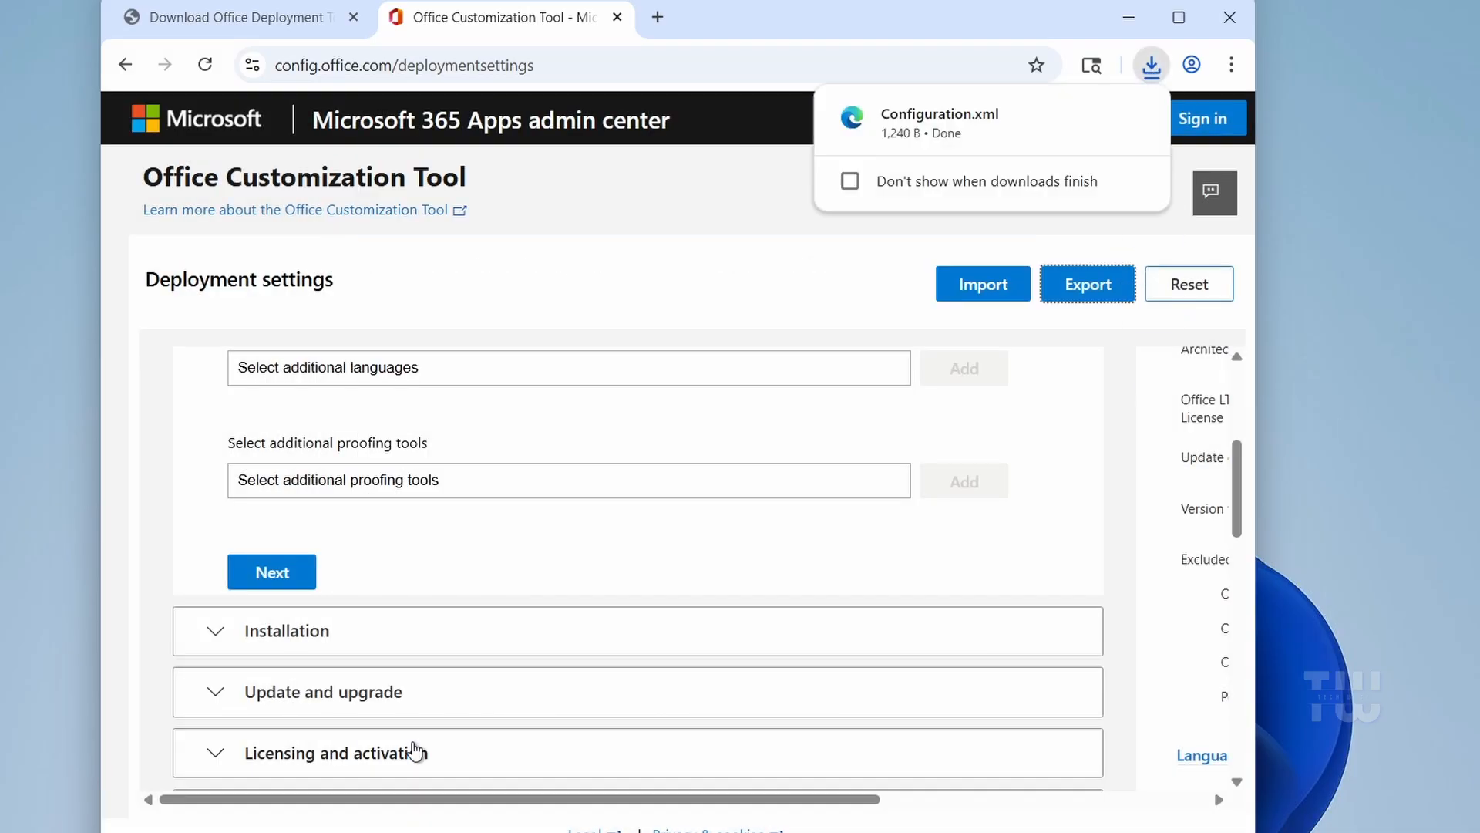
# Show the downloaded Configuration.xml in its Downloads folder from Chrome's downloads list.
pyautogui.click(1152, 65)
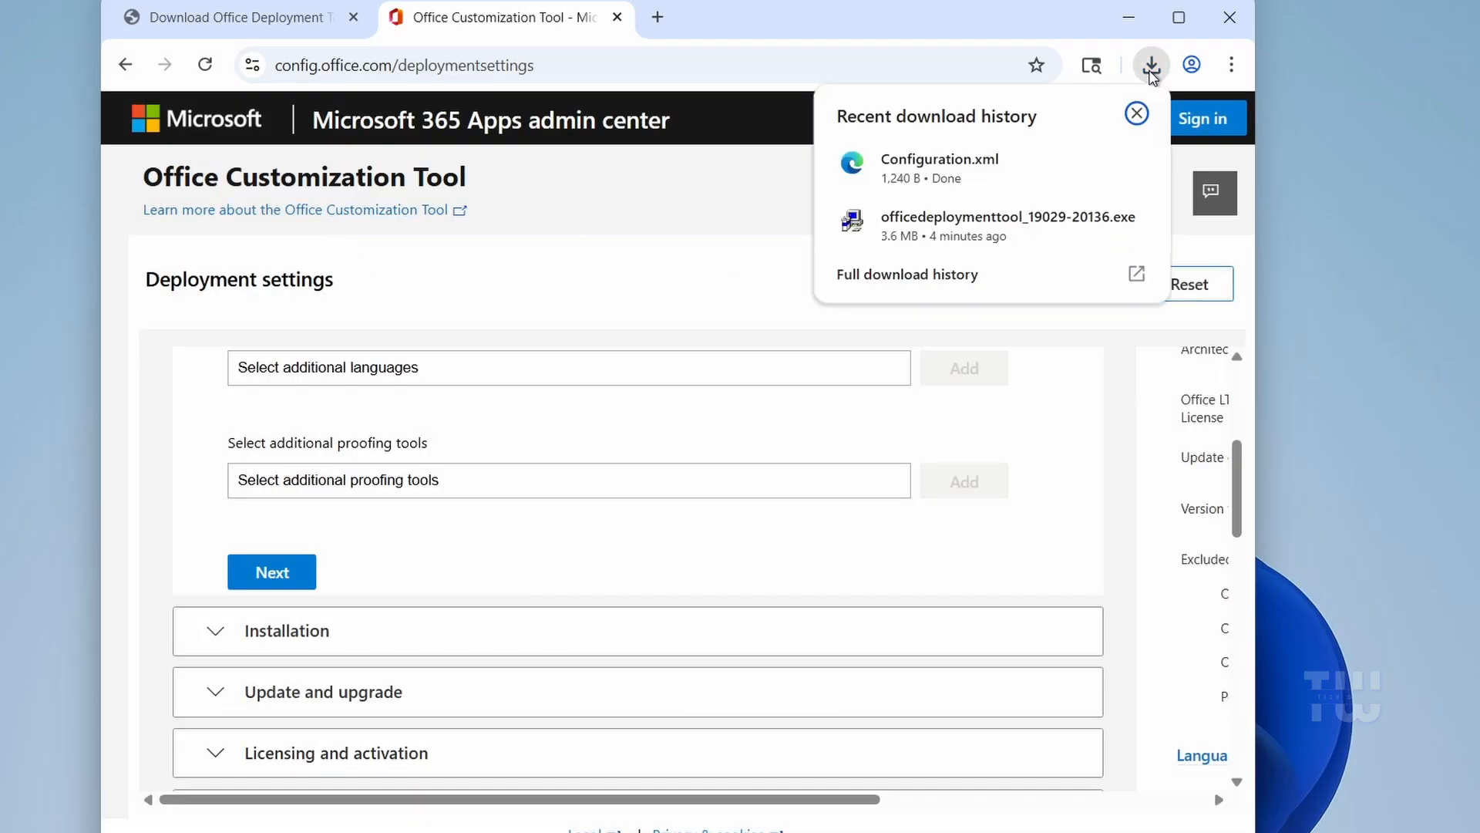
pyautogui.moveTo(1092, 163)
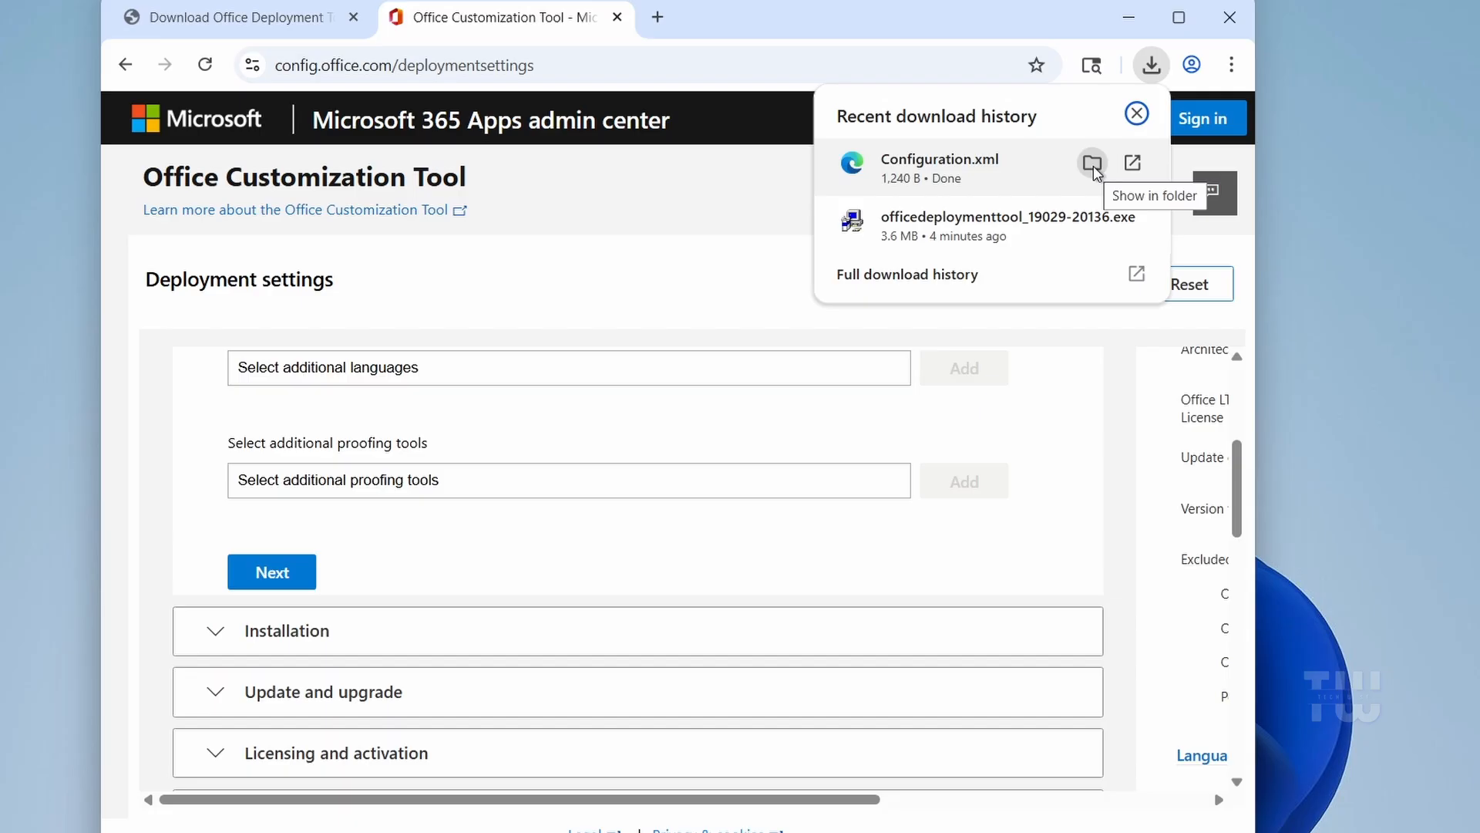
pyautogui.click(1091, 163)
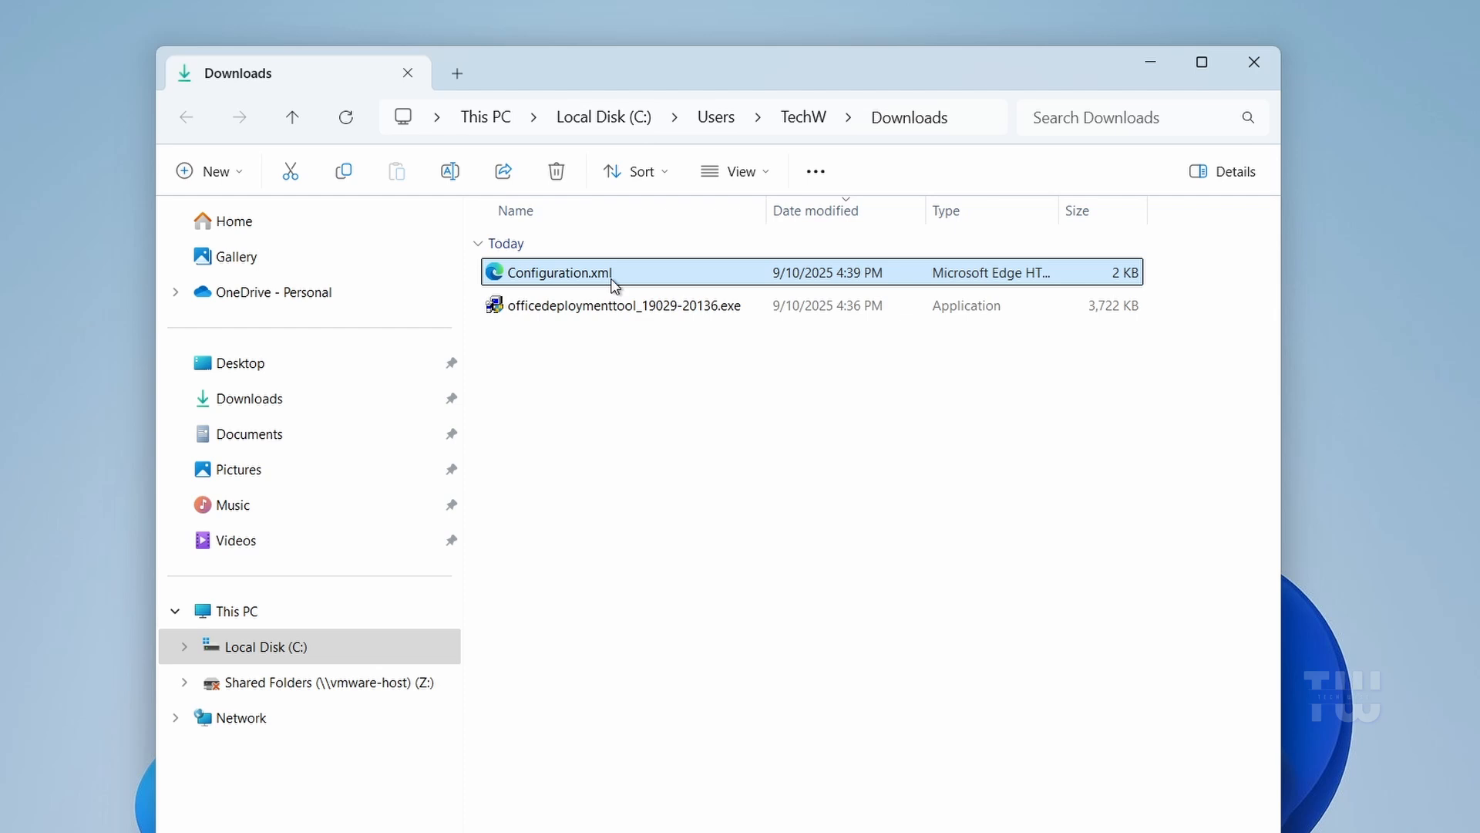
# Copy Configuration.xml from Downloads and paste it into C:\Office2024 beside setup.exe.
pyautogui.rightClick(552, 272)
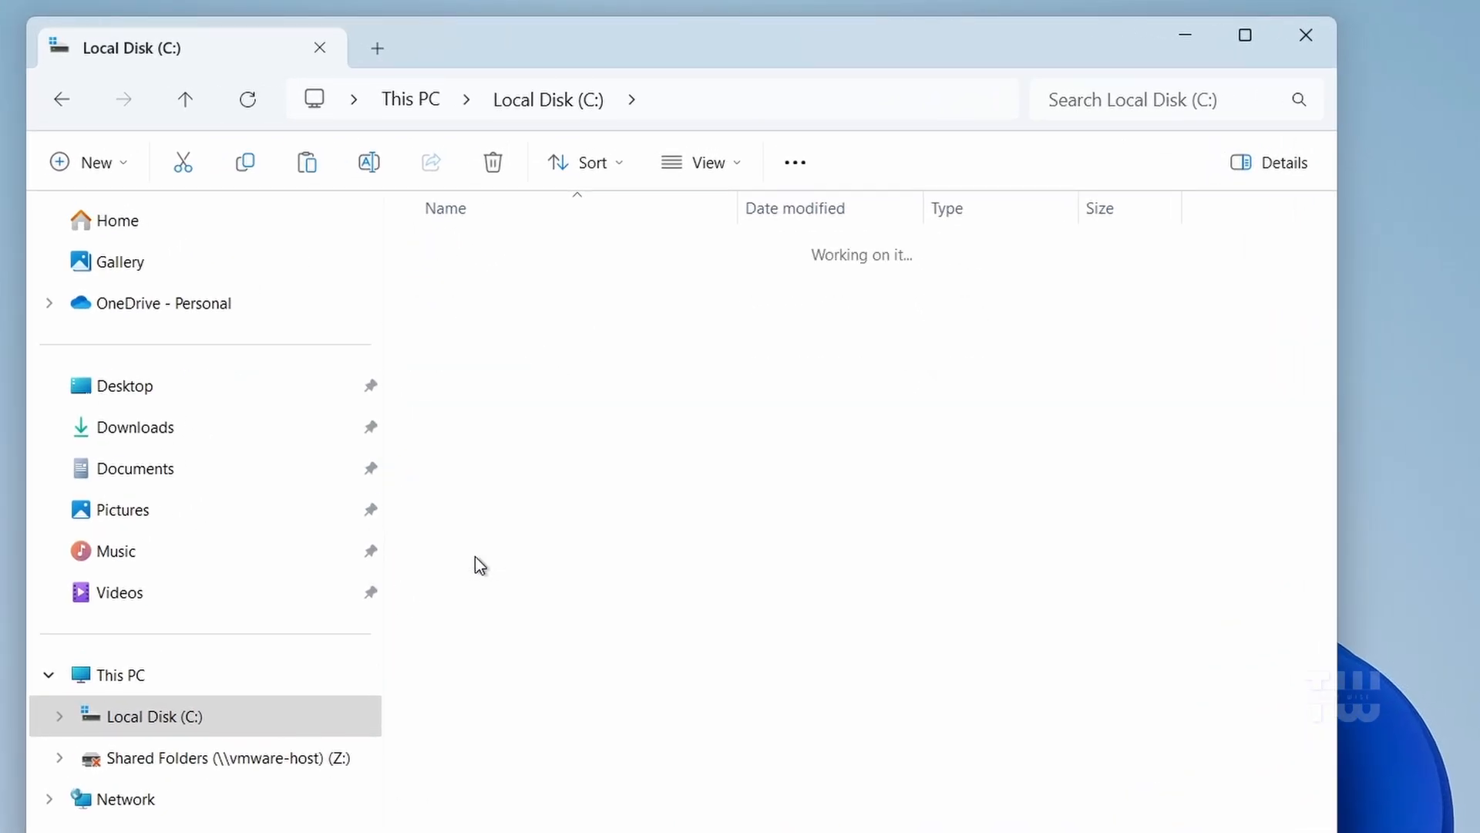
pyautogui.rightClick(546, 407)
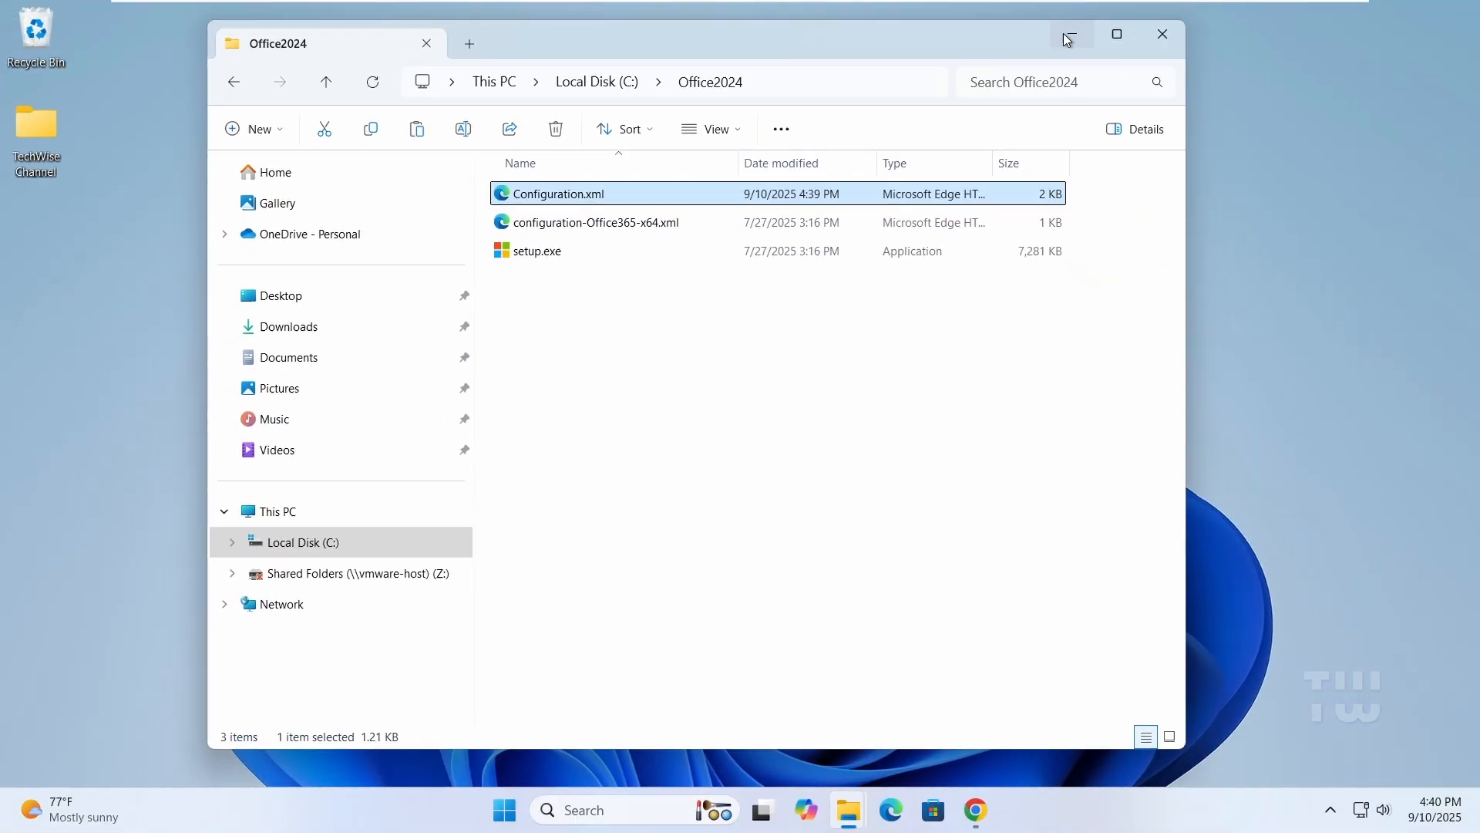
# Search the Start menu for cmd and run Command Prompt as administrator.
pyautogui.click(505, 810)
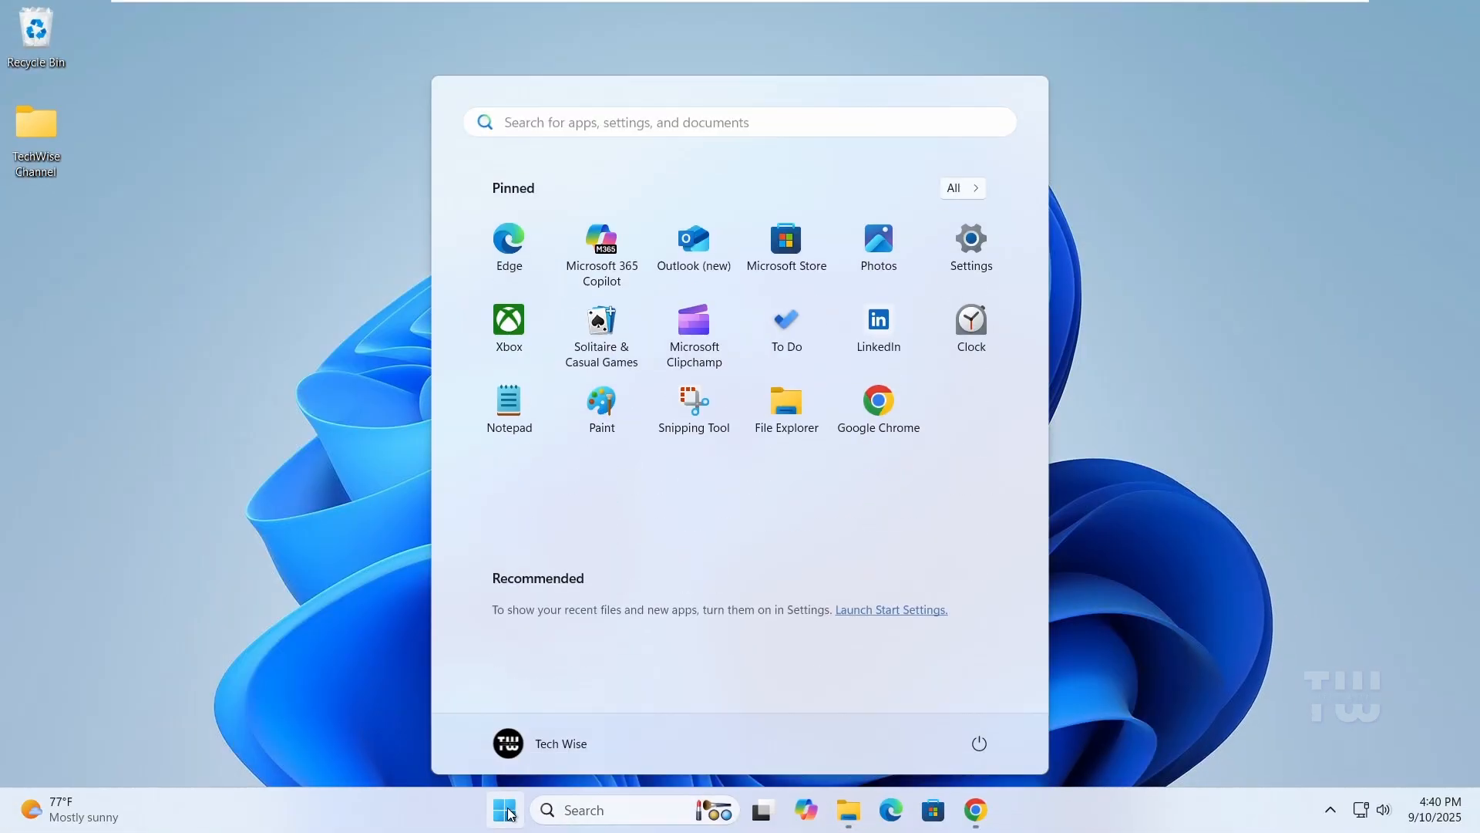
pyautogui.write('cmd')
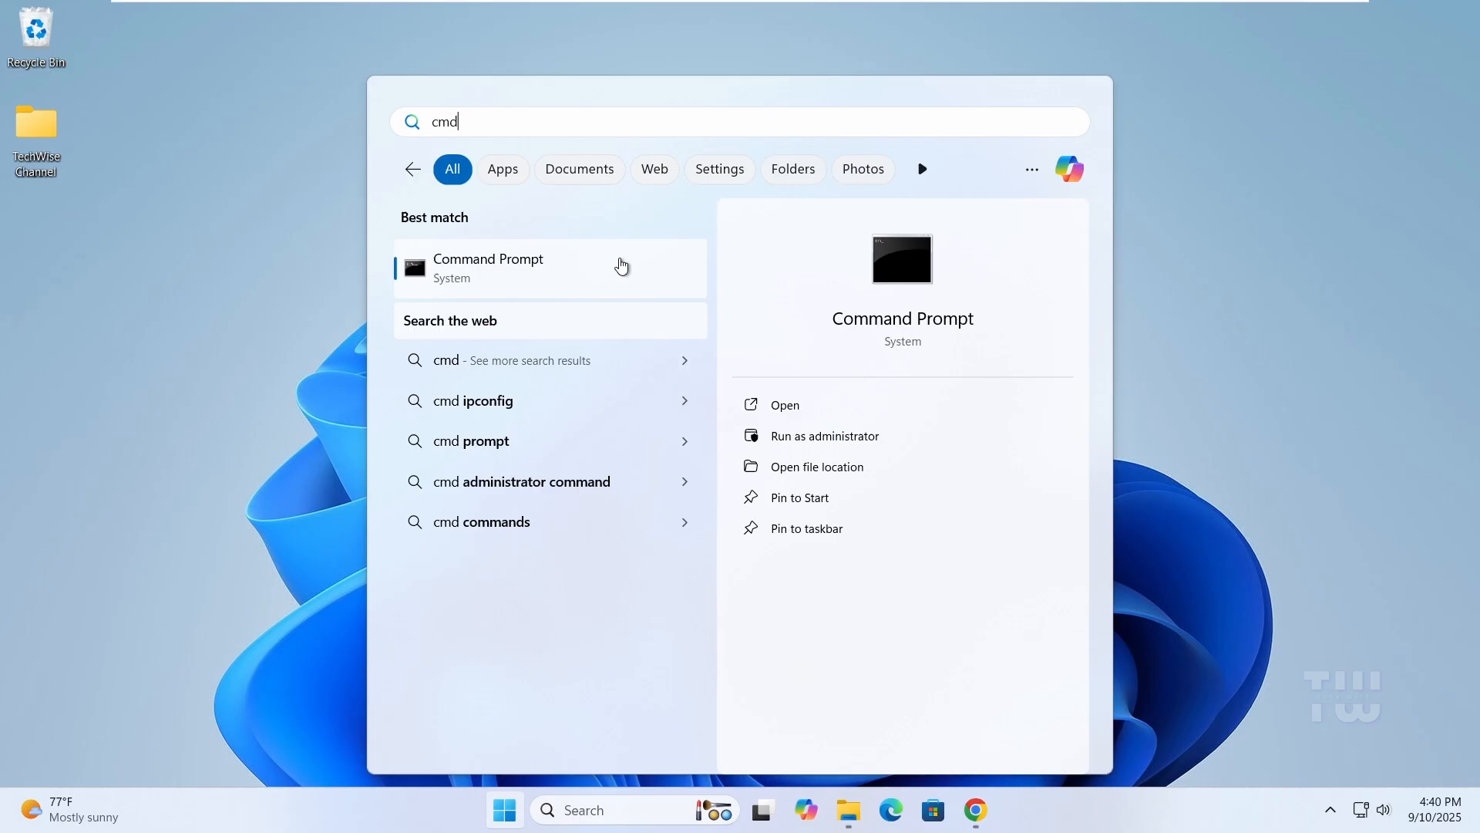
pyautogui.rightClick(488, 268)
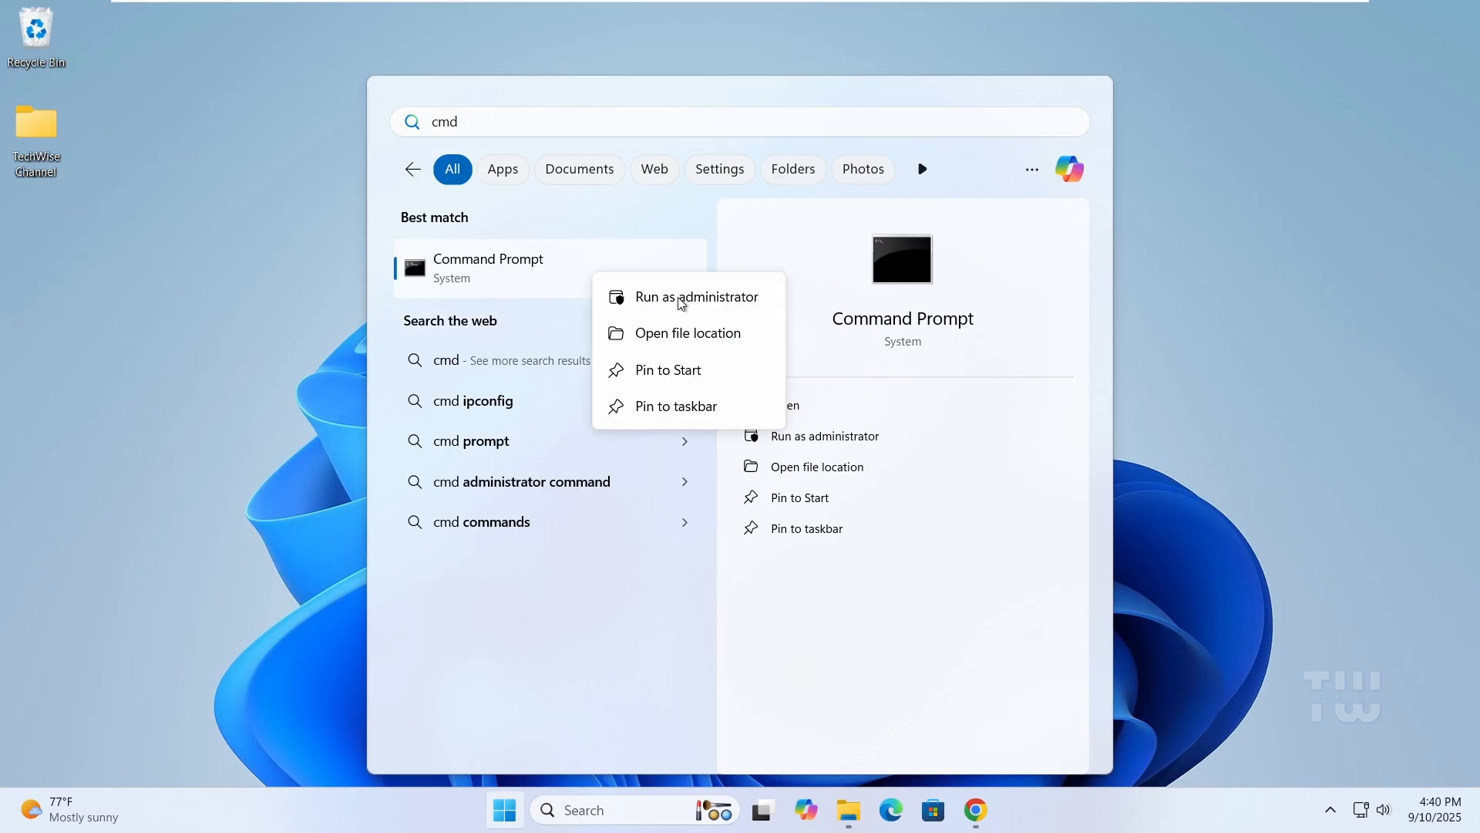
pyautogui.click(695, 296)
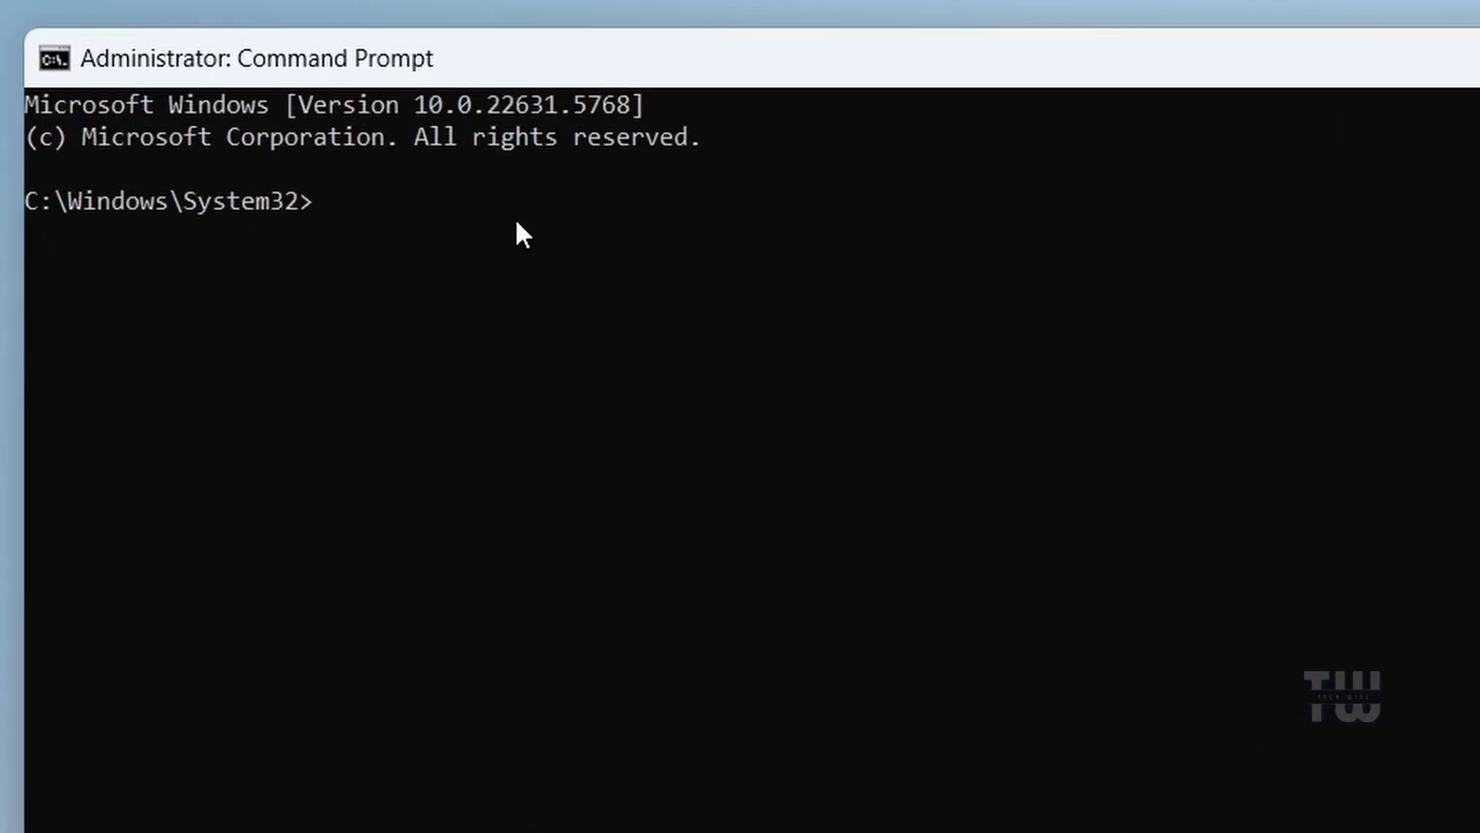
# Change the Command Prompt directory to C:\Office2024.
pyautogui.write('CD C')
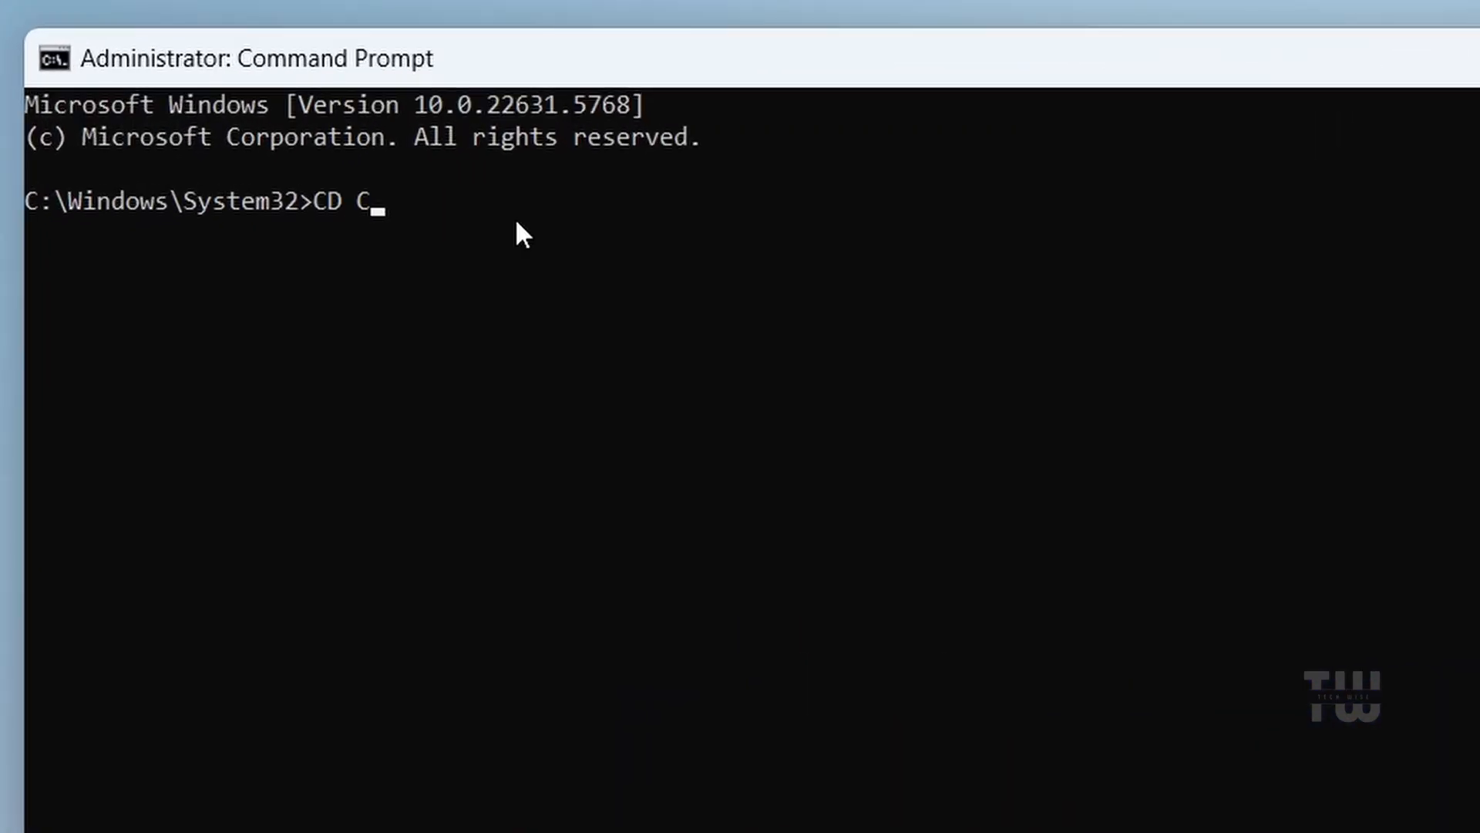
pyautogui.write(':\\')
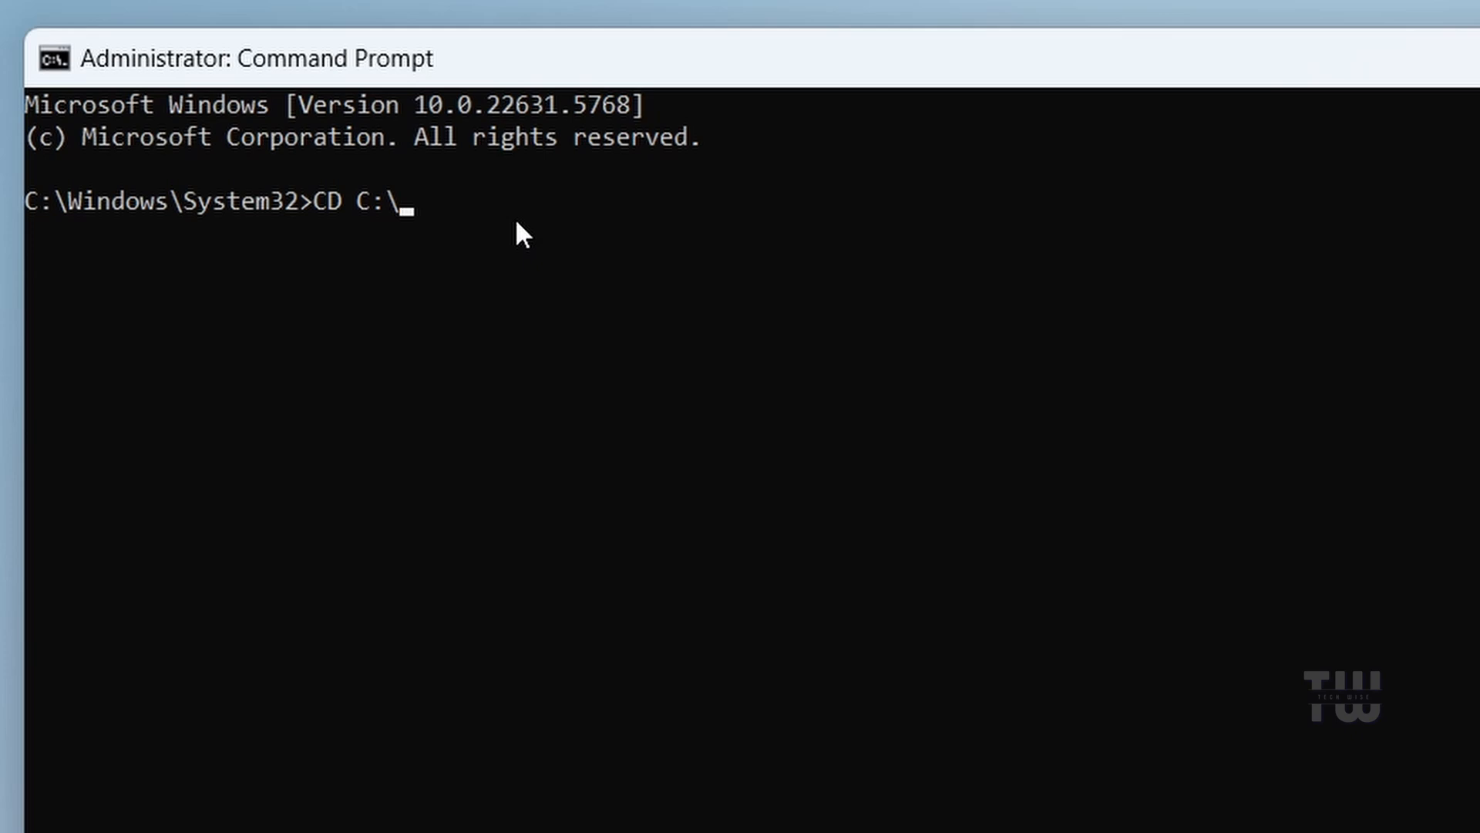
pyautogui.write('office')
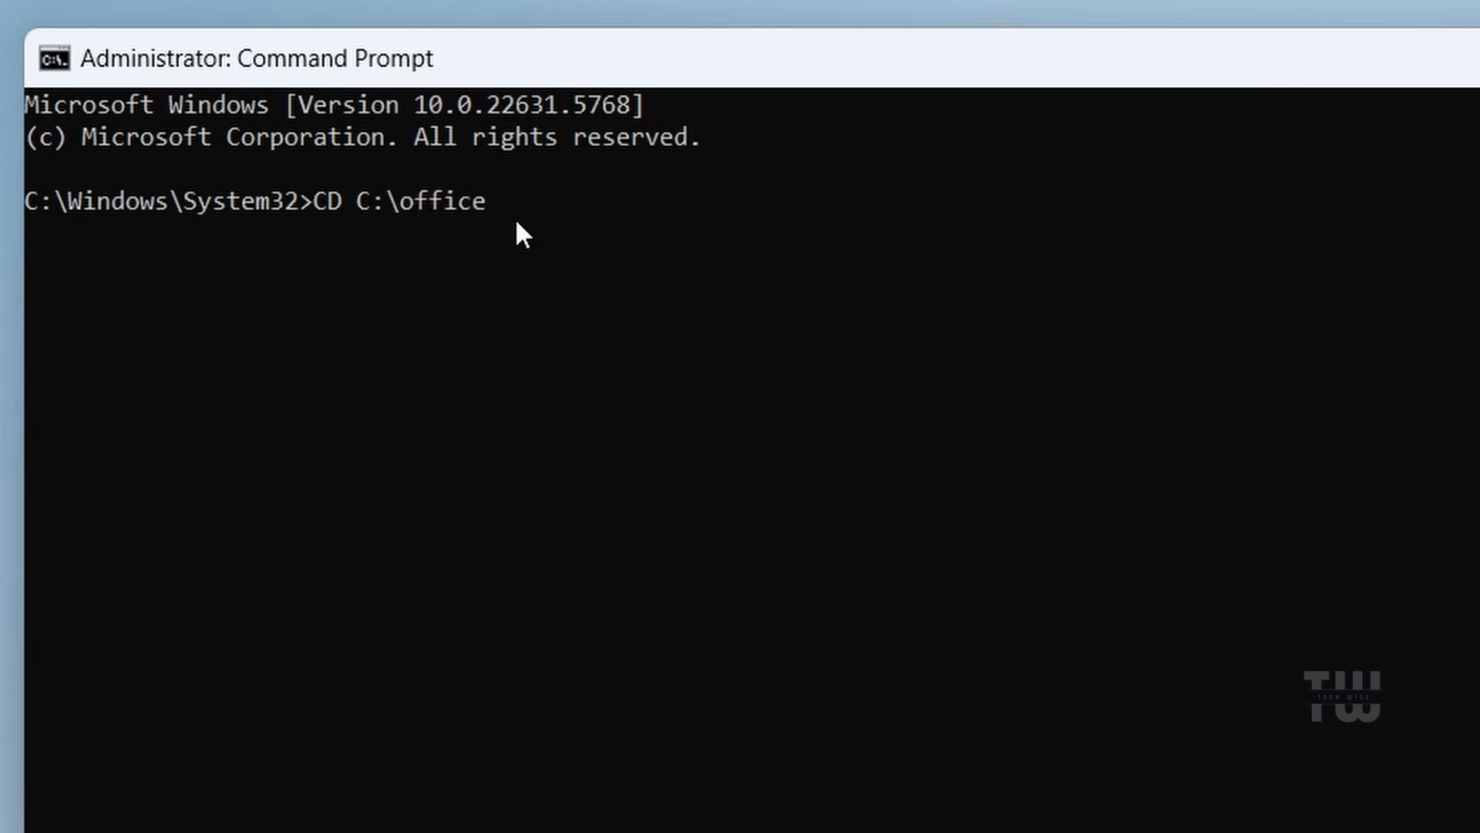
pyautogui.write('2024')
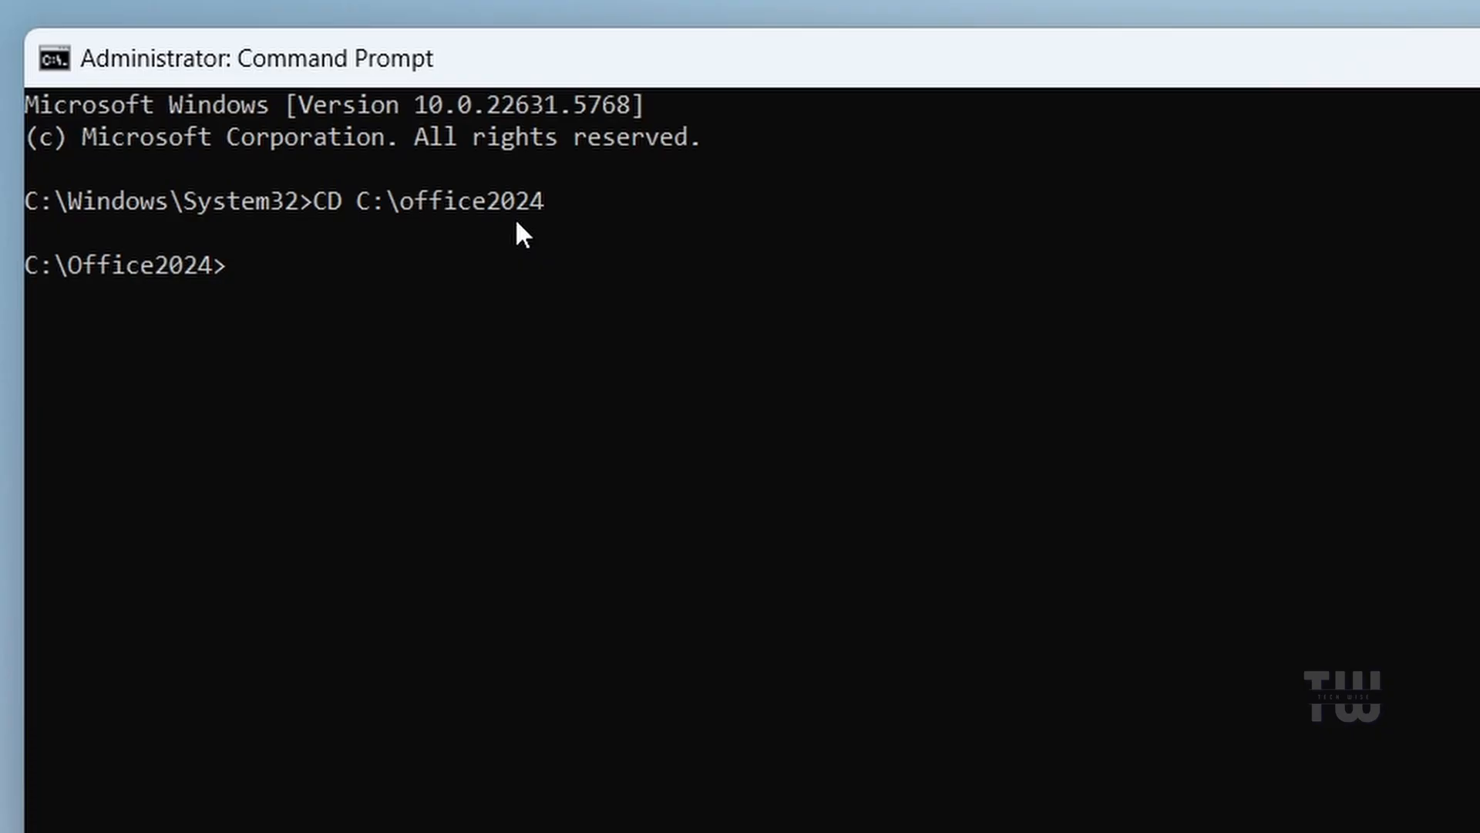
# Run setup.exe /configure configuration.xml and close the 'You're all set' message.
pyautogui.write('setup.exe /')
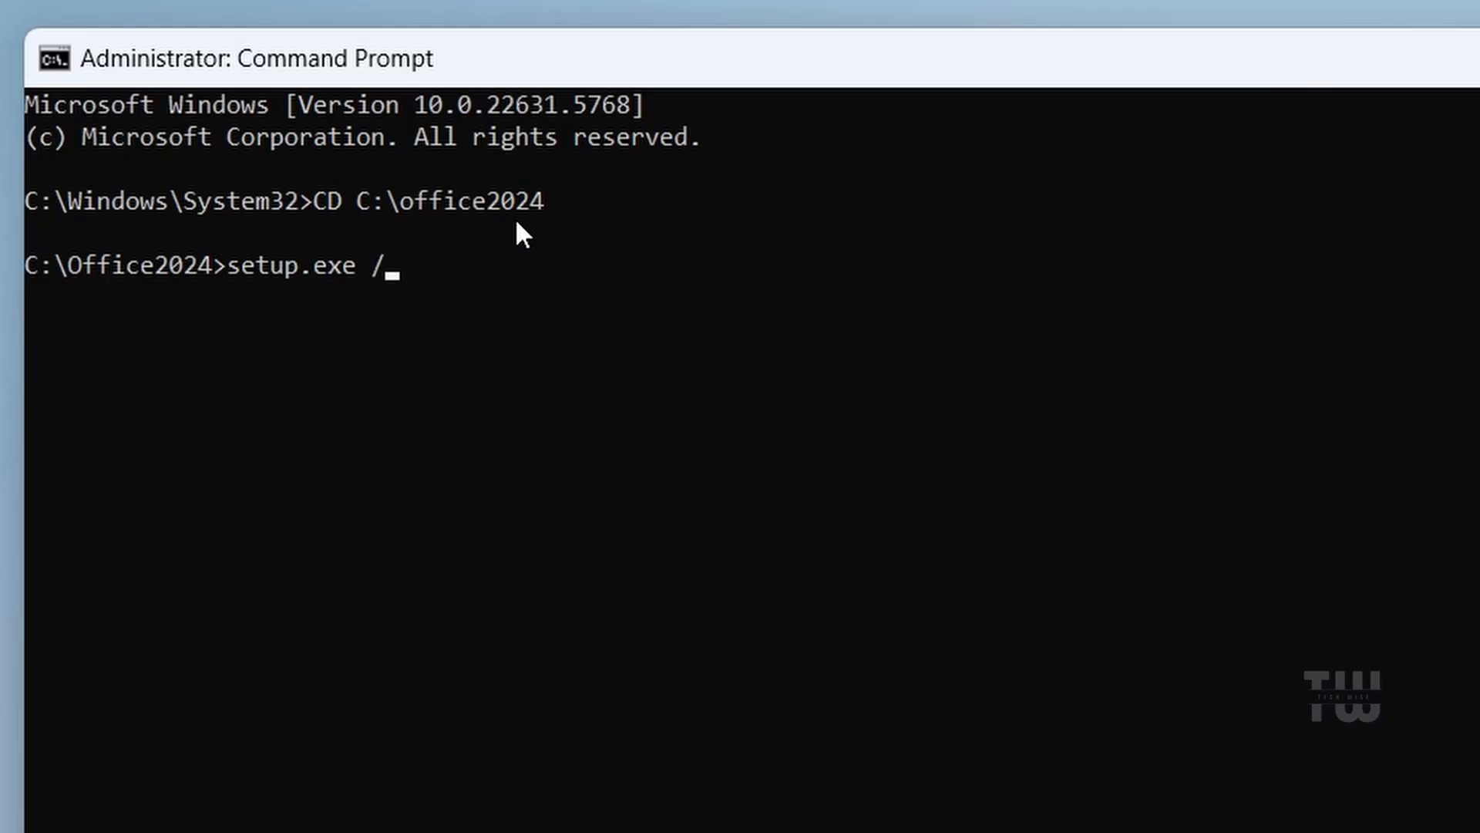
pyautogui.write('configure')
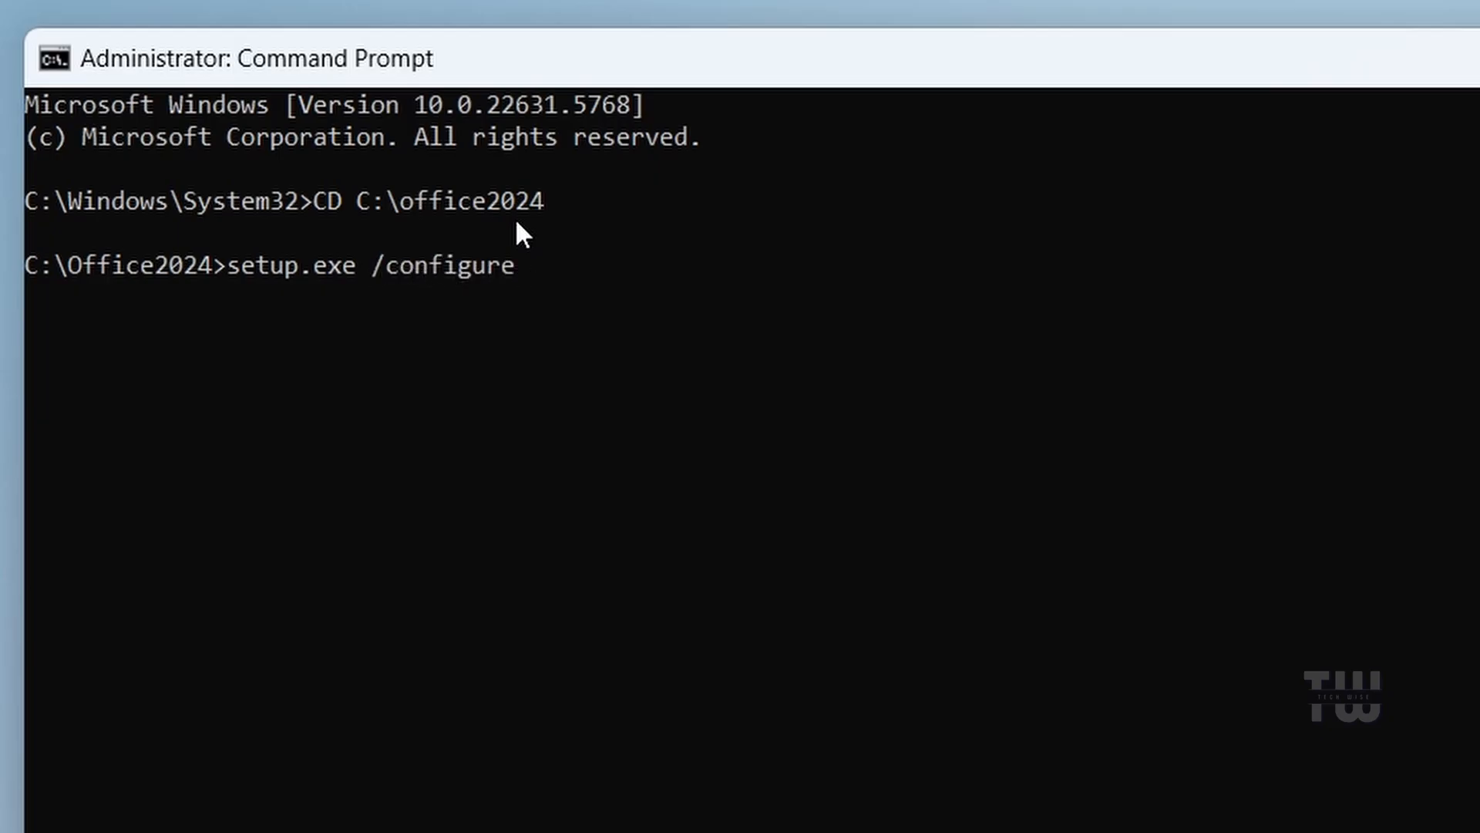
pyautogui.write('configur')
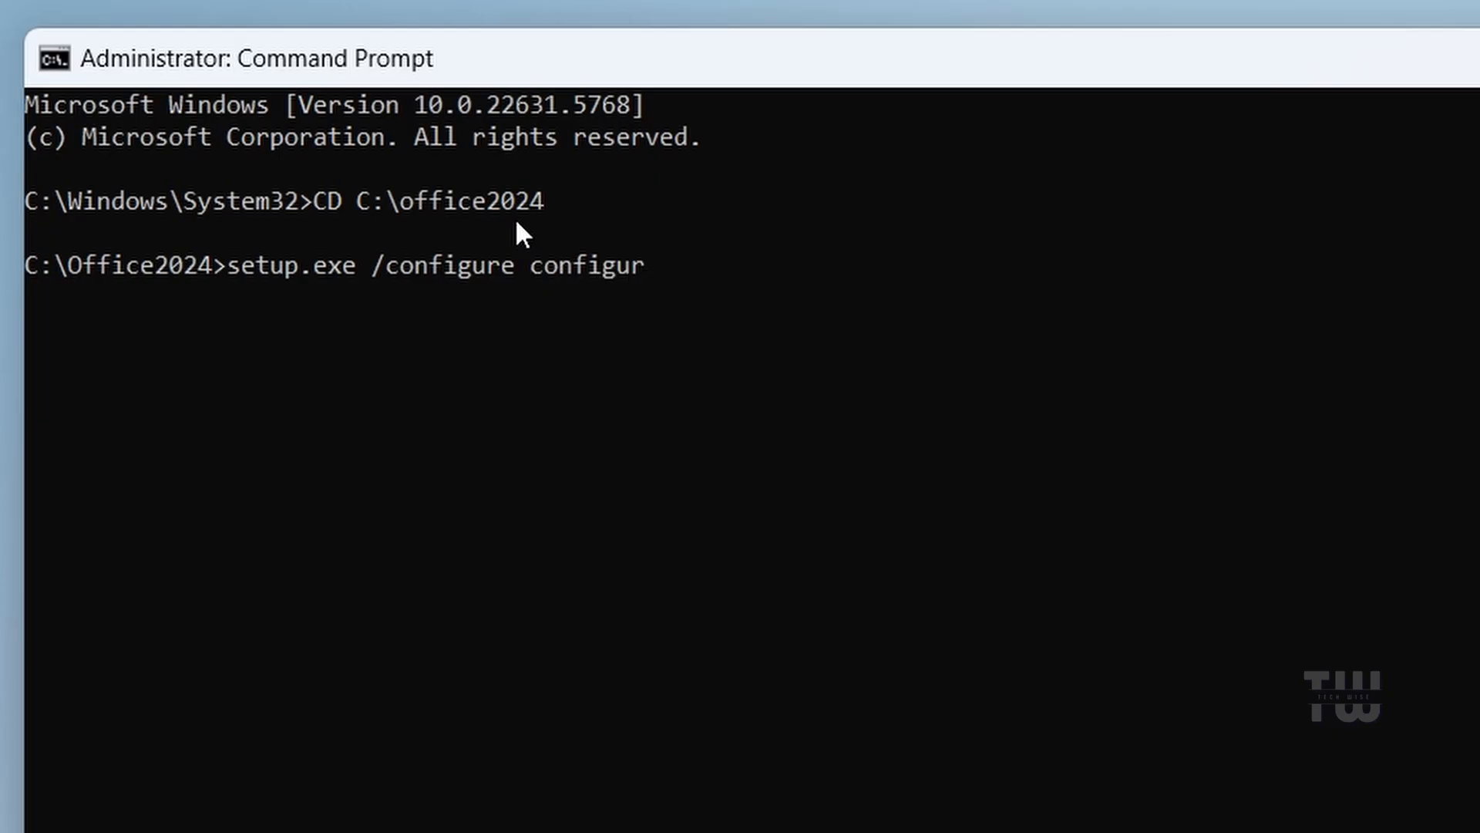
pyautogui.write('ation.xml')
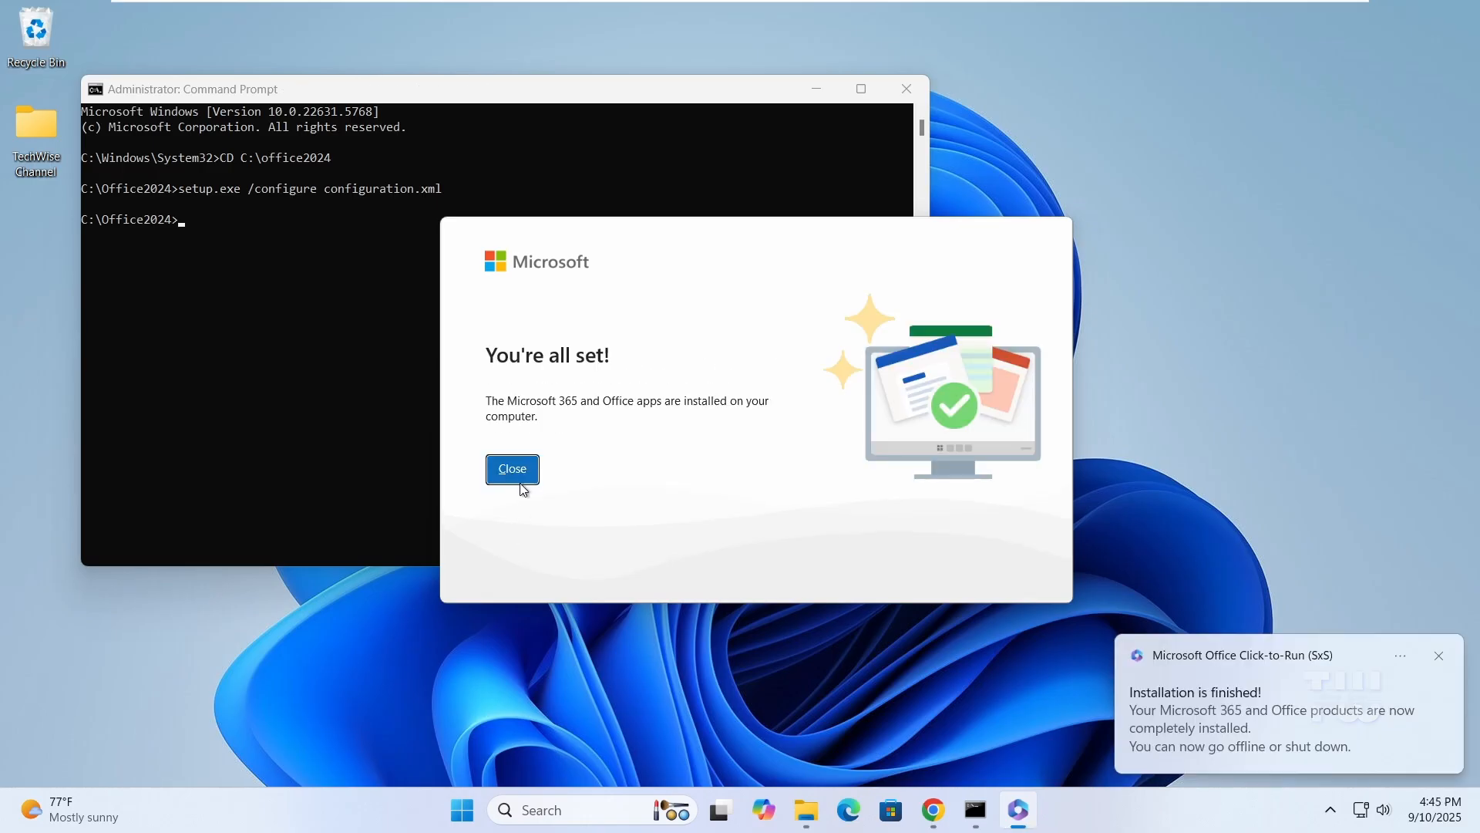
pyautogui.click(512, 470)
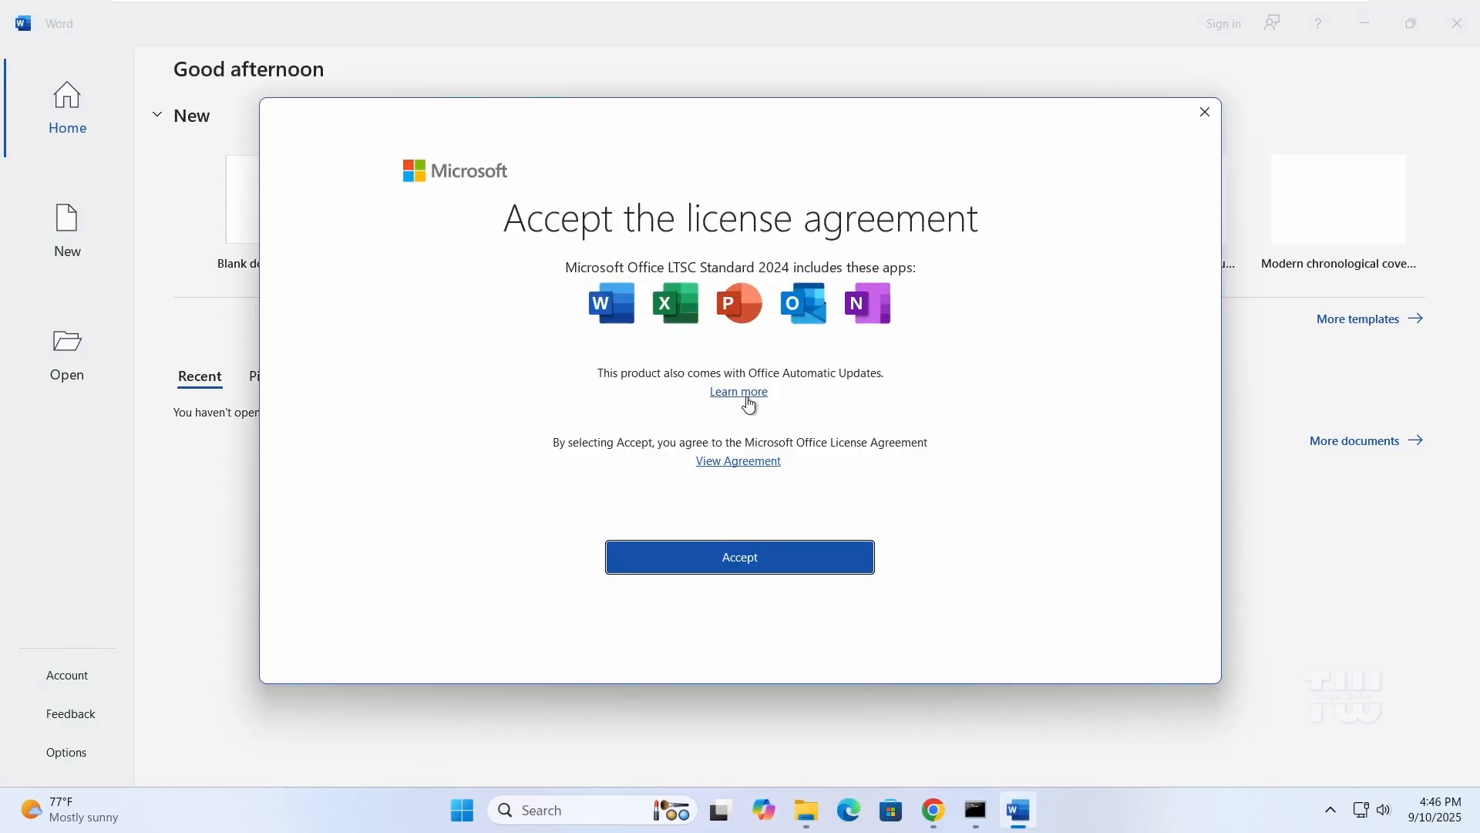
# Accept Word's license and privacy notices, then open the Trust Center page in Word Options.
pyautogui.click(739, 556)
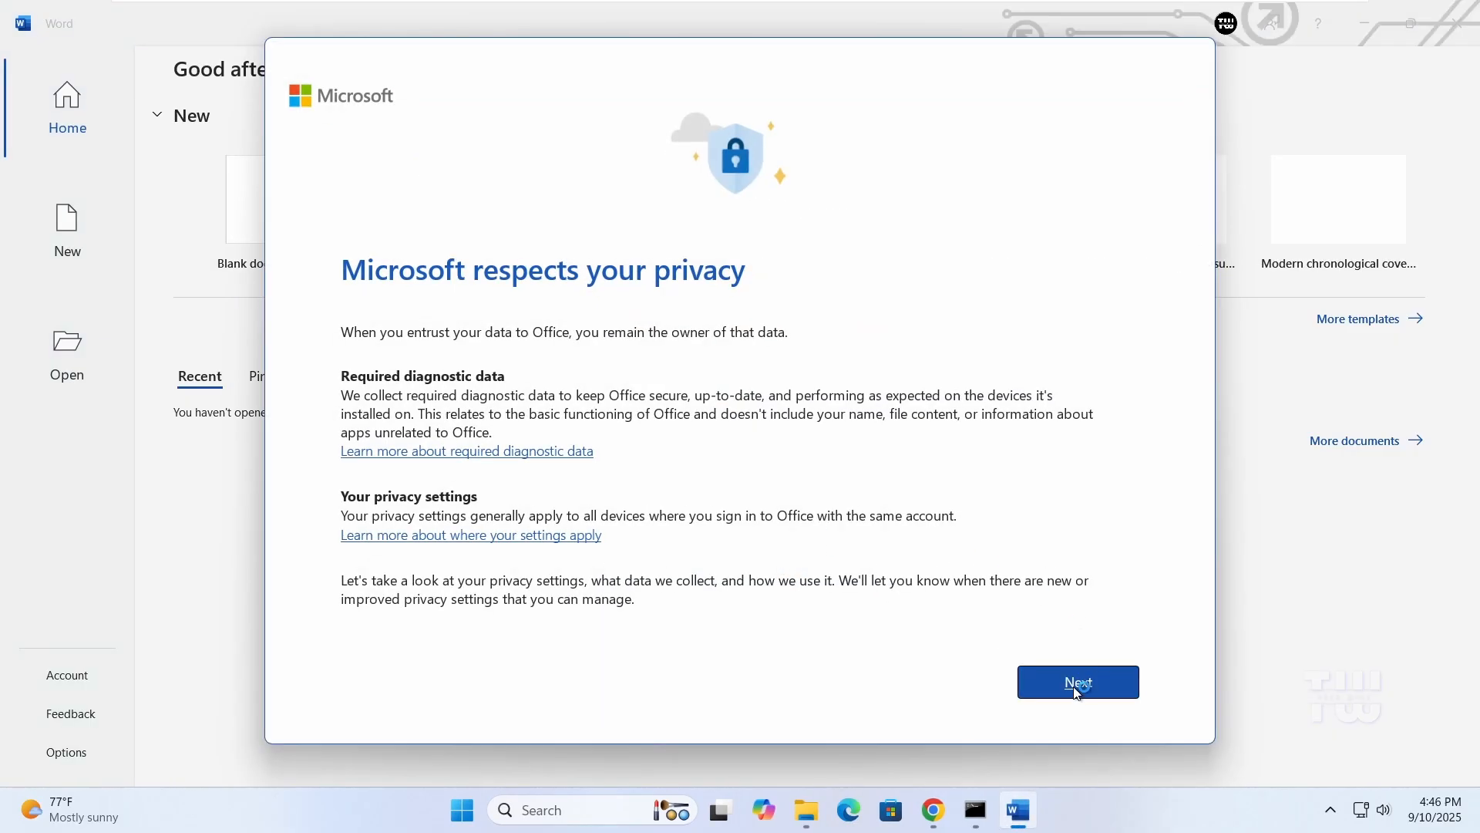
pyautogui.click(1077, 681)
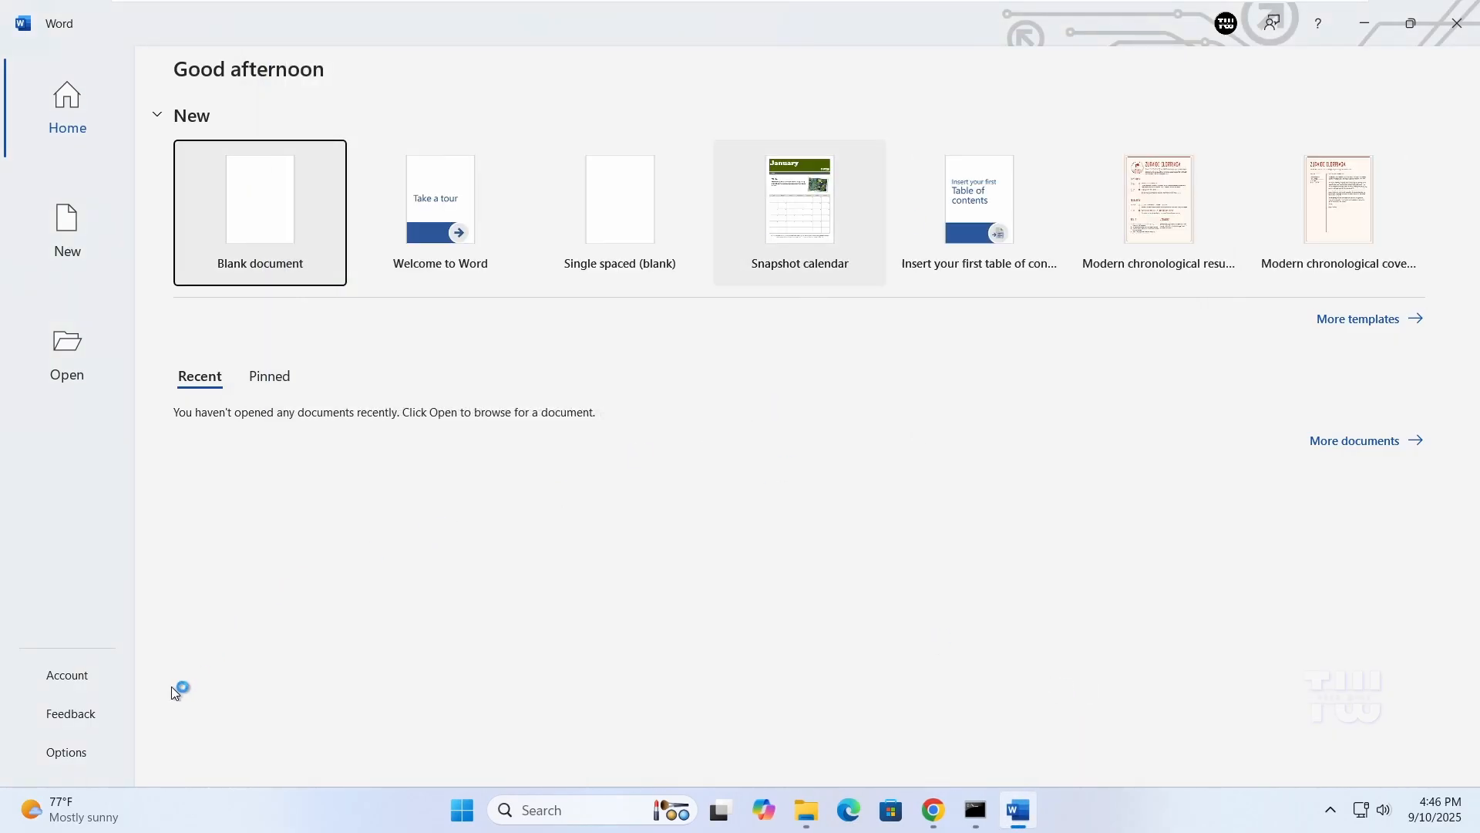
pyautogui.click(66, 752)
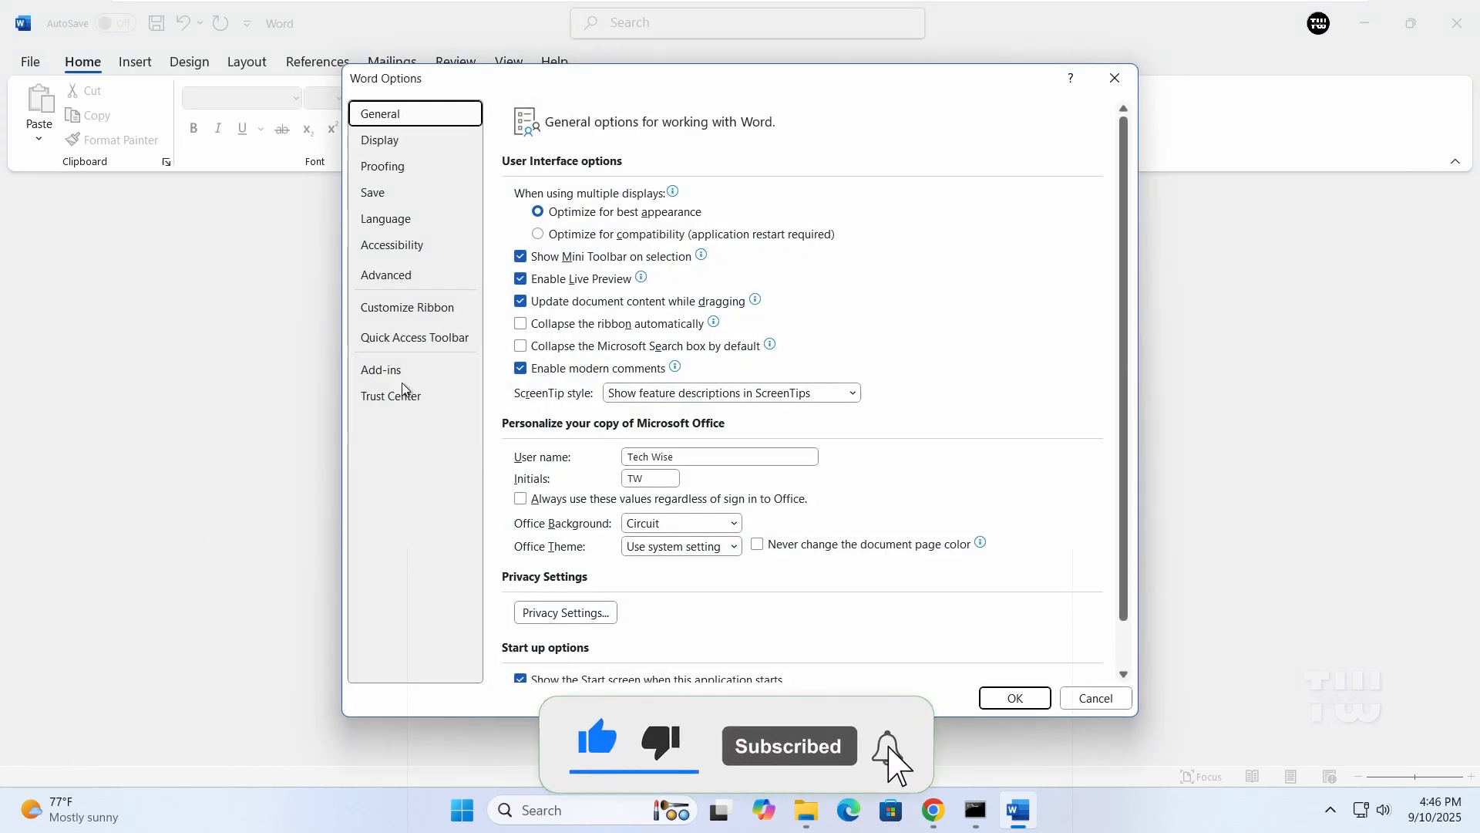
pyautogui.click(391, 395)
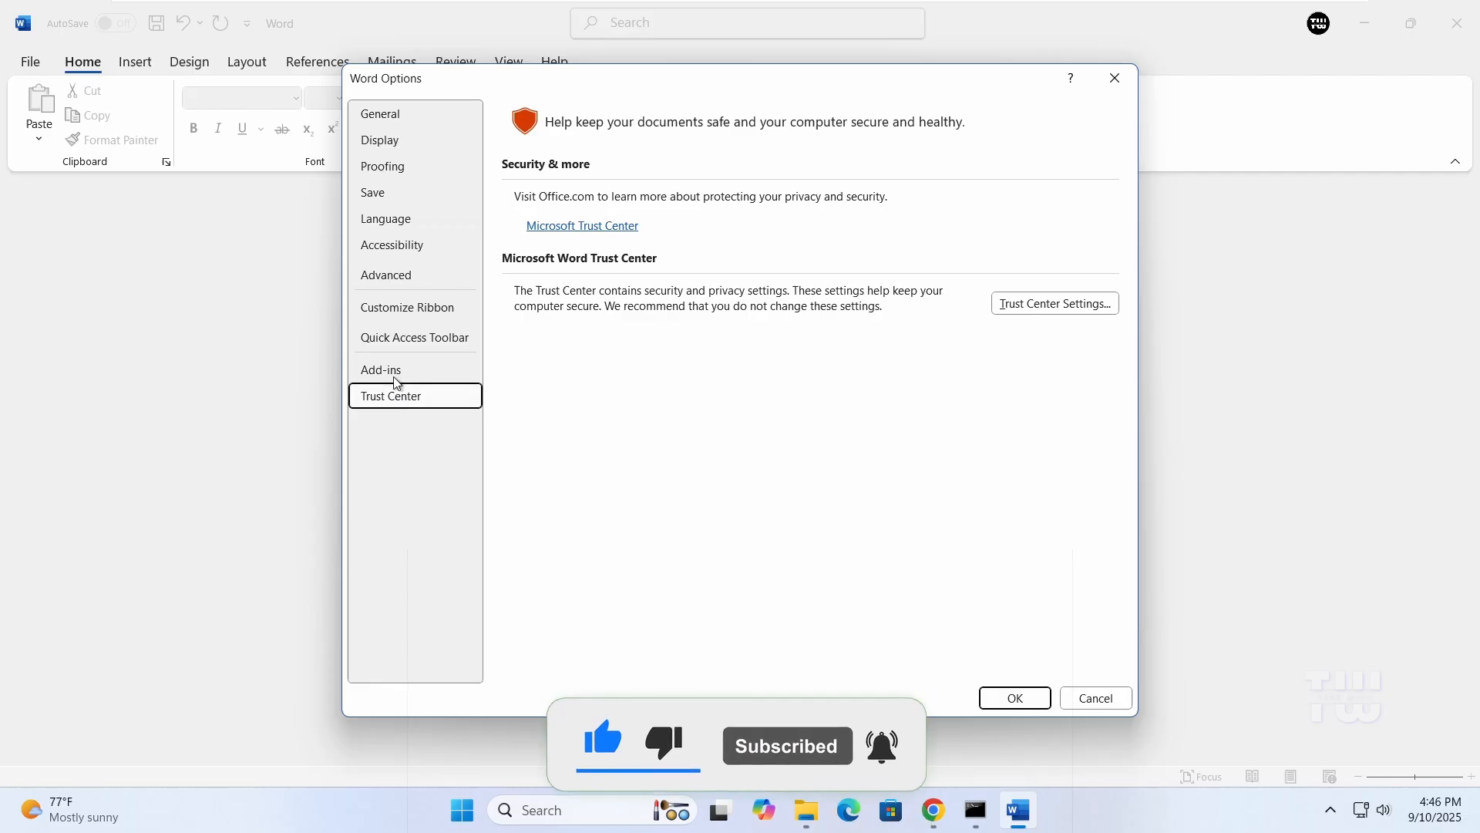